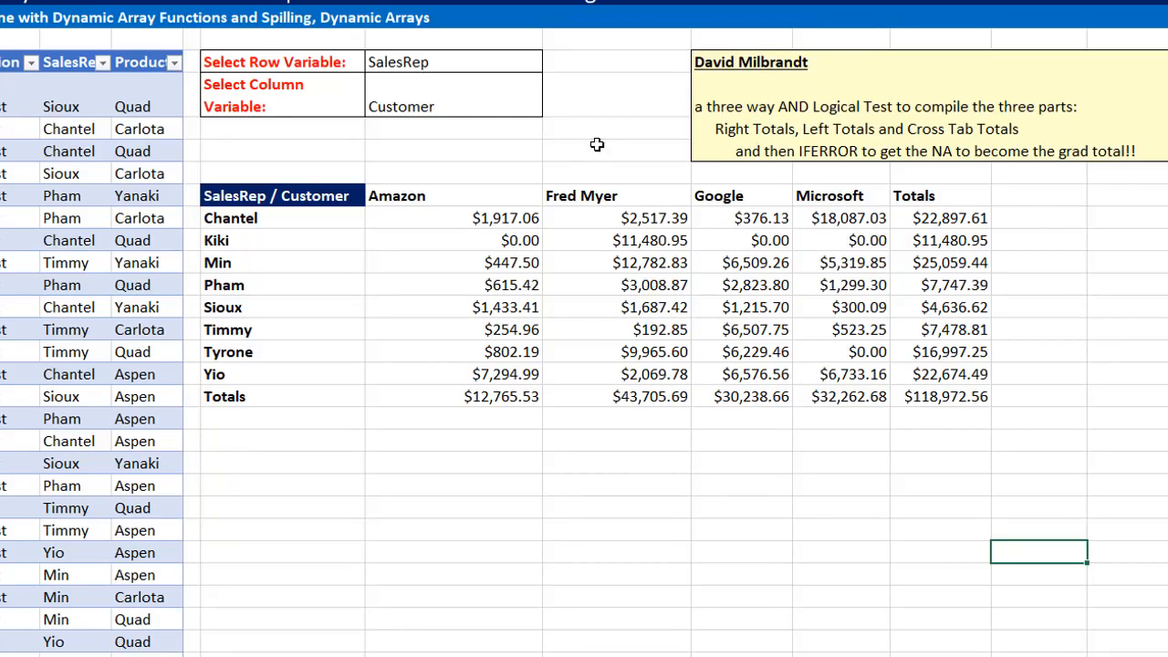
mouse_move(331, 278)
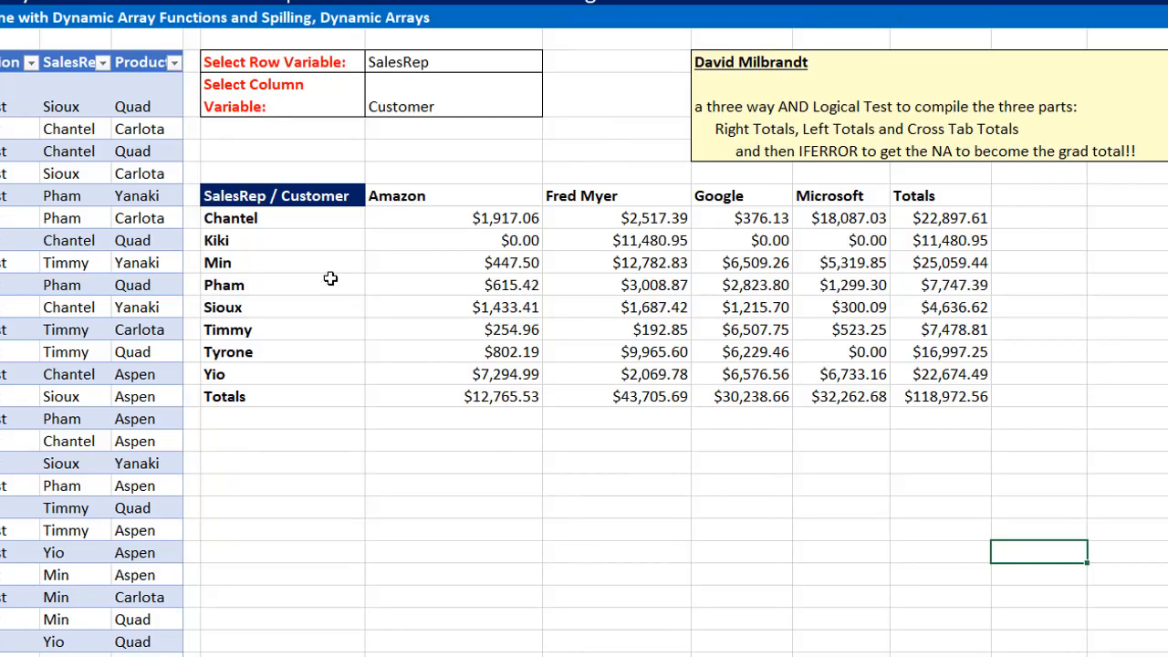
mouse_move(953, 281)
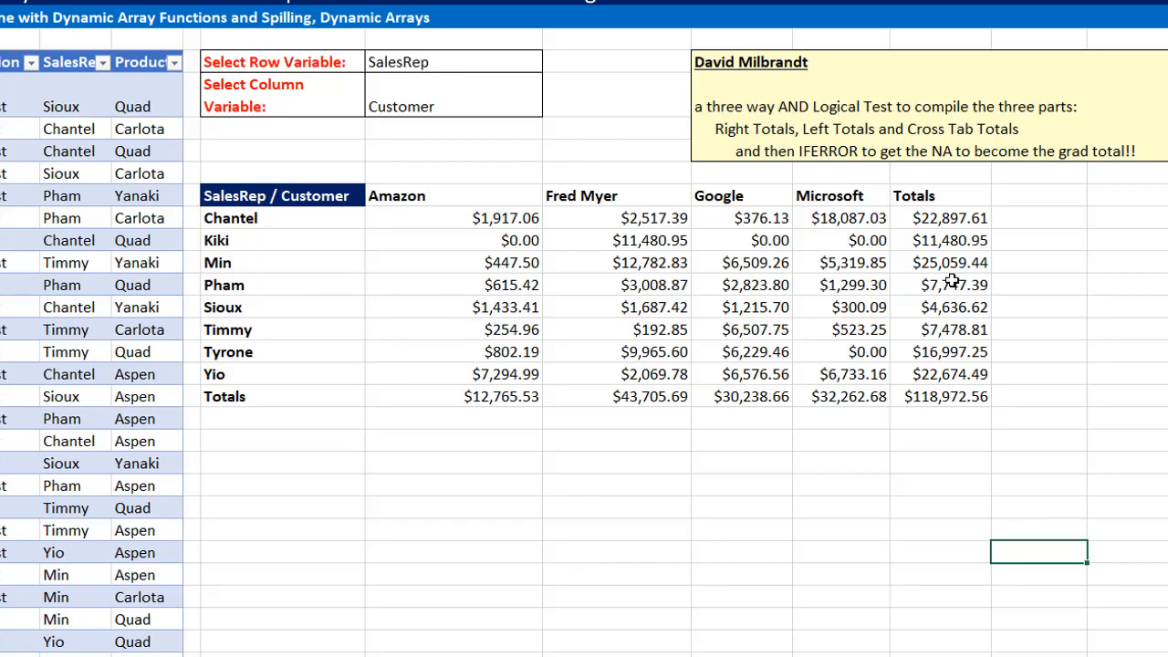
mouse_move(957, 197)
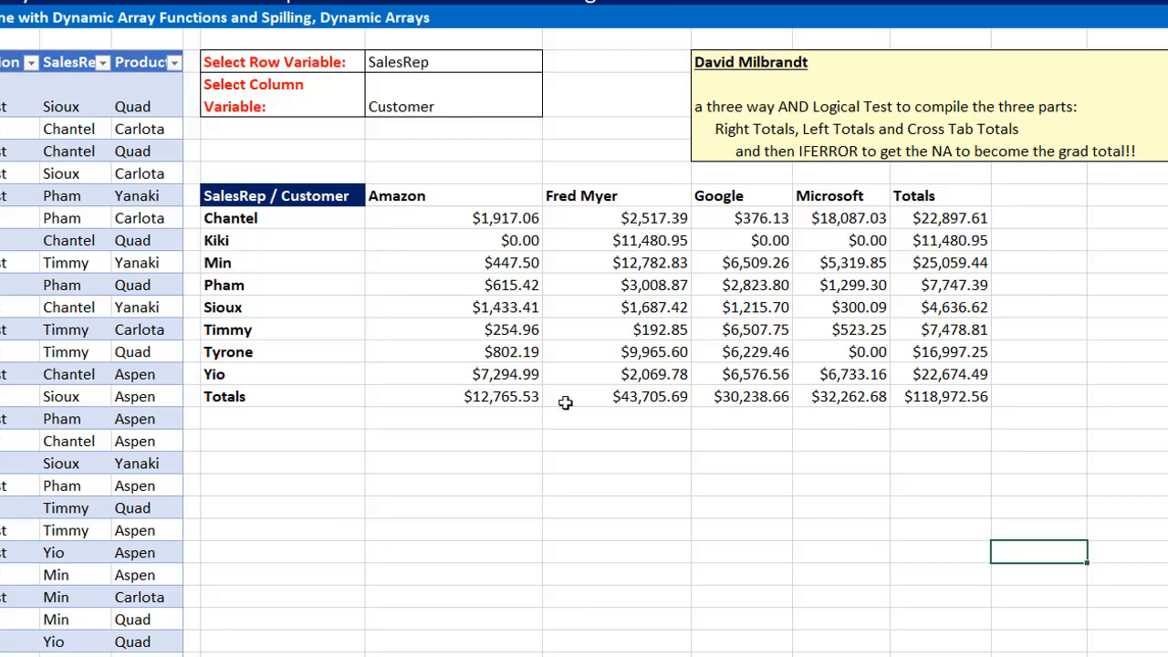
Switch the column variable dropdown from Customer to Region, showing East and West columns.
left_click(453, 95)
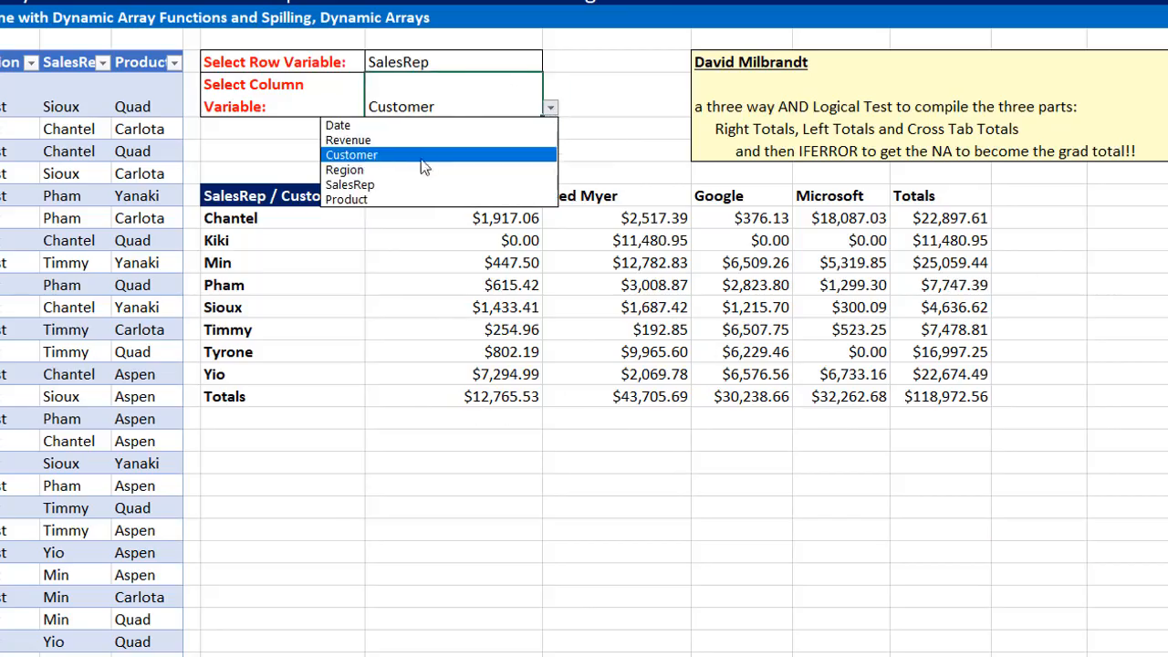
left_click(344, 170)
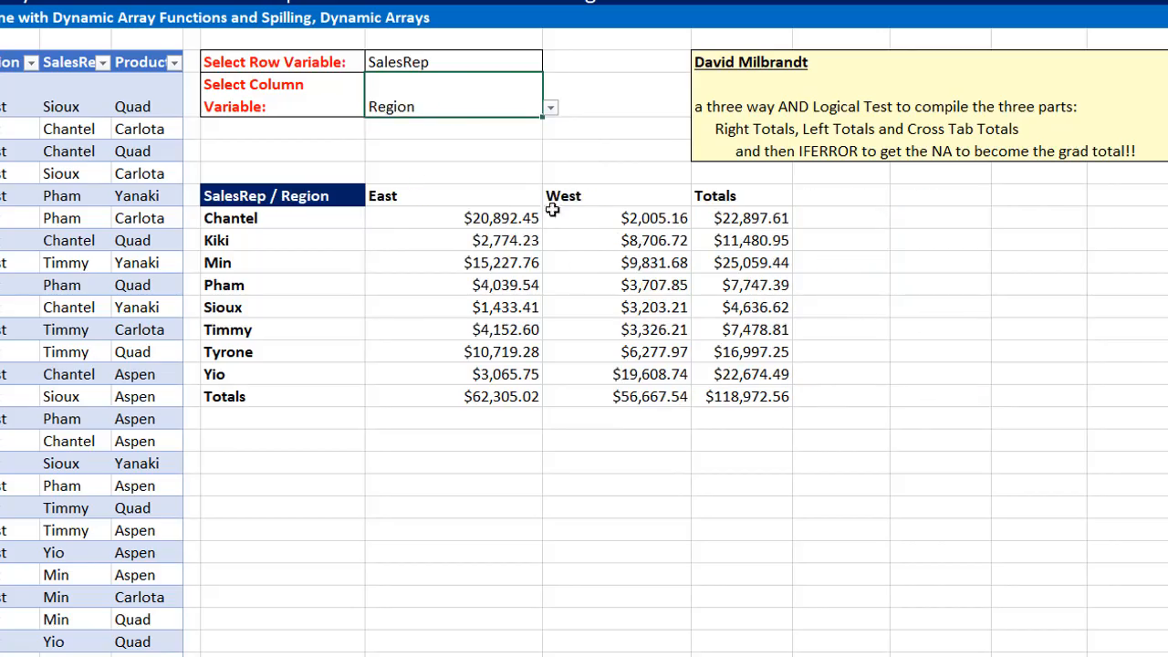
mouse_move(781, 405)
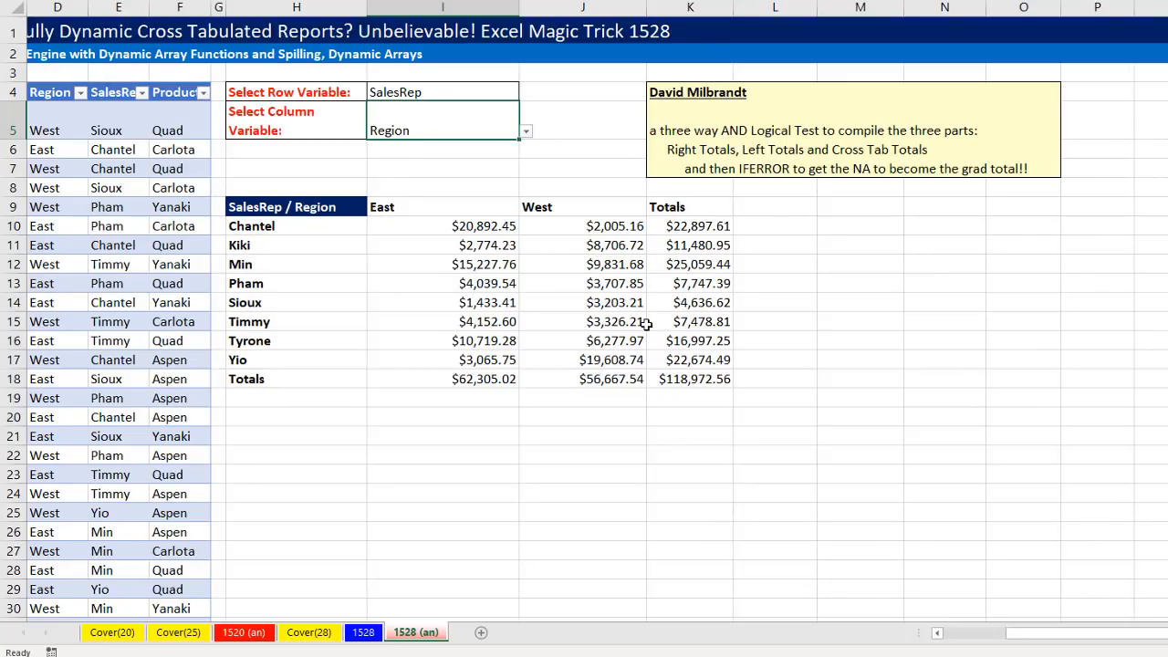
mouse_move(646, 140)
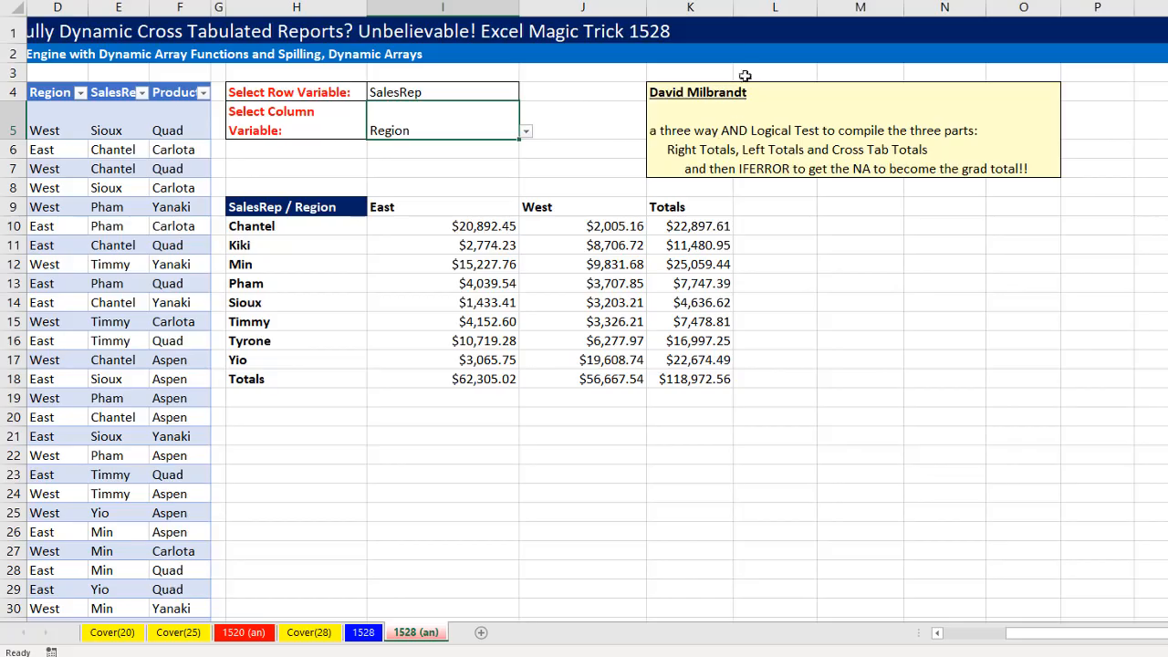
mouse_move(606, 146)
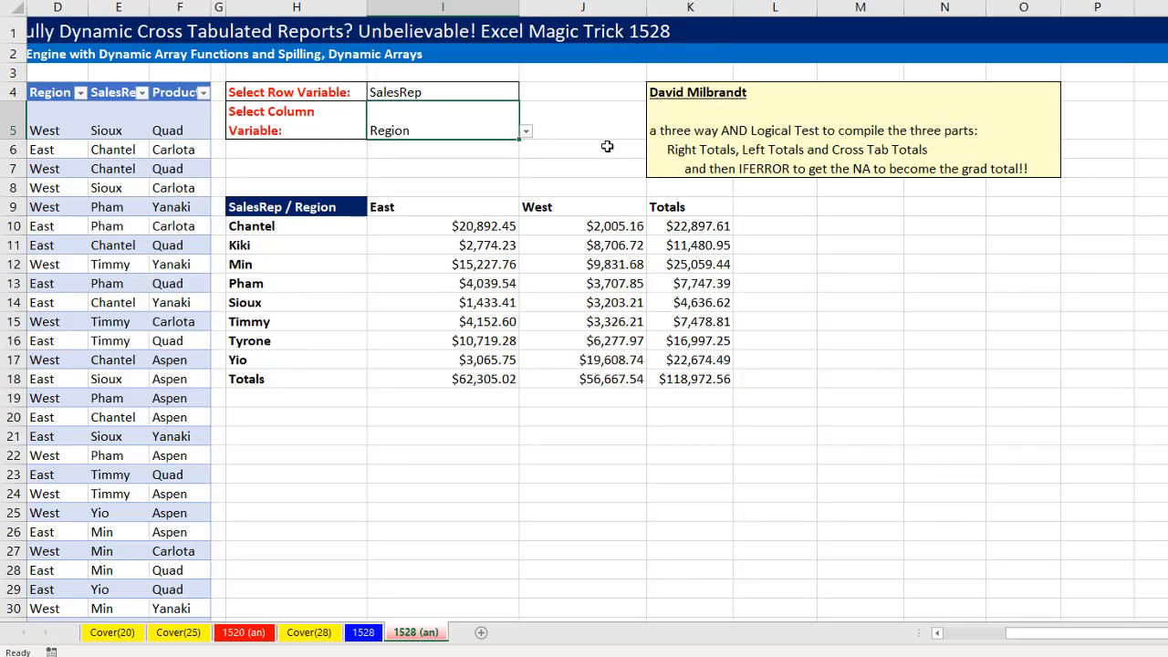
mouse_move(756, 307)
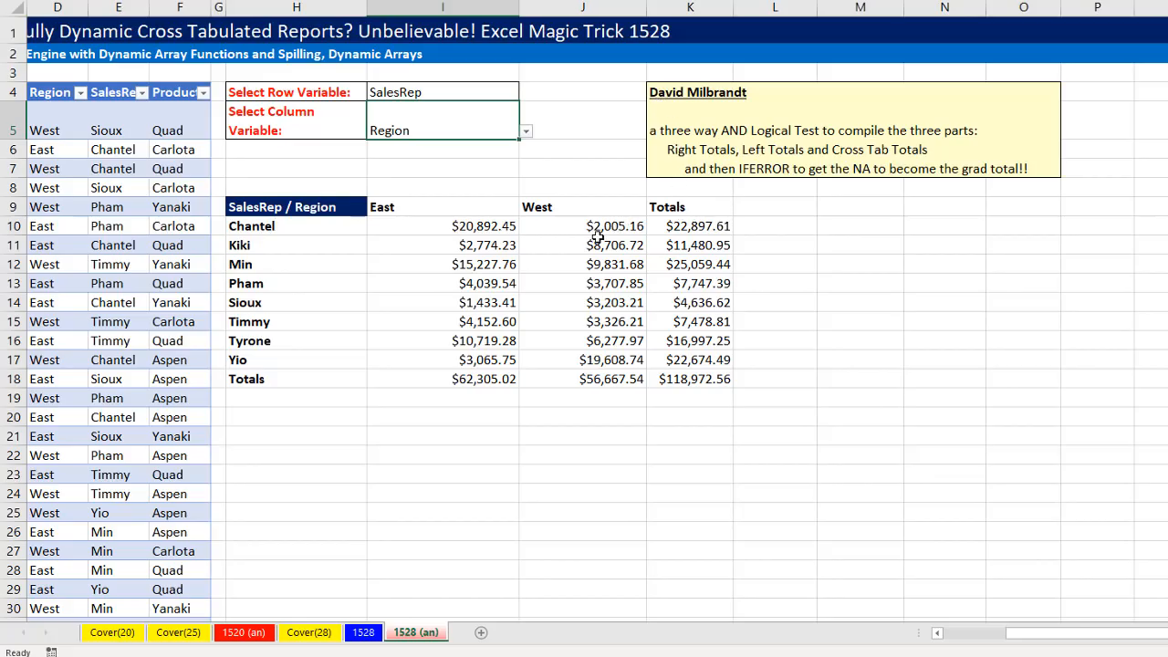
mouse_move(690, 210)
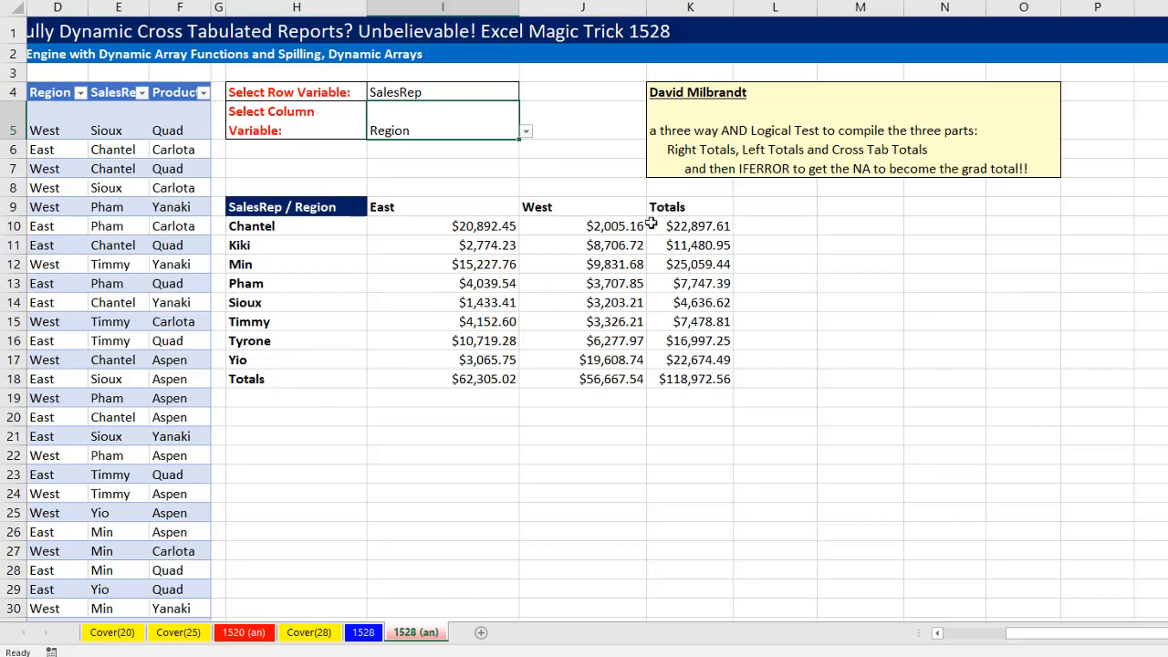
mouse_move(542, 419)
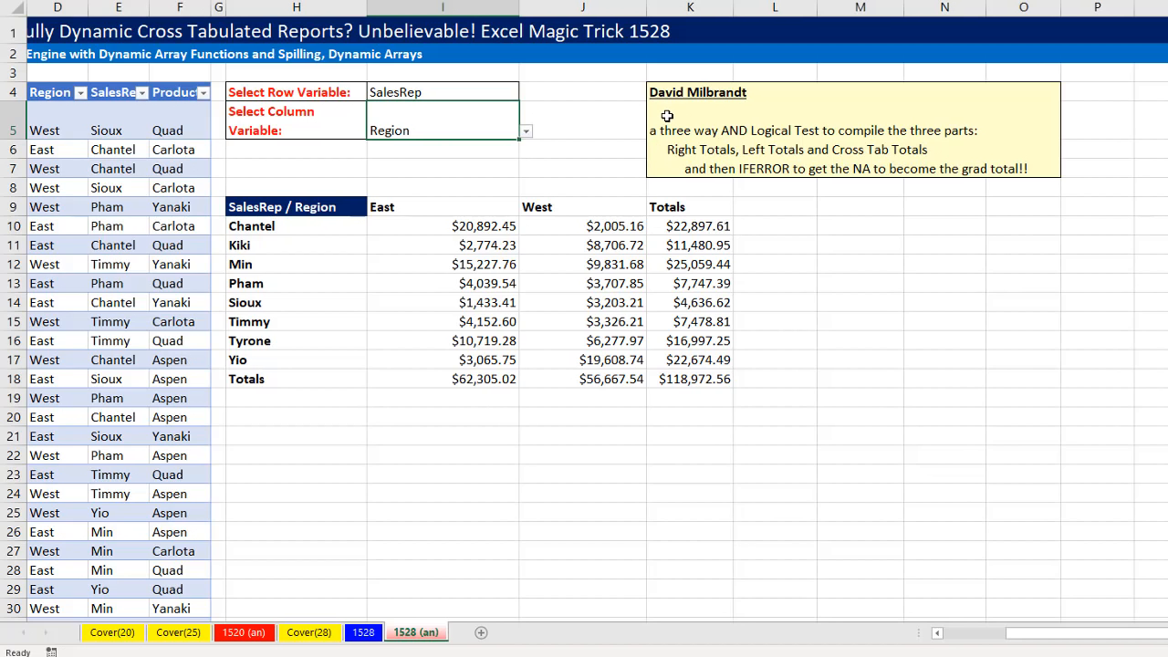
mouse_move(422, 584)
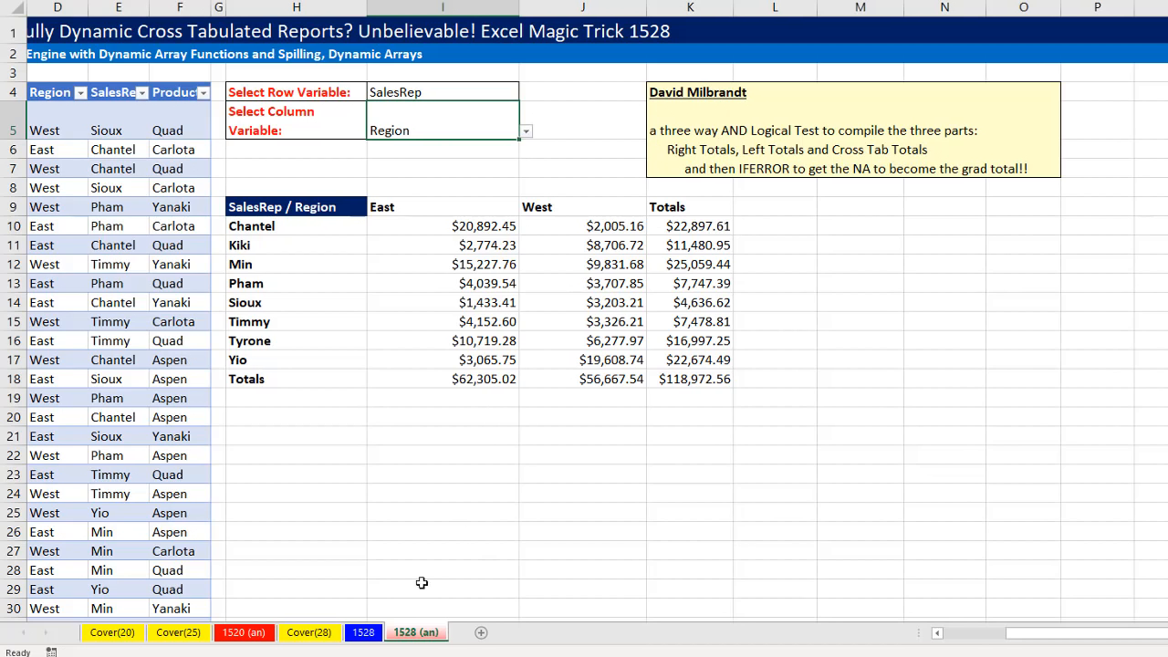
Scroll below the report and select the TRUE/FALSE test blocks and the grand-total result to inspect them.
scroll("down", 3)
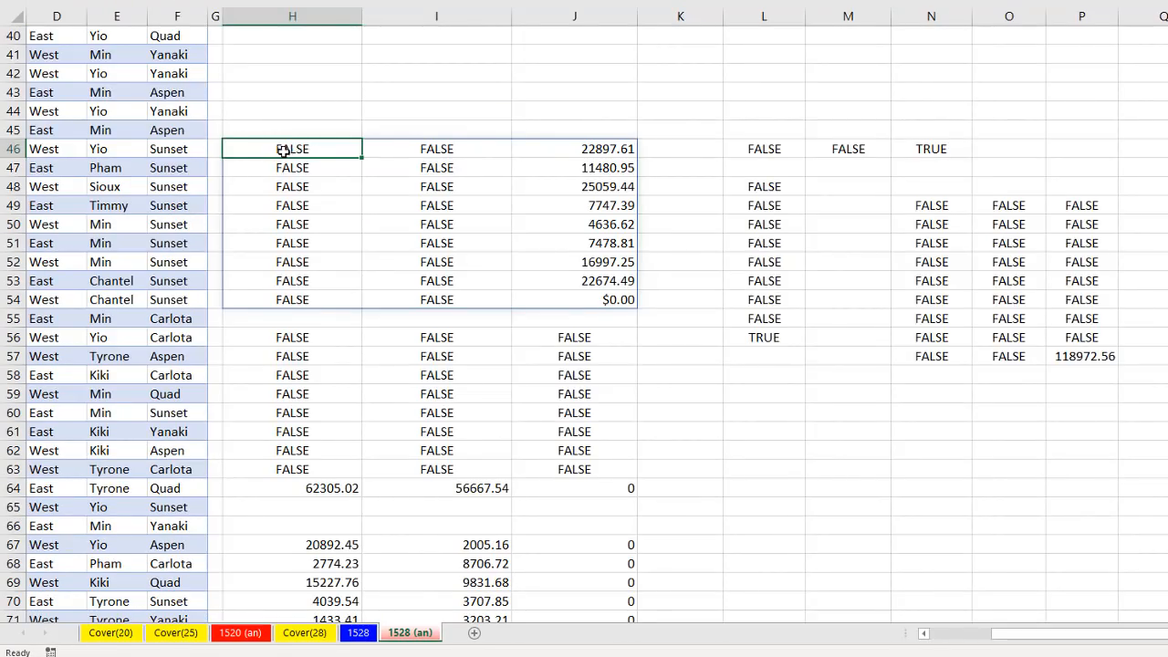
left_click_drag(292, 149, 606, 299)
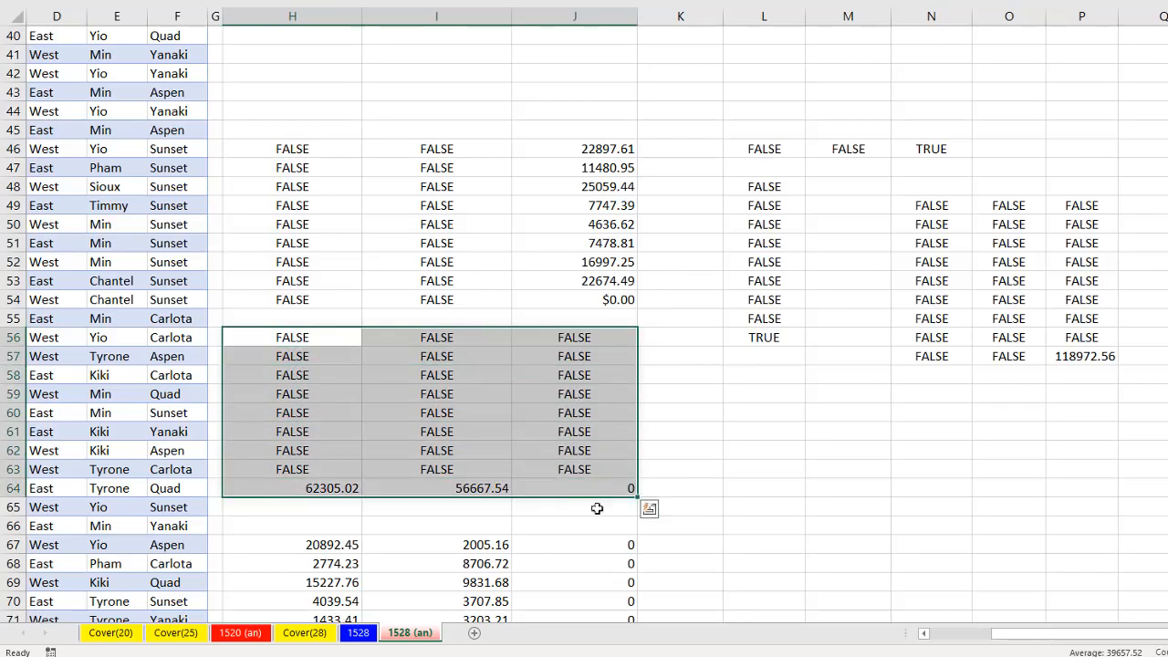
scroll("down", 3)
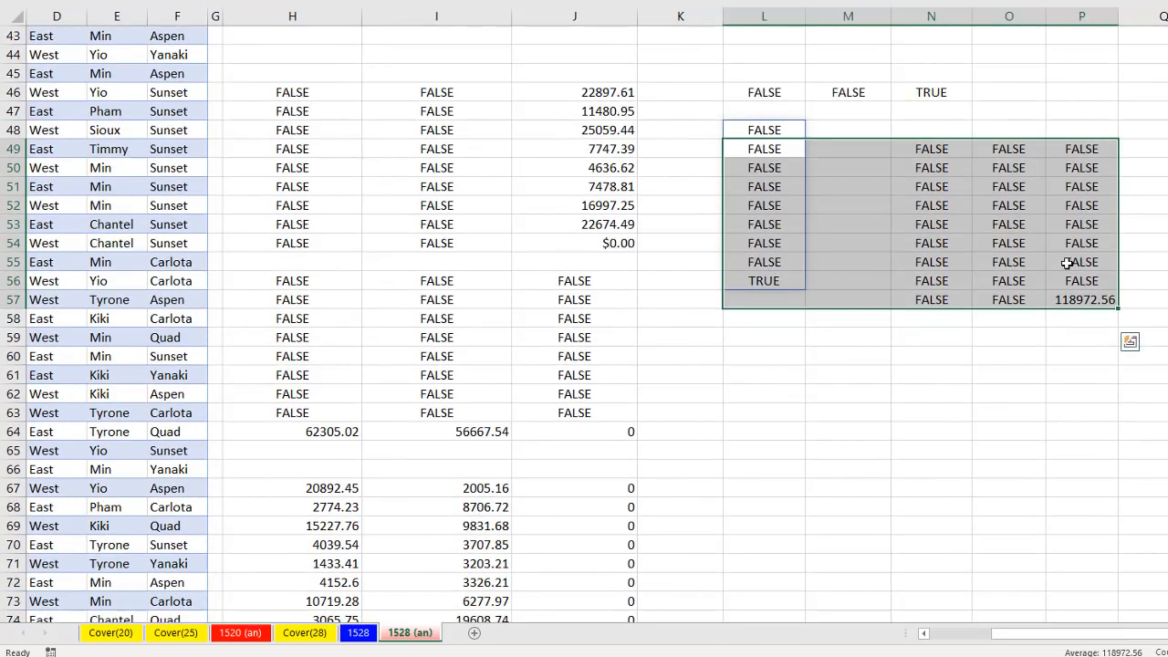
left_click(358, 632)
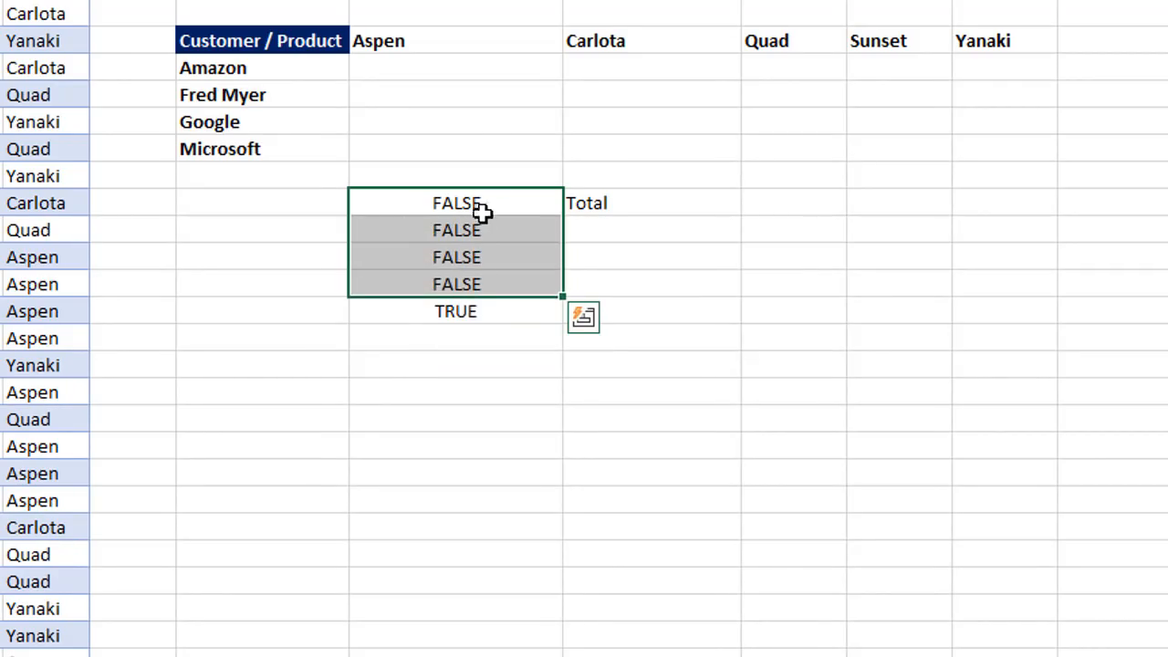
mouse_move(466, 186)
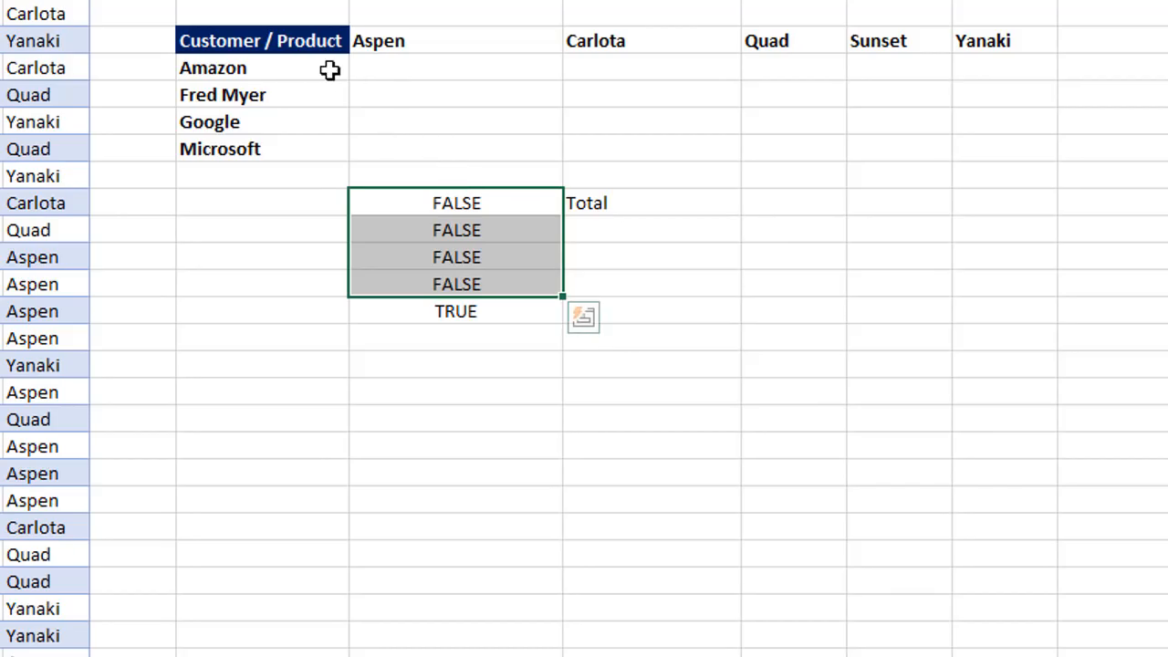
mouse_move(438, 369)
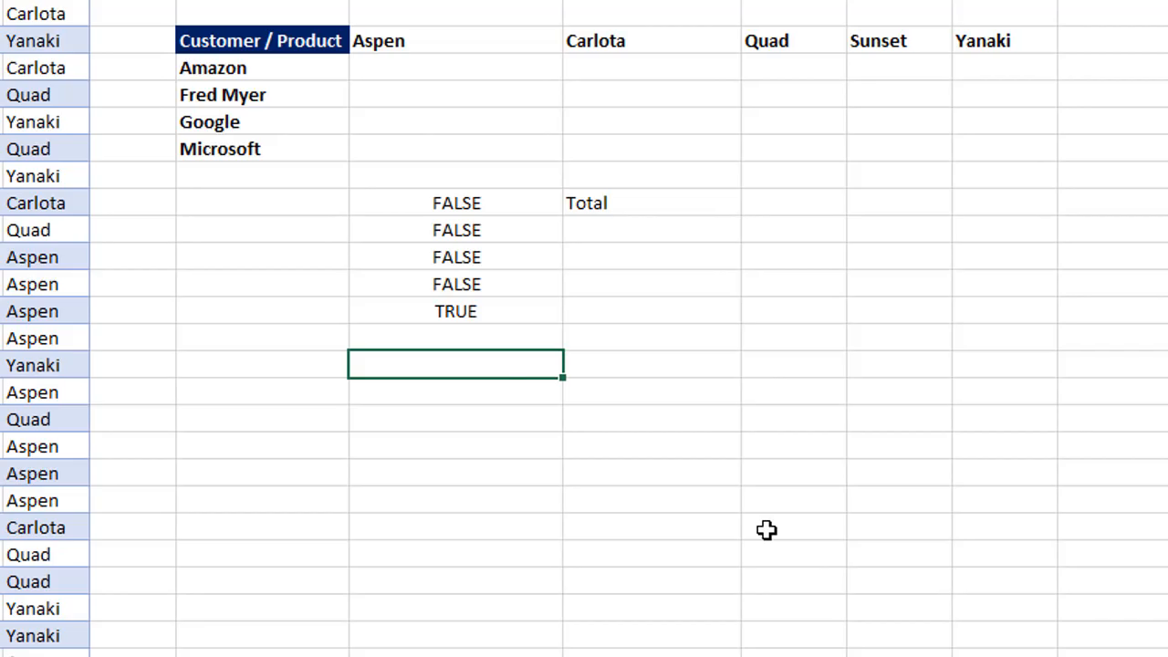
Start =IF( using I15:I19 as the logical test and the Total label in J15 as the true result.
type("=IF(")
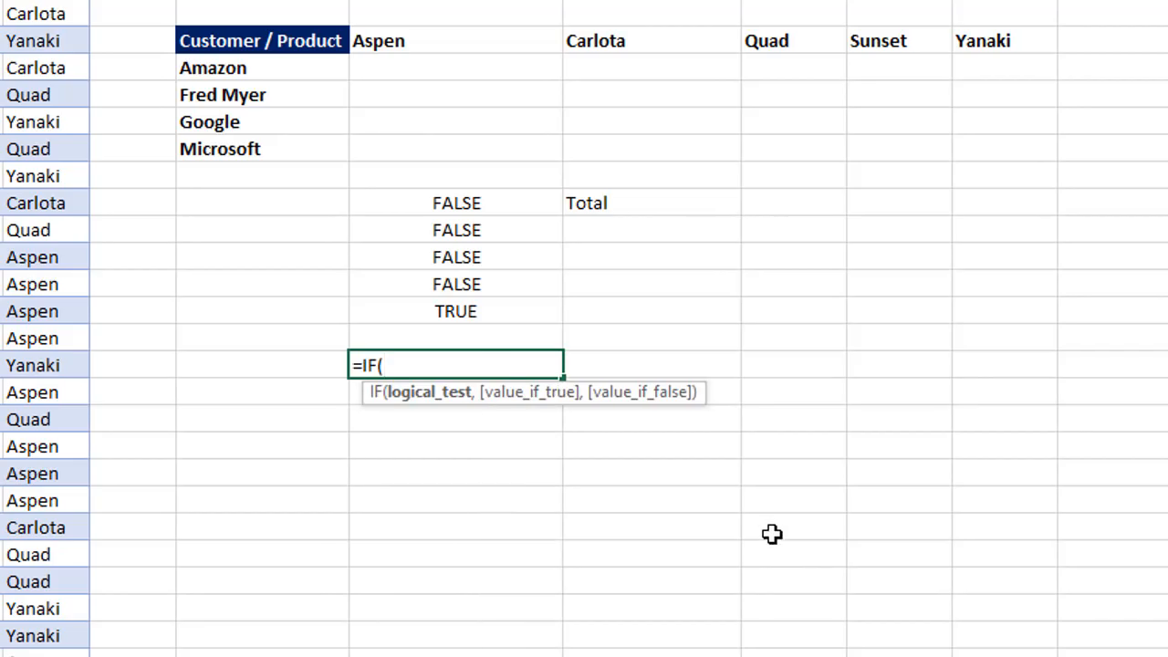
left_click_drag(456, 203, 456, 285)
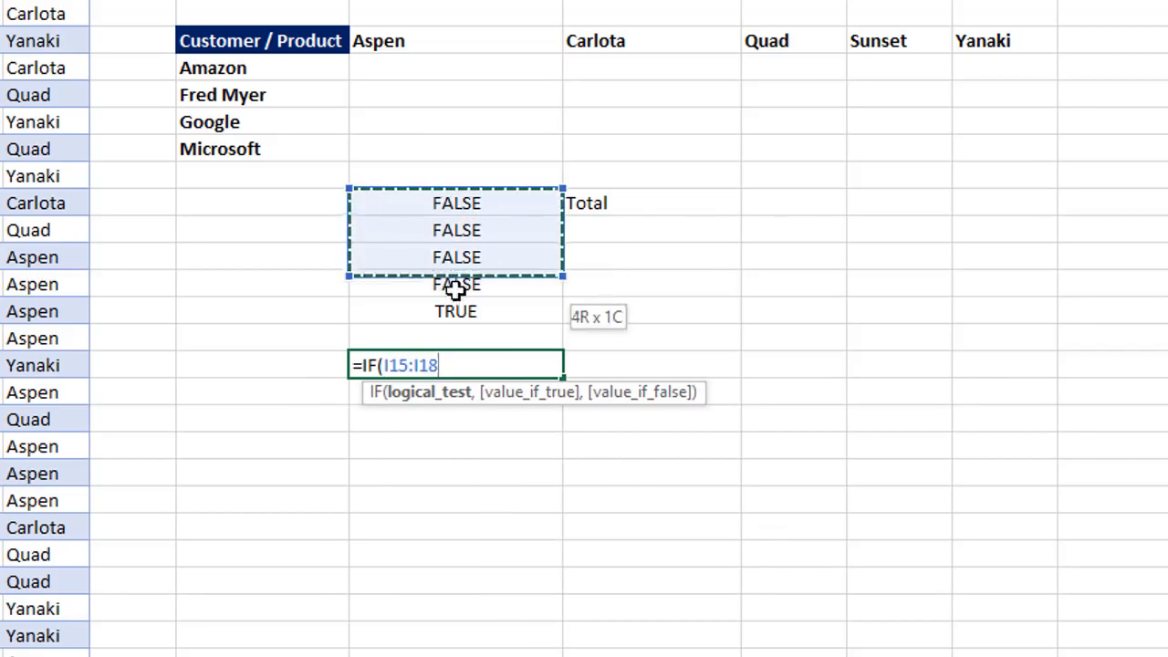
left_click_drag(457, 285, 456, 310)
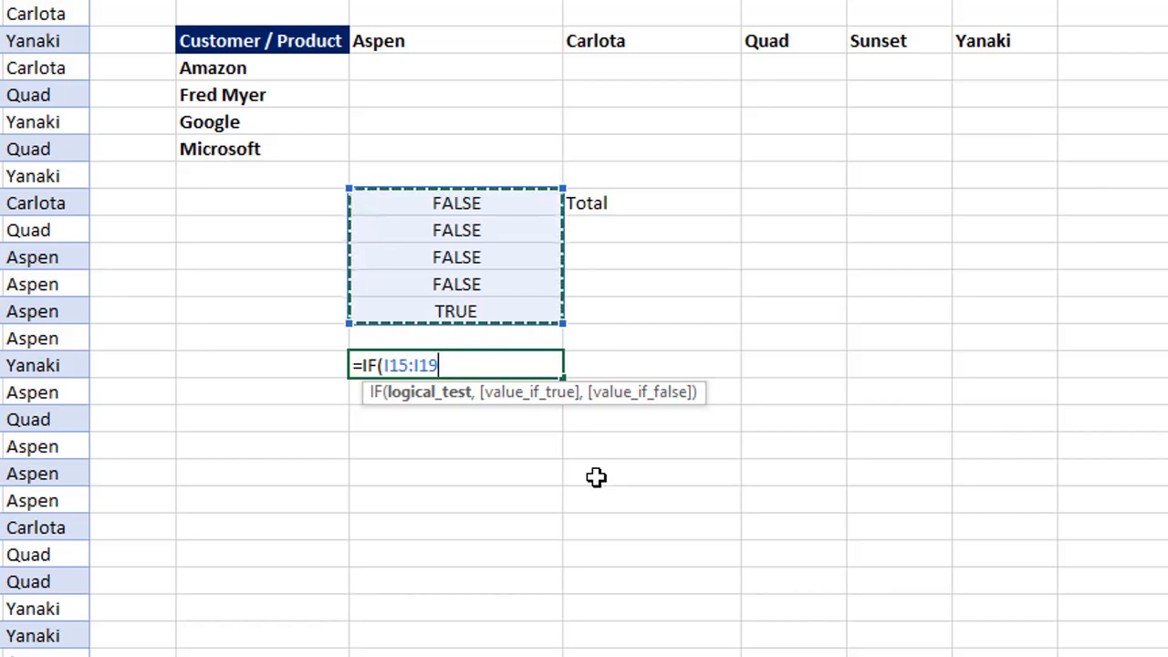
type(",")
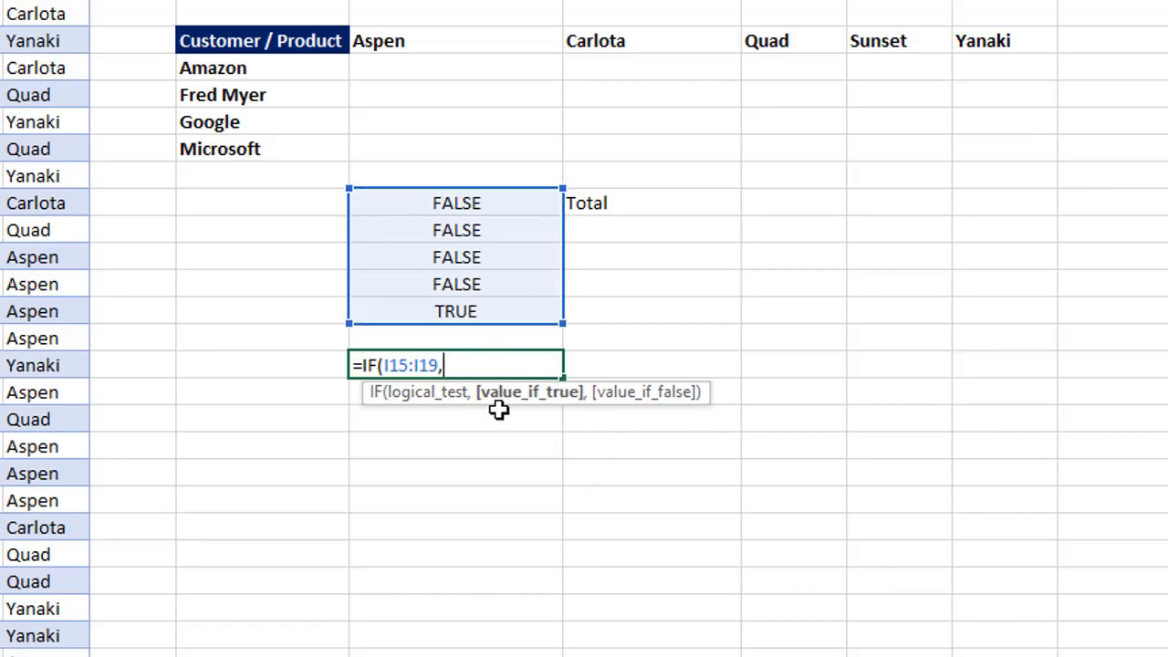
mouse_move(270, 170)
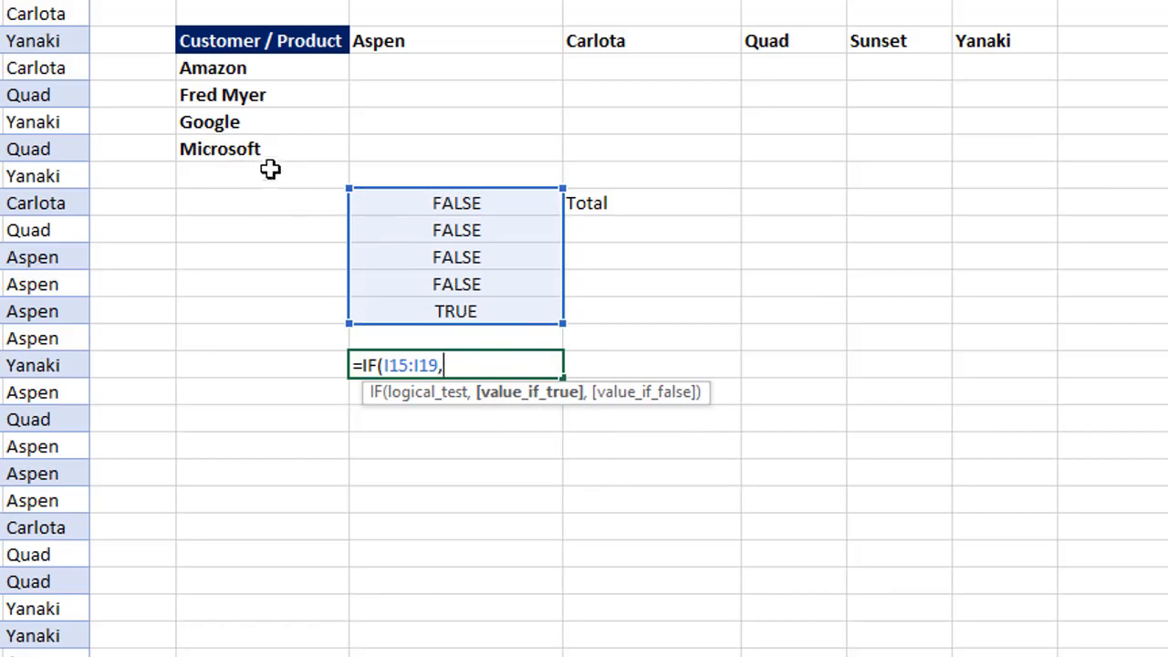
left_click(649, 202)
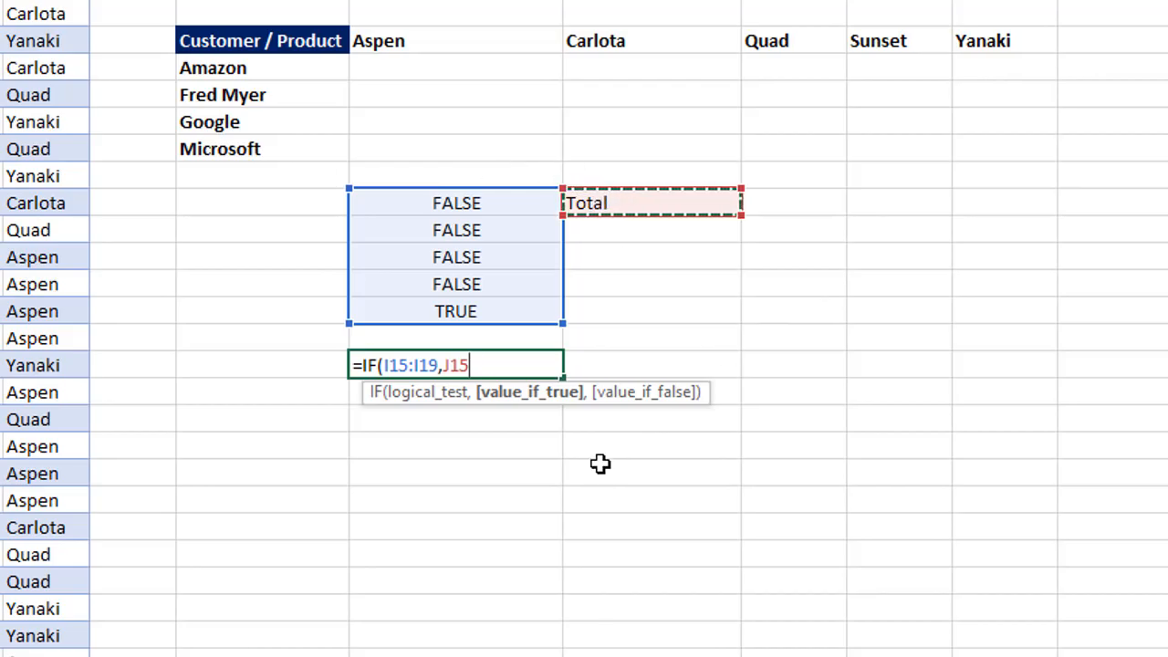
type(",")
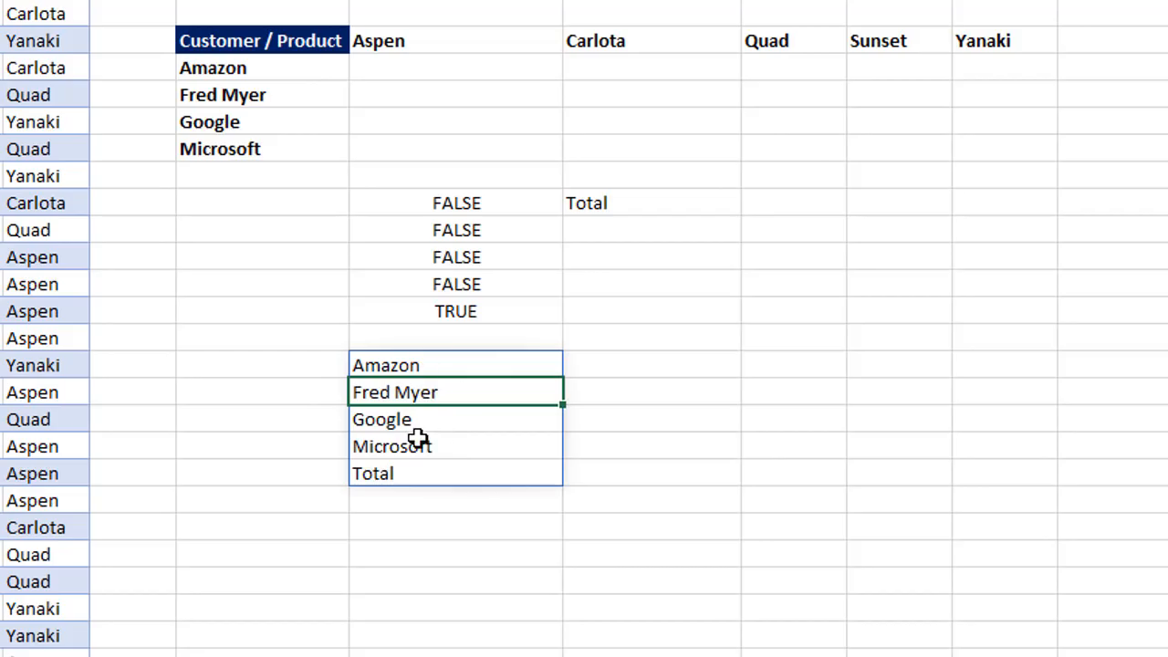
mouse_move(372, 486)
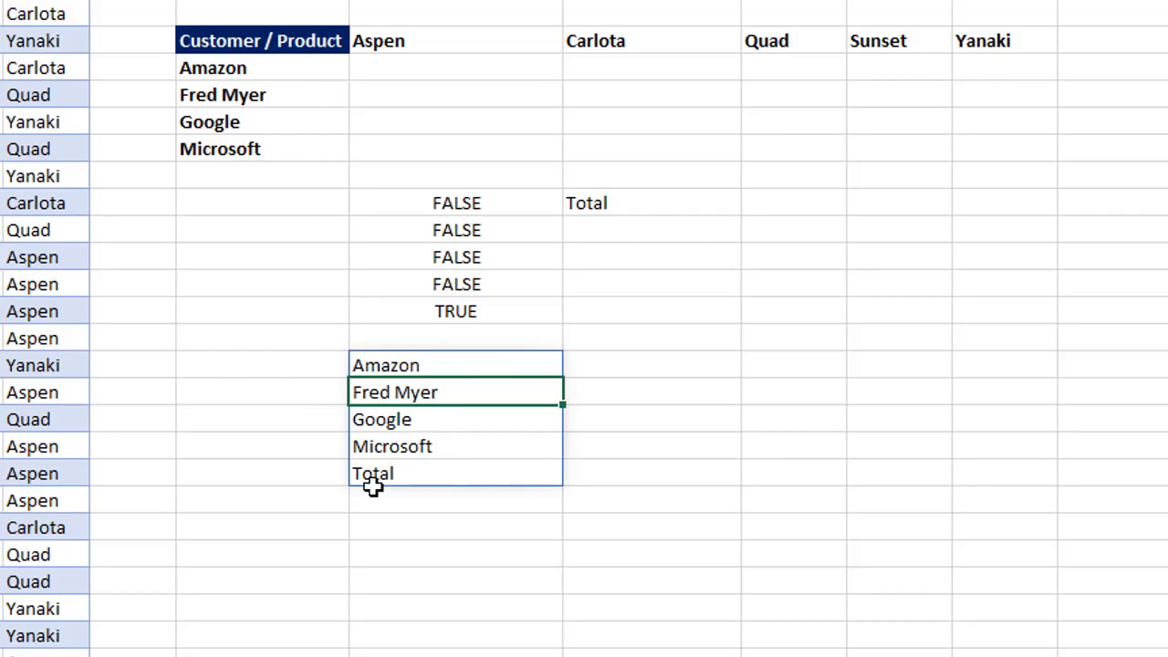
scroll("left", 3)
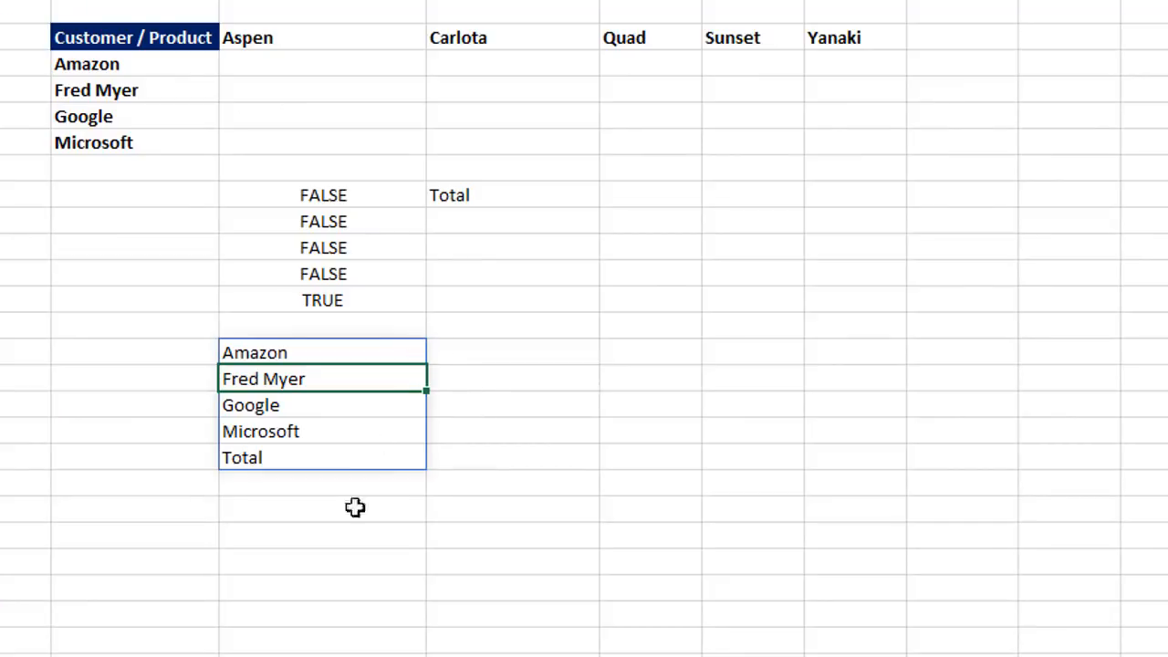
mouse_move(383, 355)
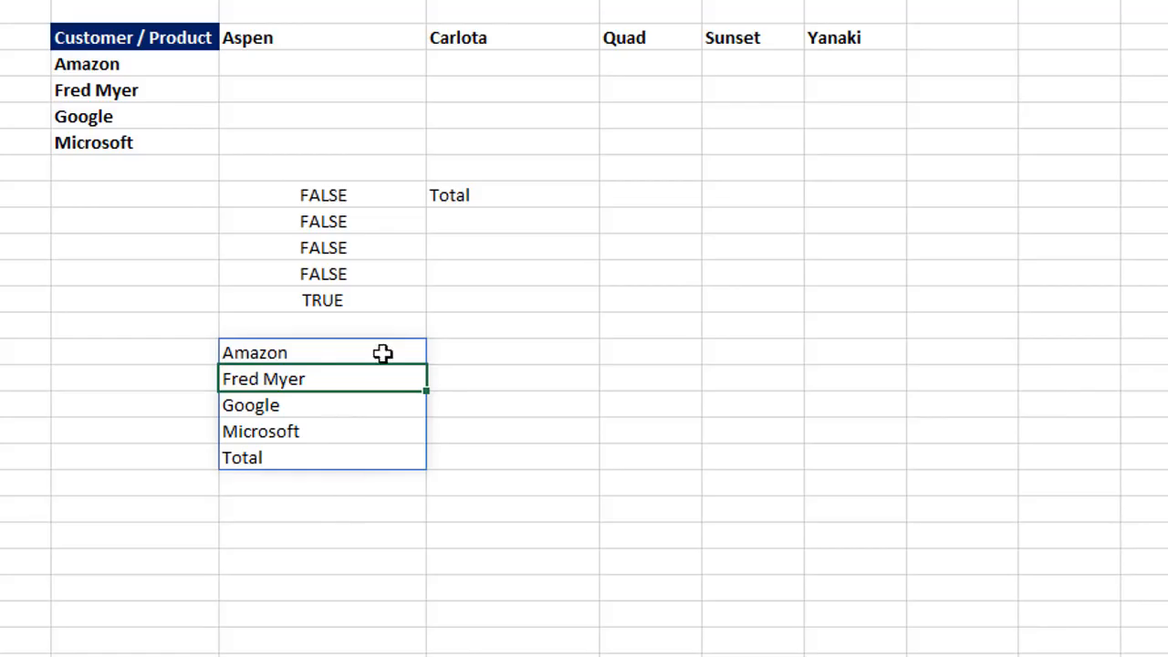
mouse_move(282, 469)
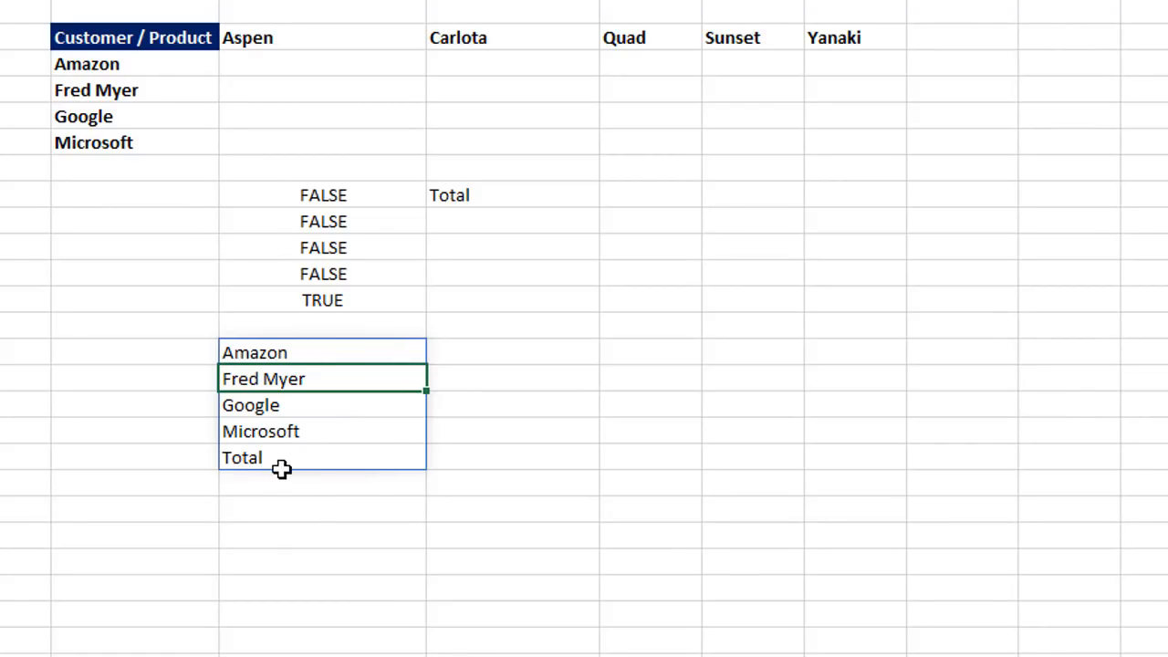
mouse_move(358, 533)
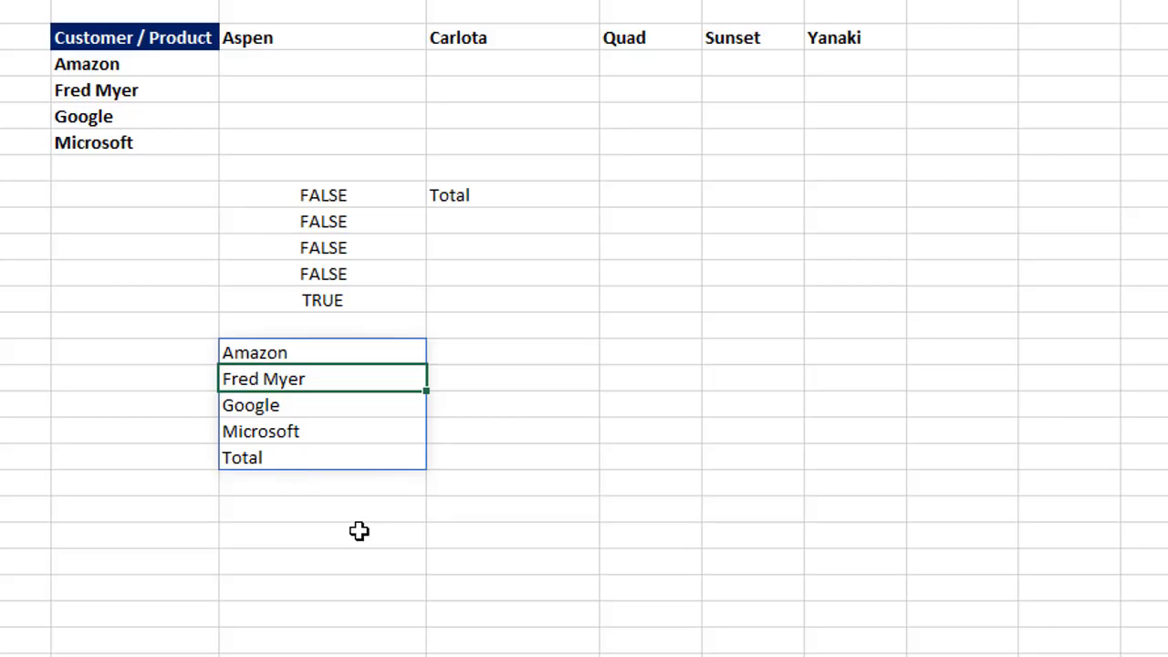
mouse_move(412, 245)
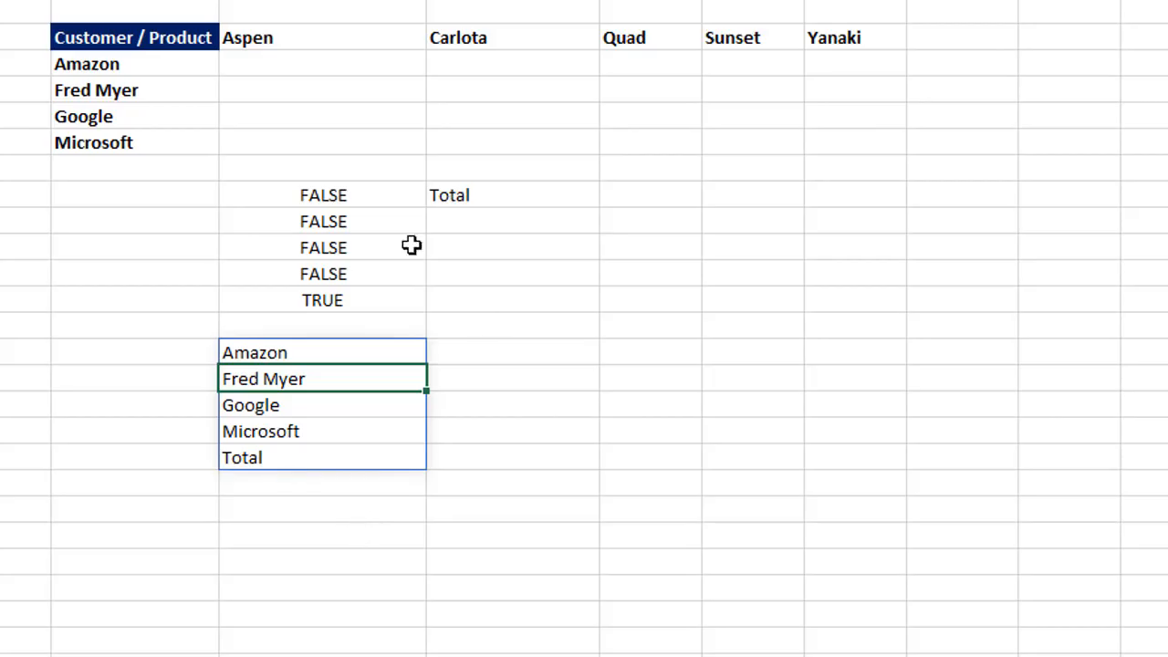
mouse_move(785, 398)
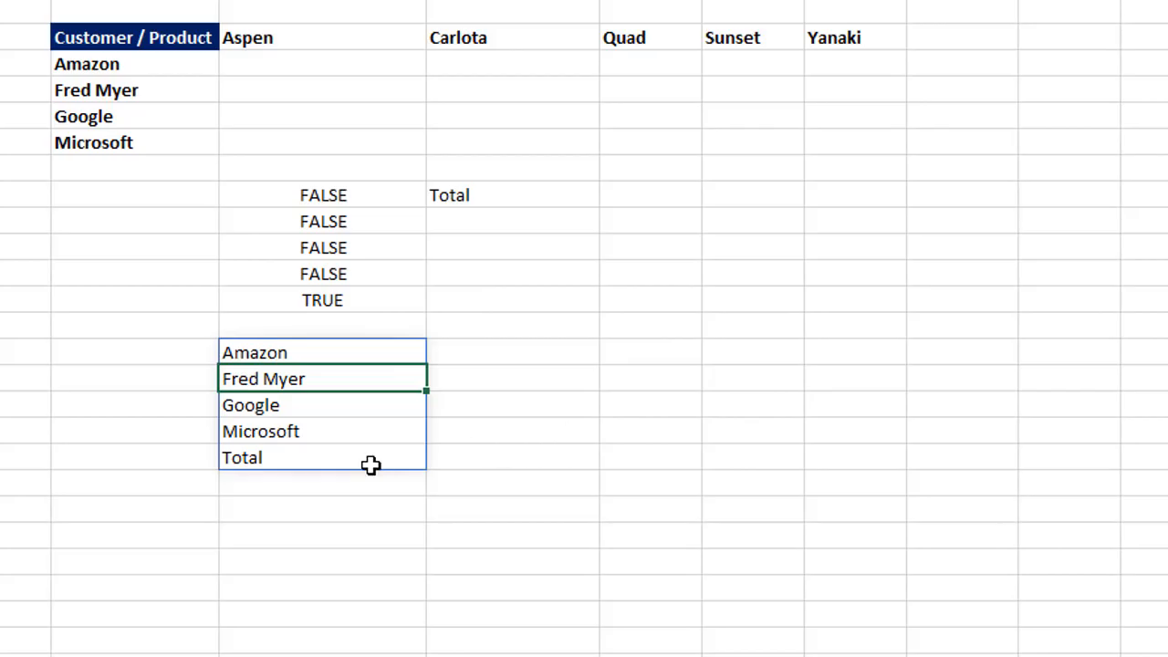
mouse_move(387, 363)
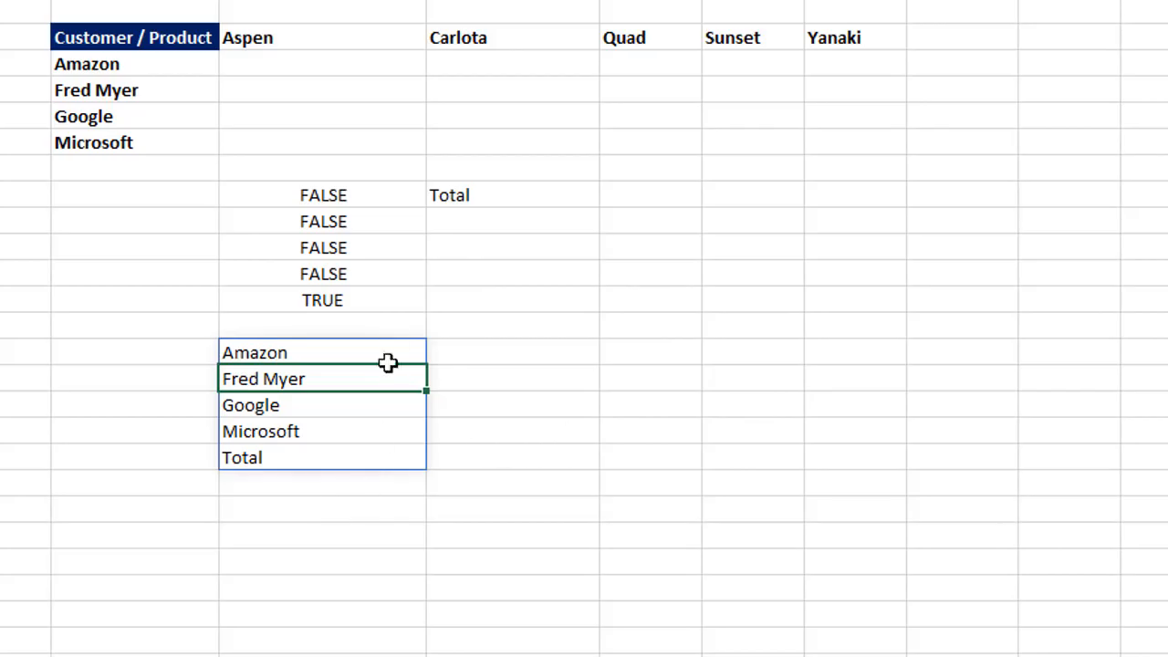
mouse_move(522, 324)
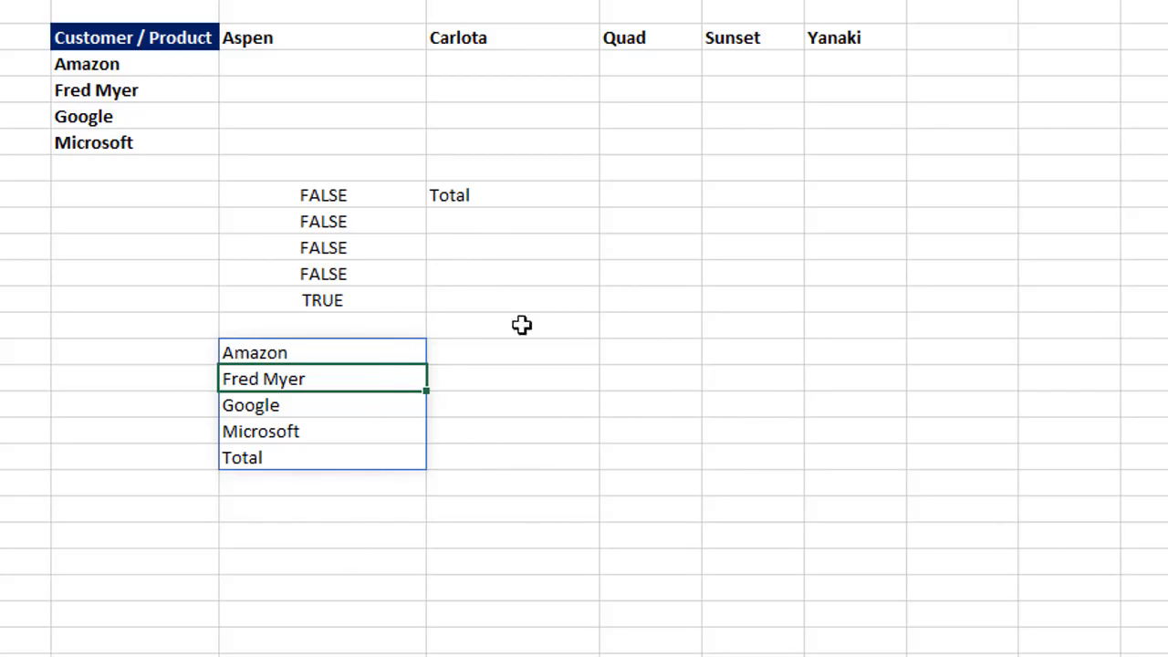
mouse_move(650, 201)
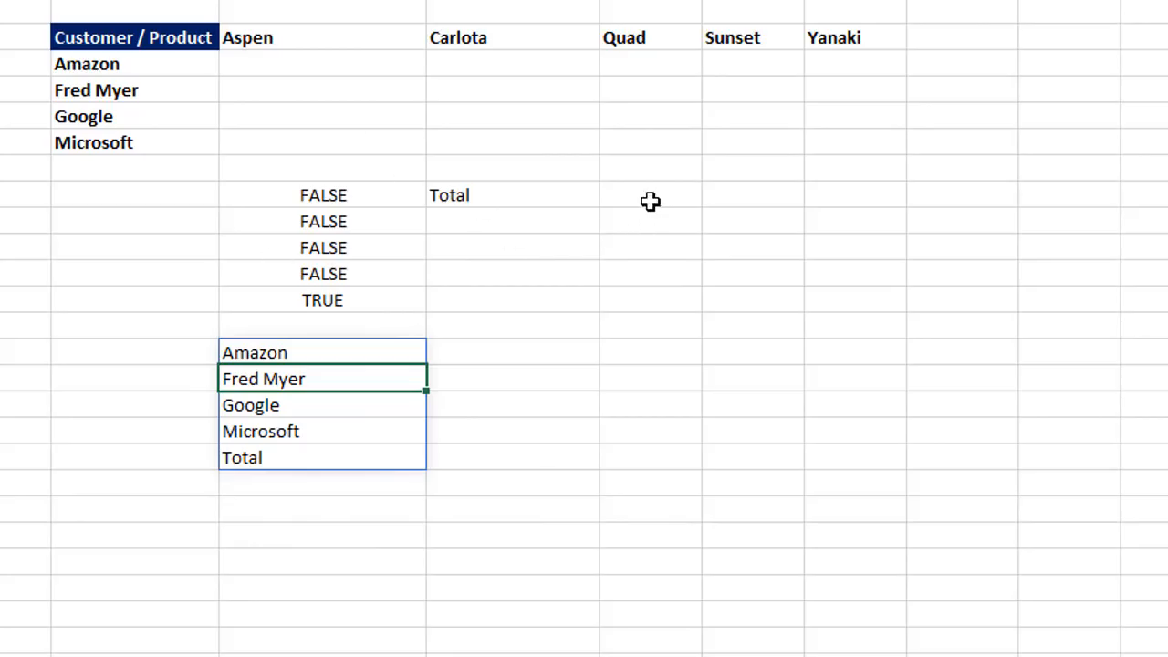
left_click(649, 194)
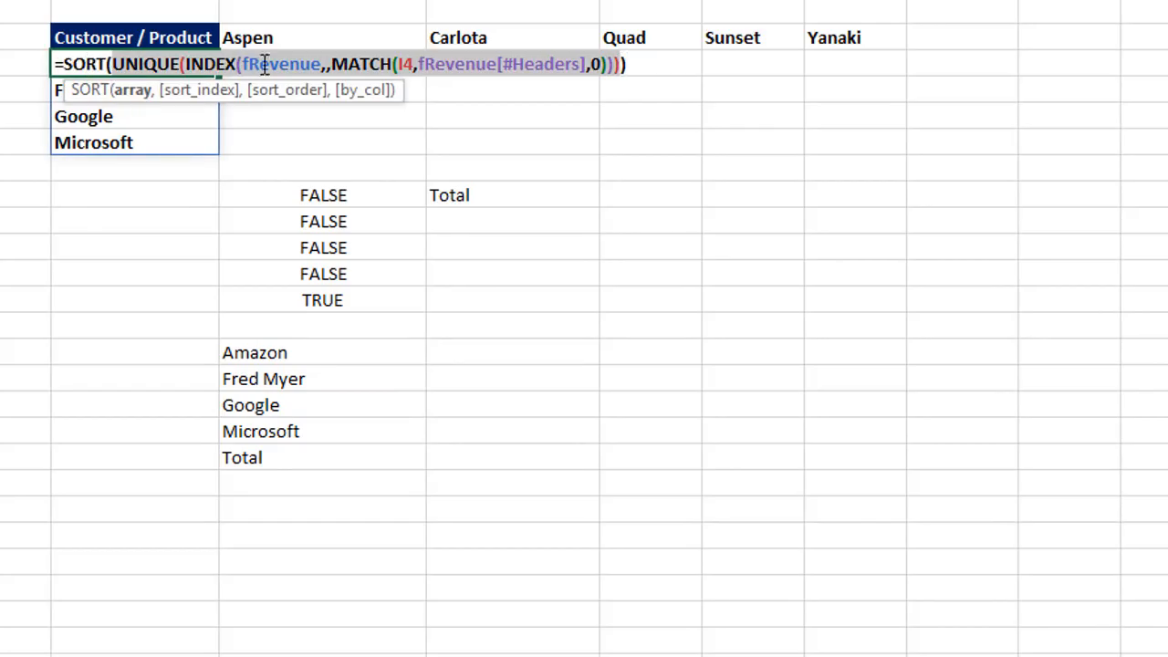
mouse_move(410, 77)
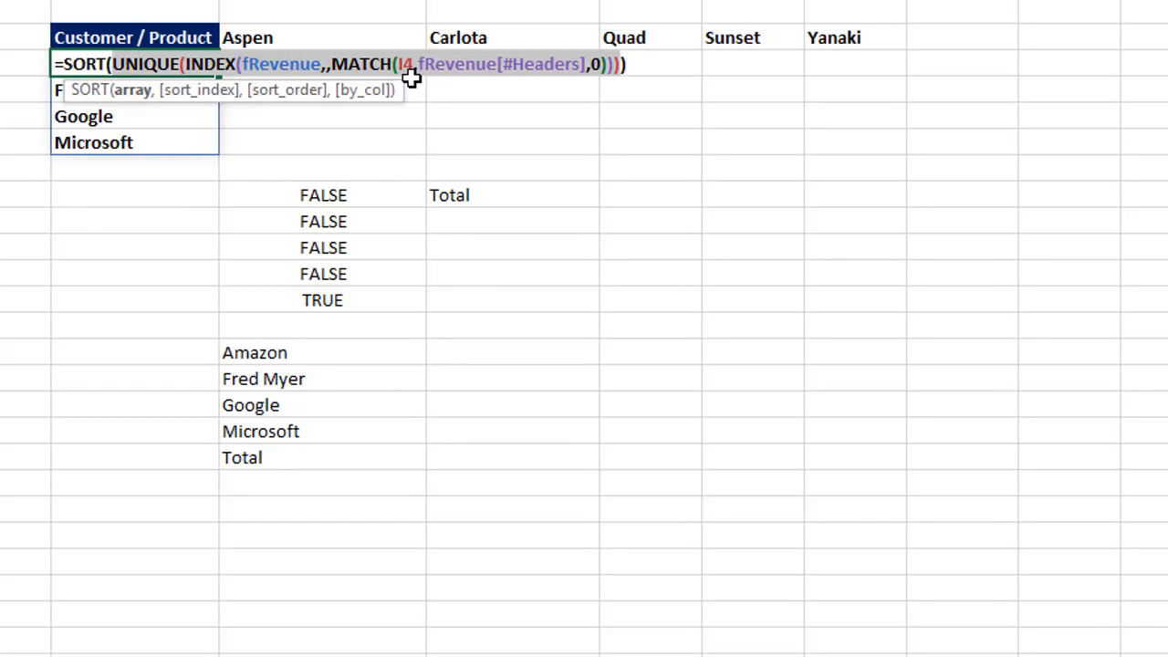
key("Enter")
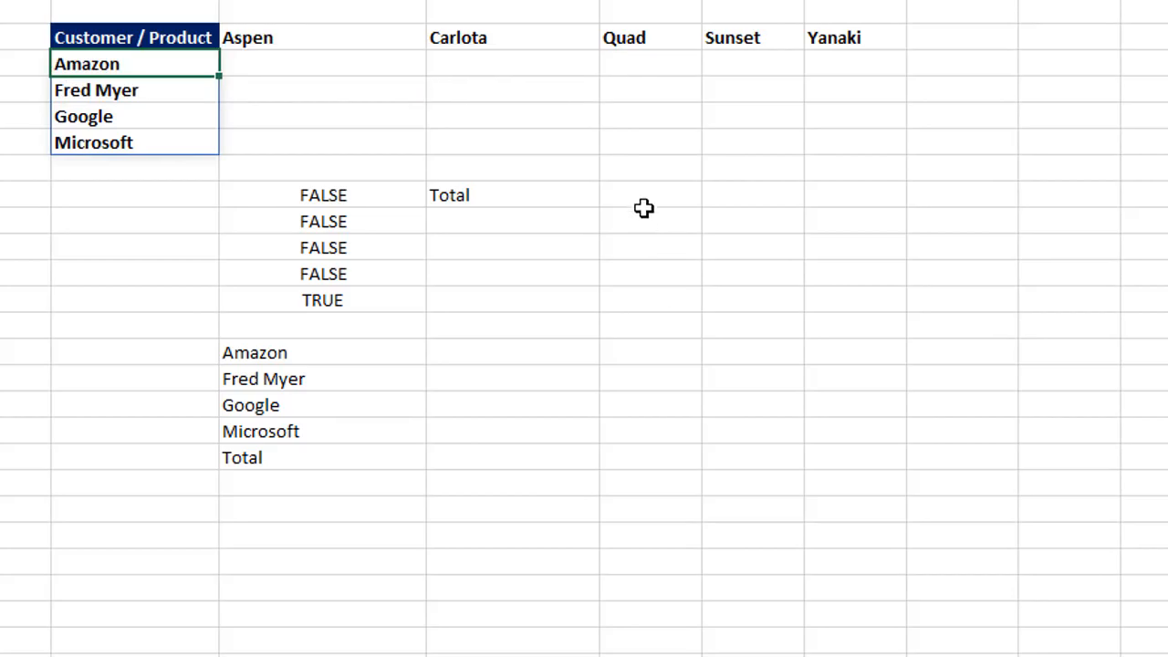
type("=i")
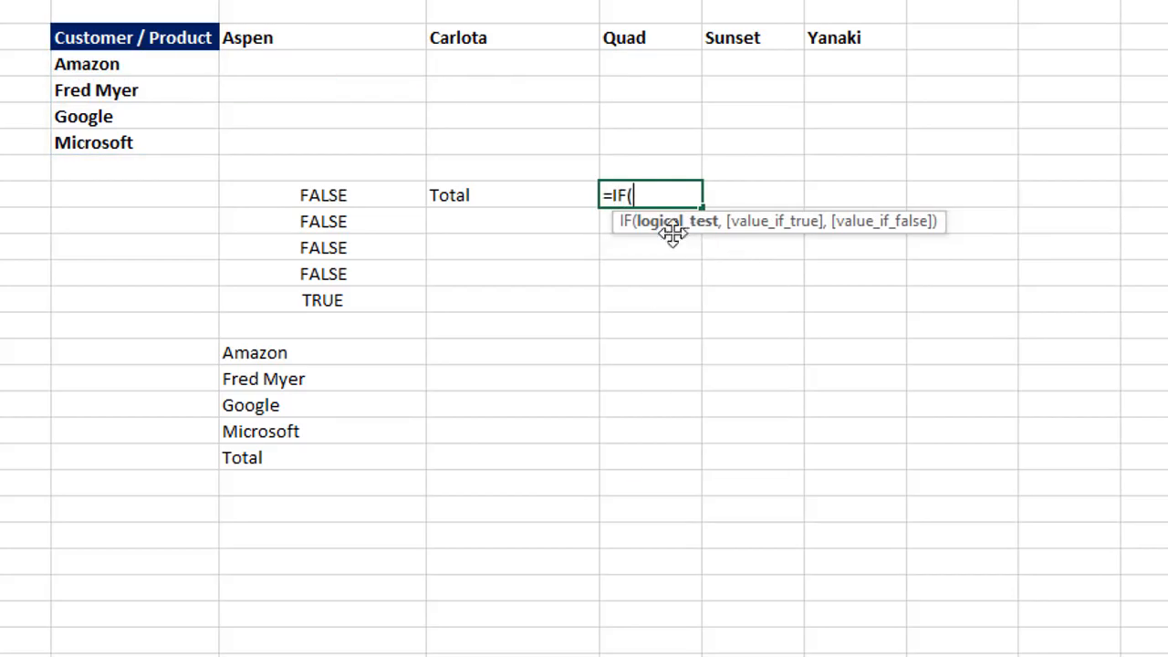
mouse_move(365, 197)
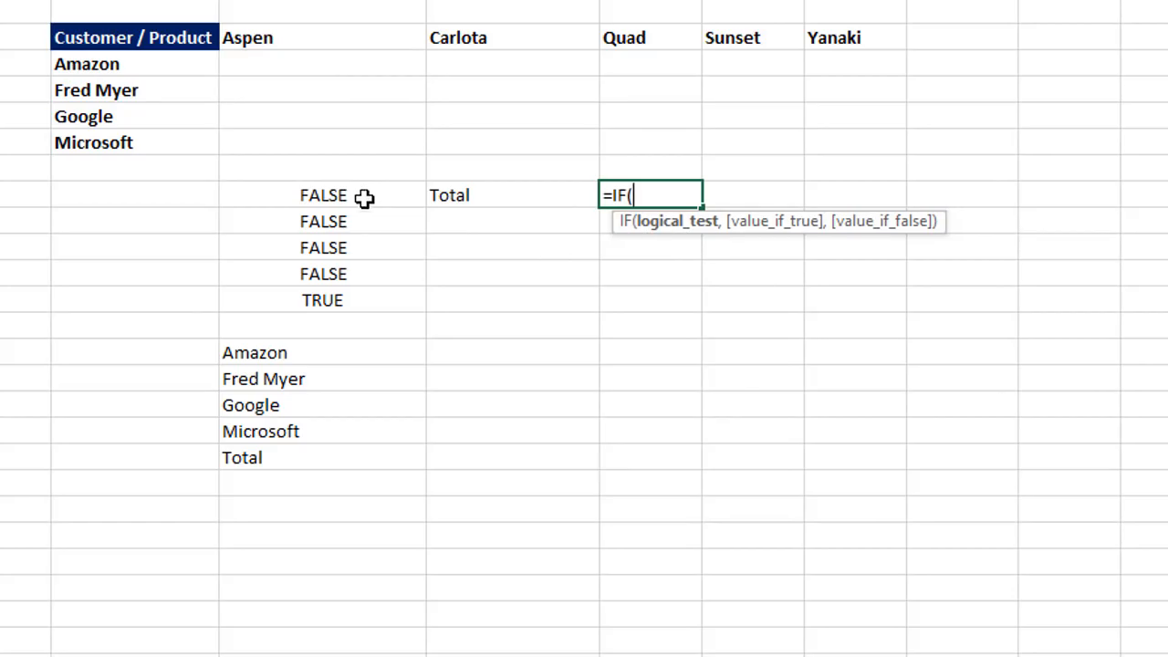
Enter =IF(SEQUENCE(COUNTA(UNIQUE(INDEX(fRevenue,,MATCH(I4,...))))+1 as the row-numbering test.
type("s")
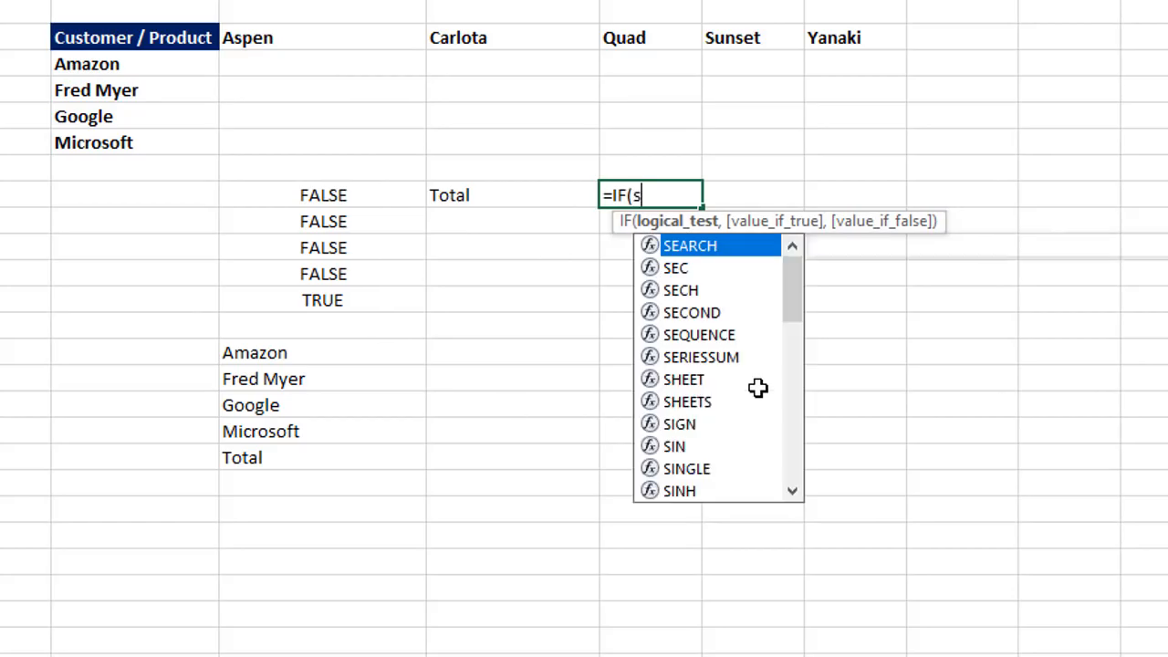
type("eq")
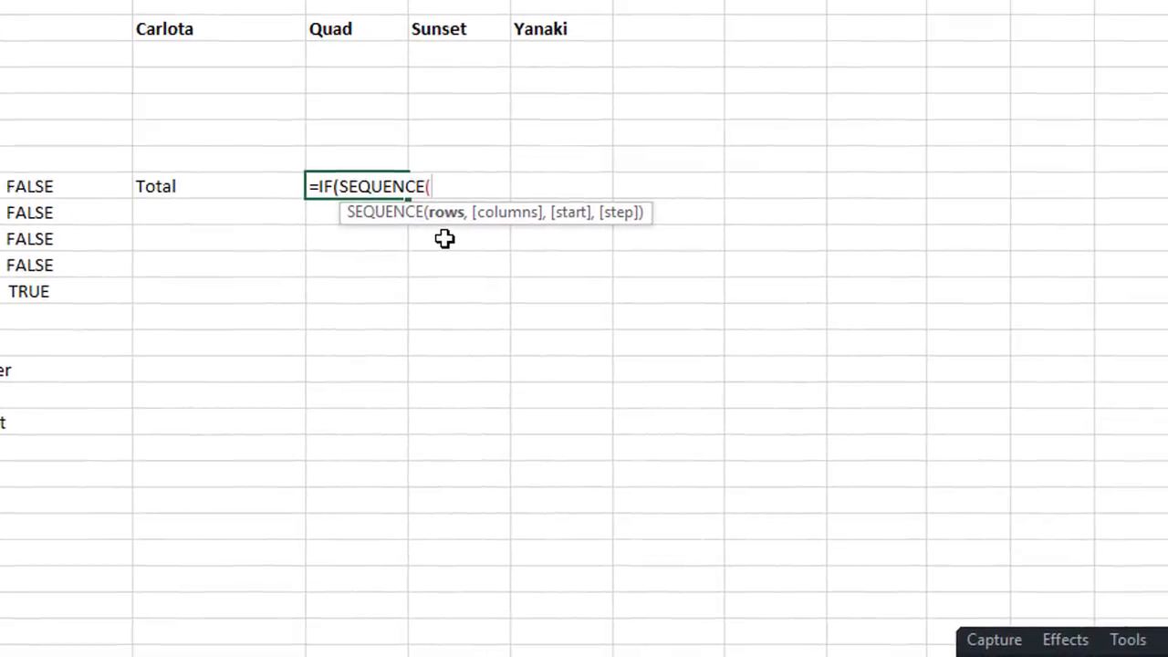
type("cou")
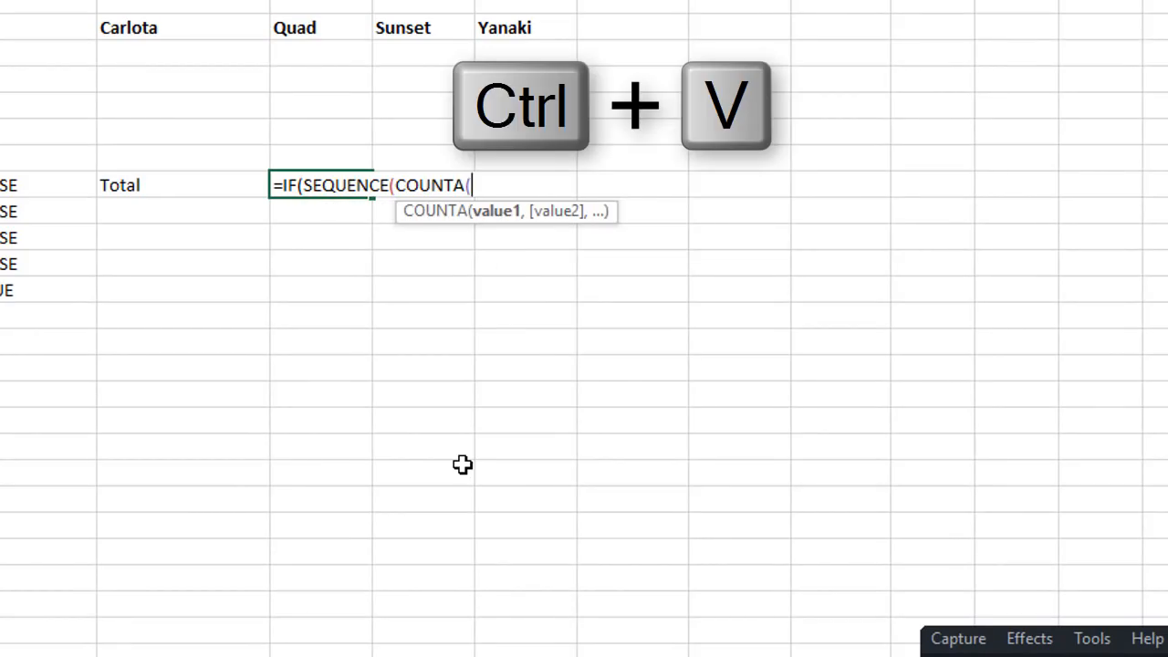
key("ctrl+v")
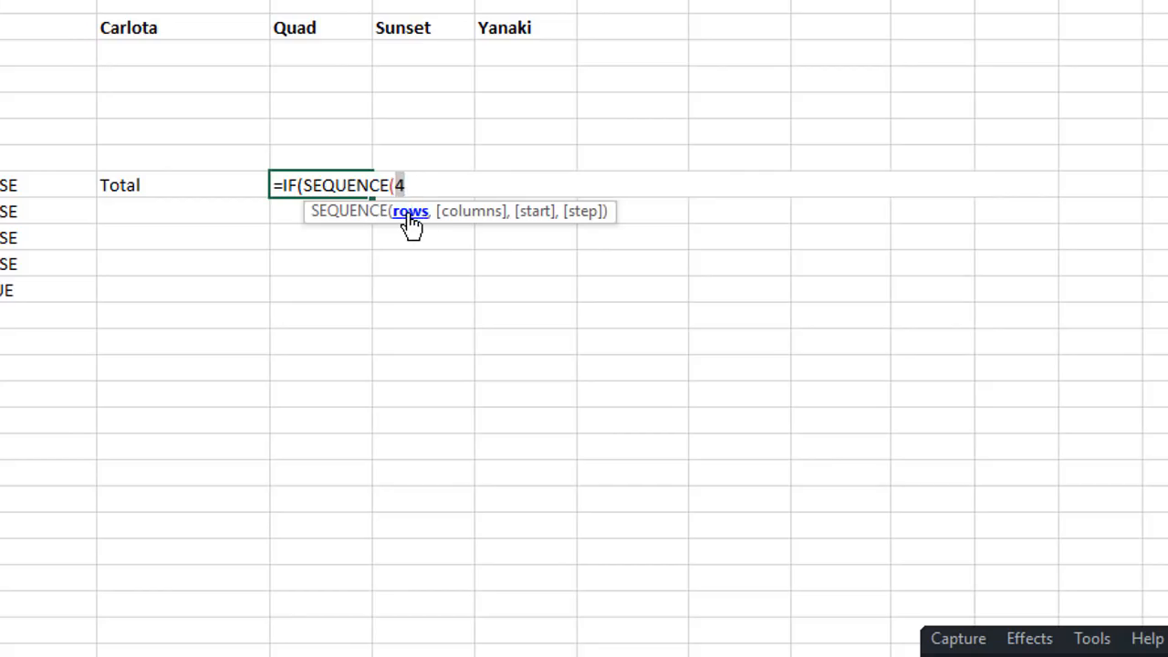
type("COUNTA(UNIQUE(INDEX(fRevenue,,MATCH(I4,fRevenue[#Headers],0))))")
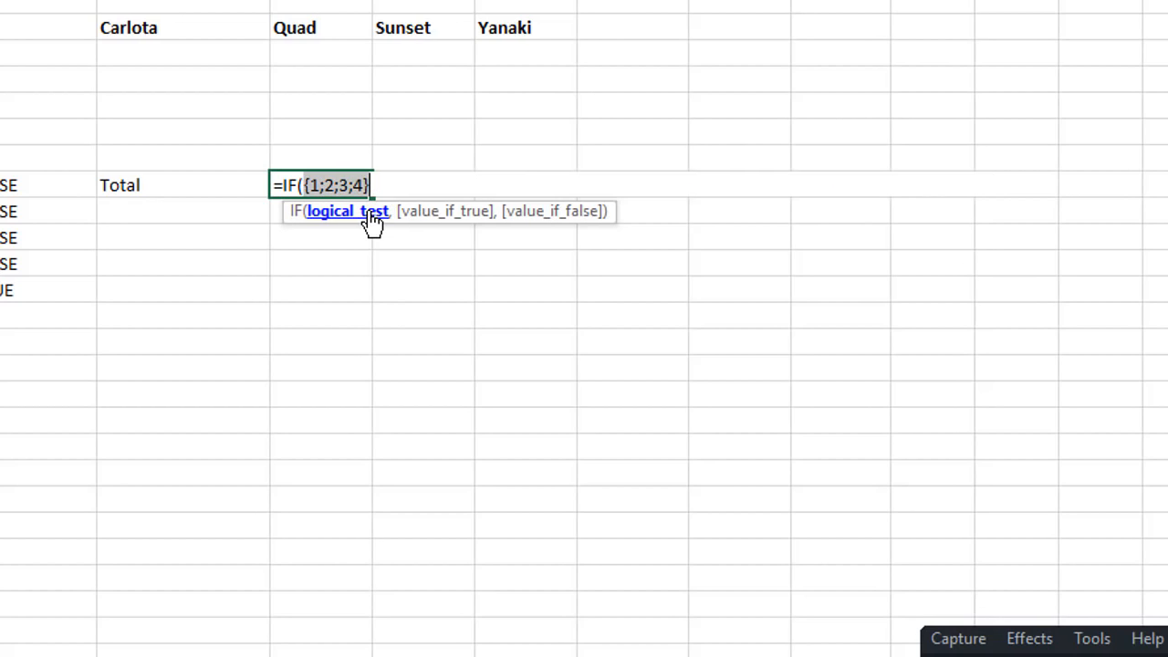
mouse_move(384, 175)
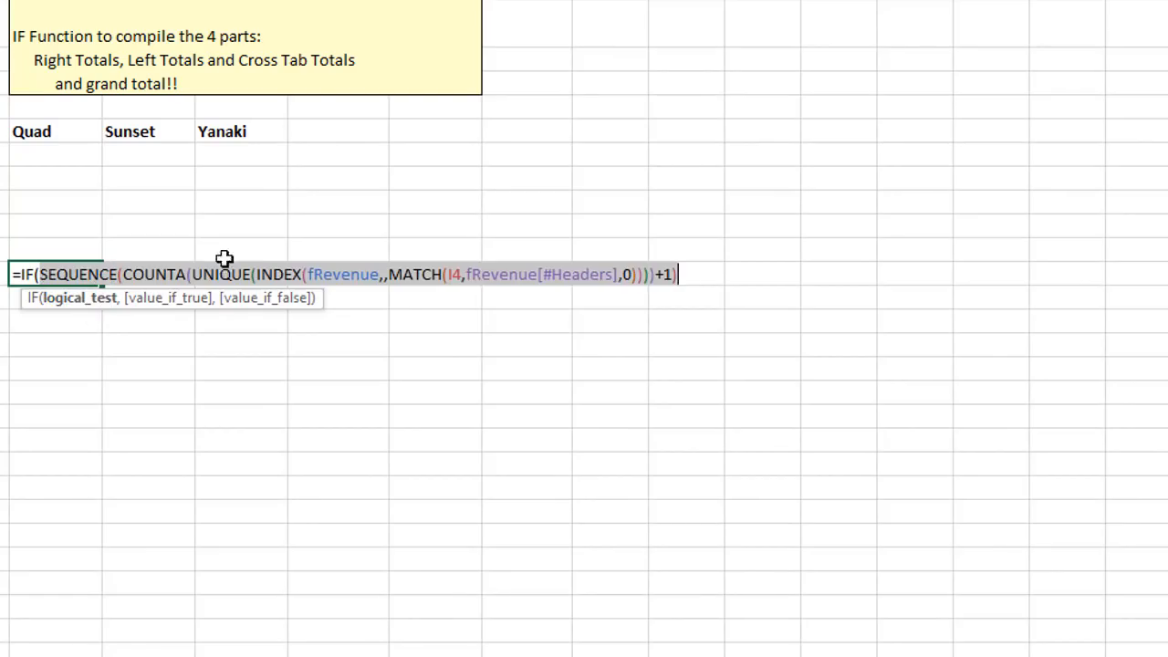
mouse_move(703, 274)
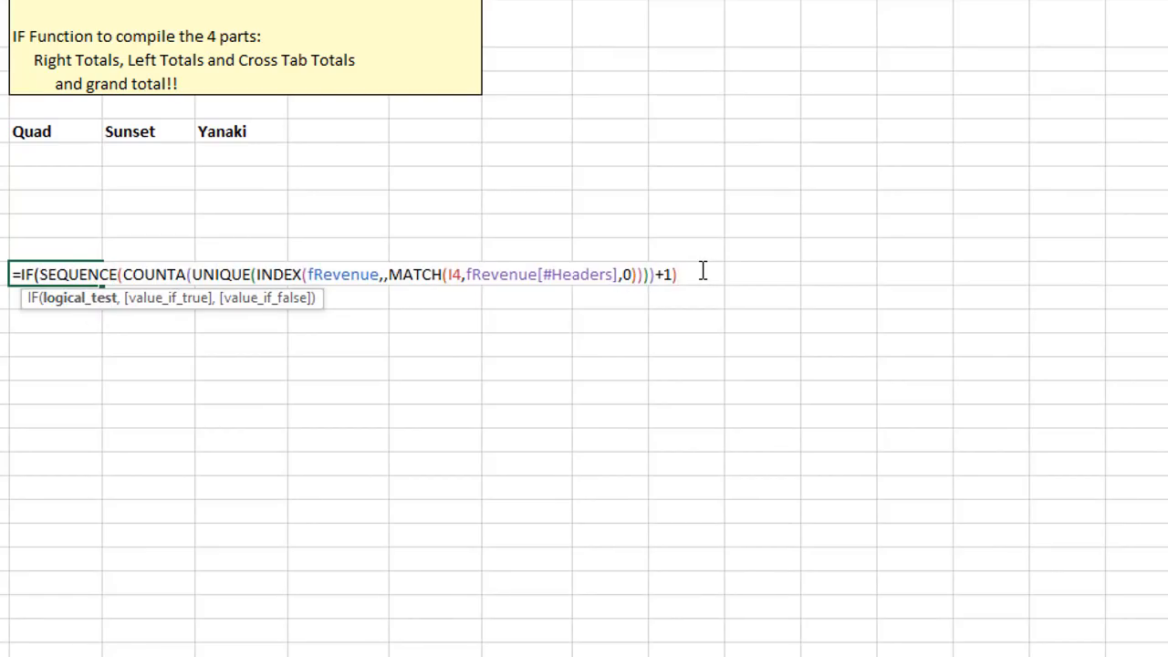
Complete the IF with >COUNTA(...) test, "Total" for the last row and sorted UNIQUE customers otherwise, then commit.
type(">count")
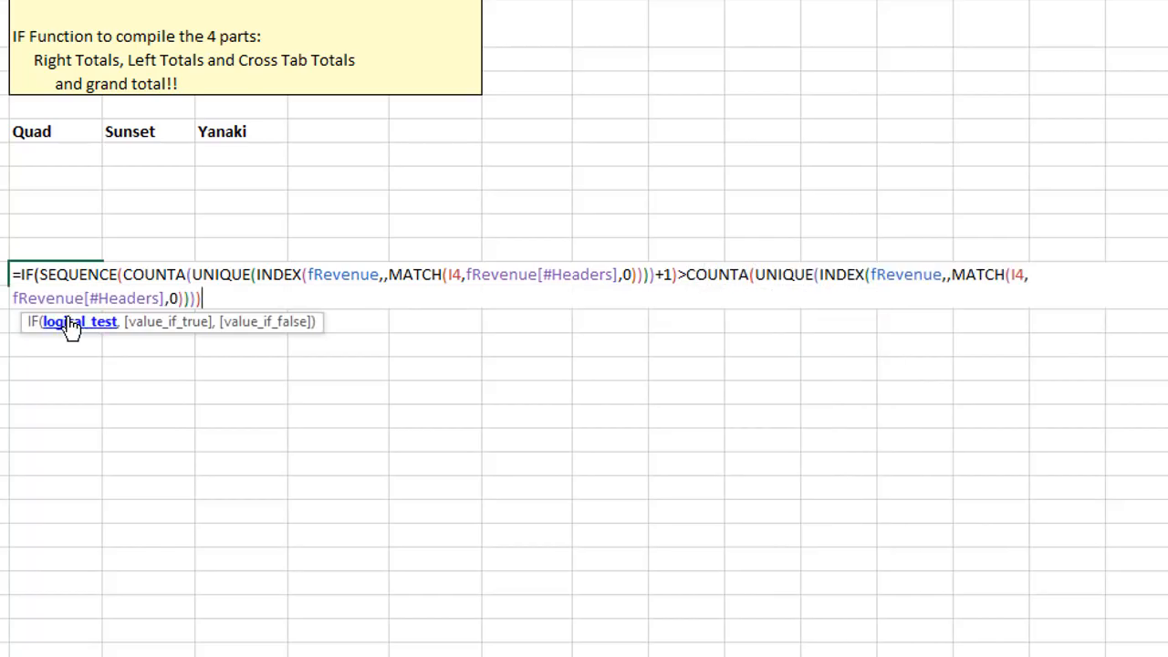
key("f9")
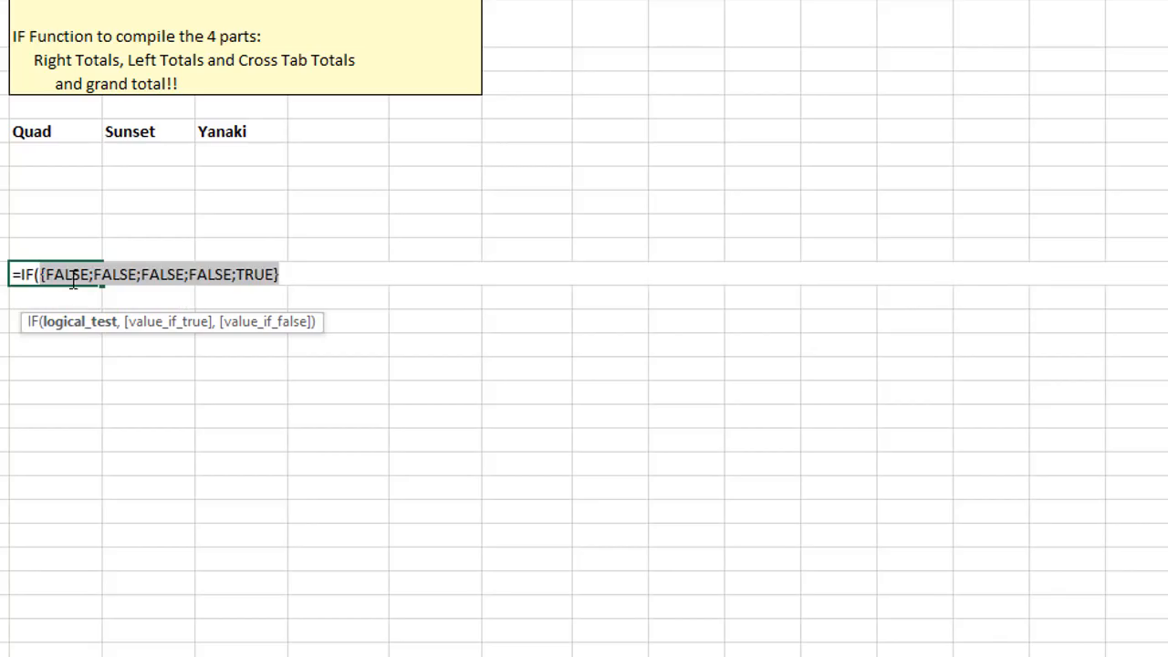
mouse_move(225, 292)
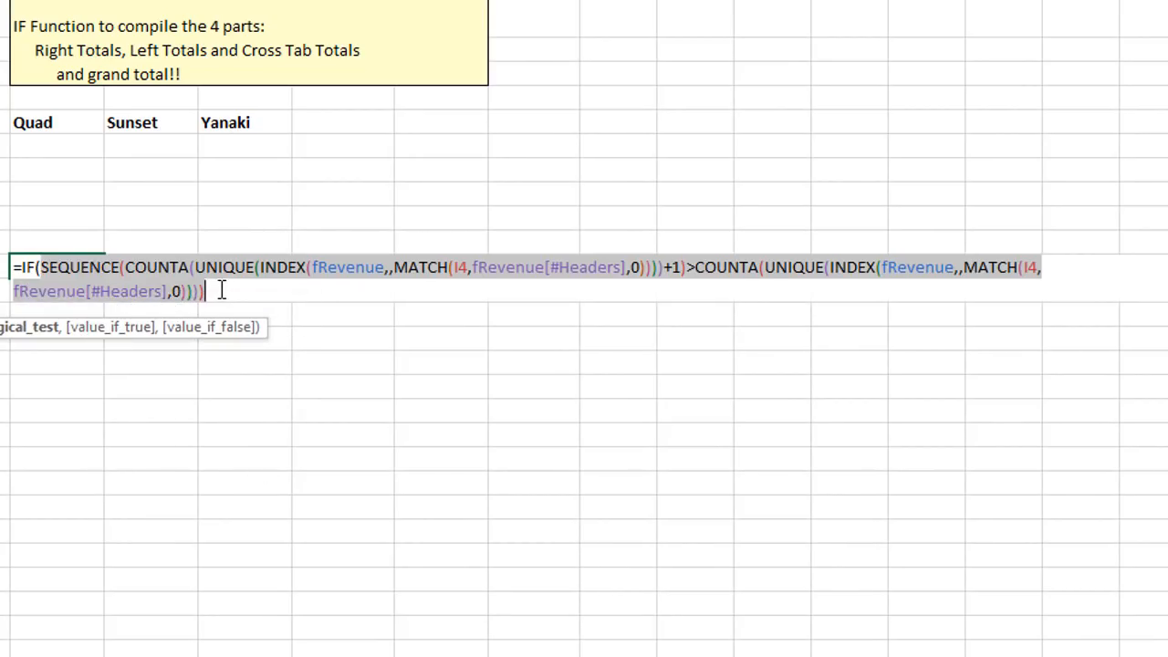
type(",")
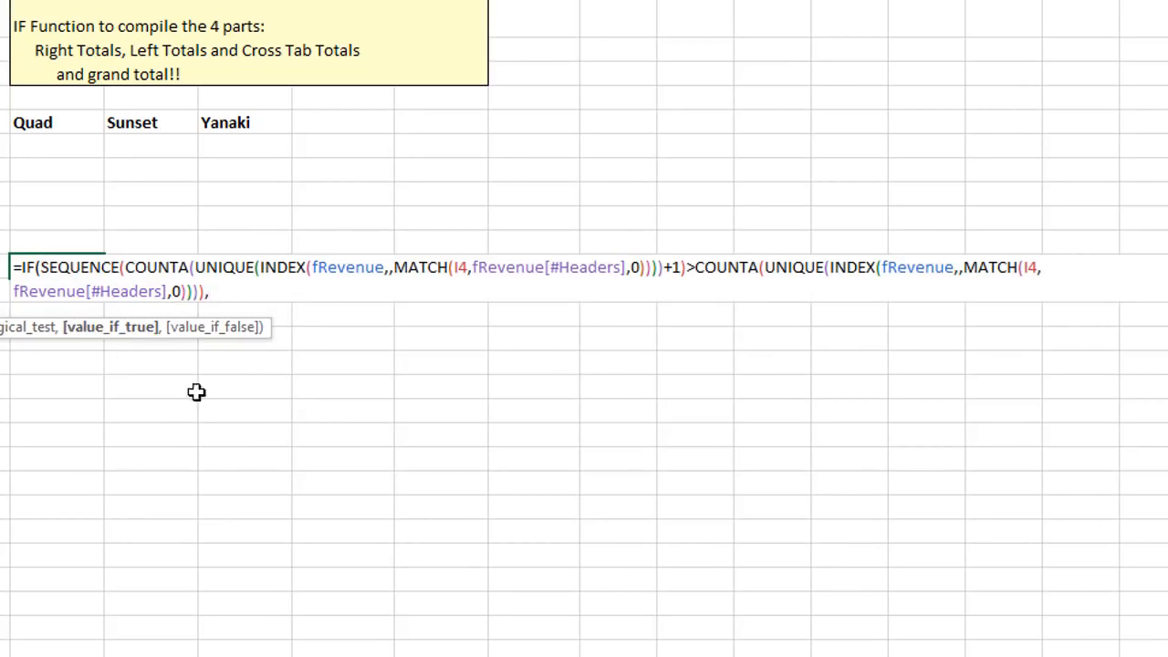
type(",\"To")
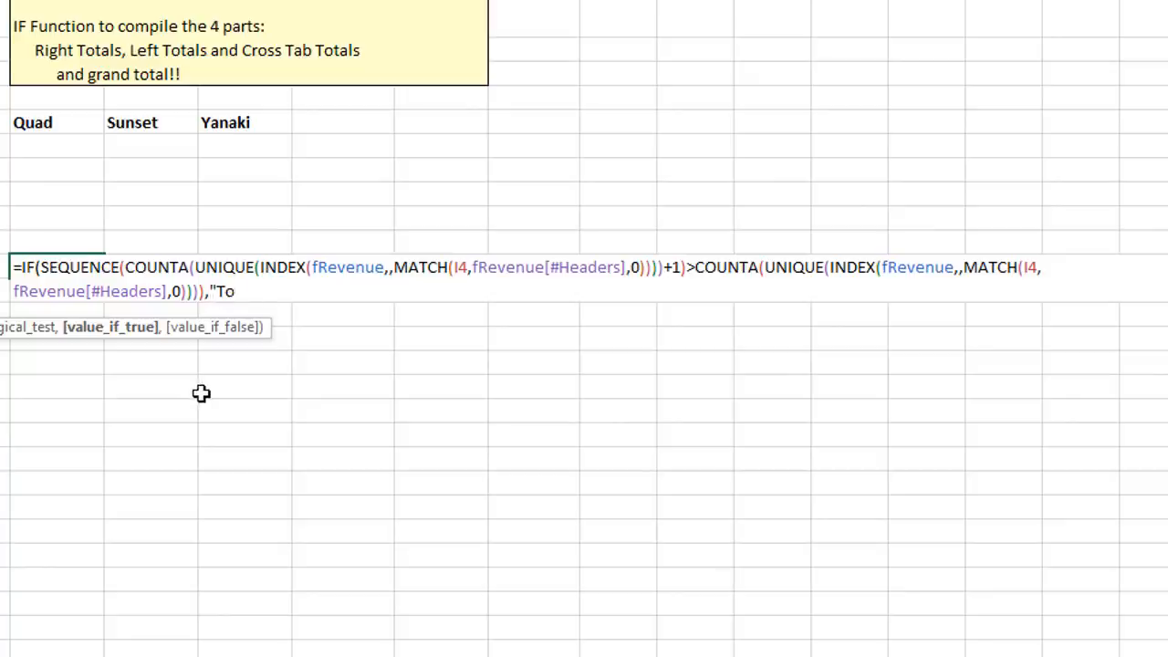
type("tal\"")
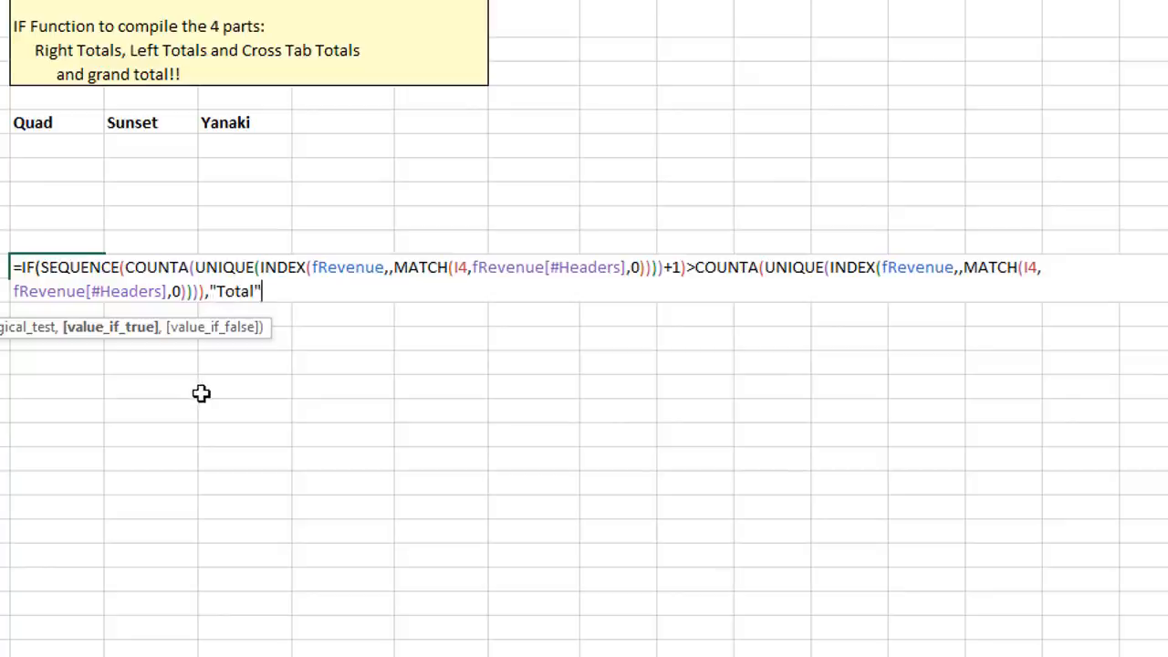
type(",")
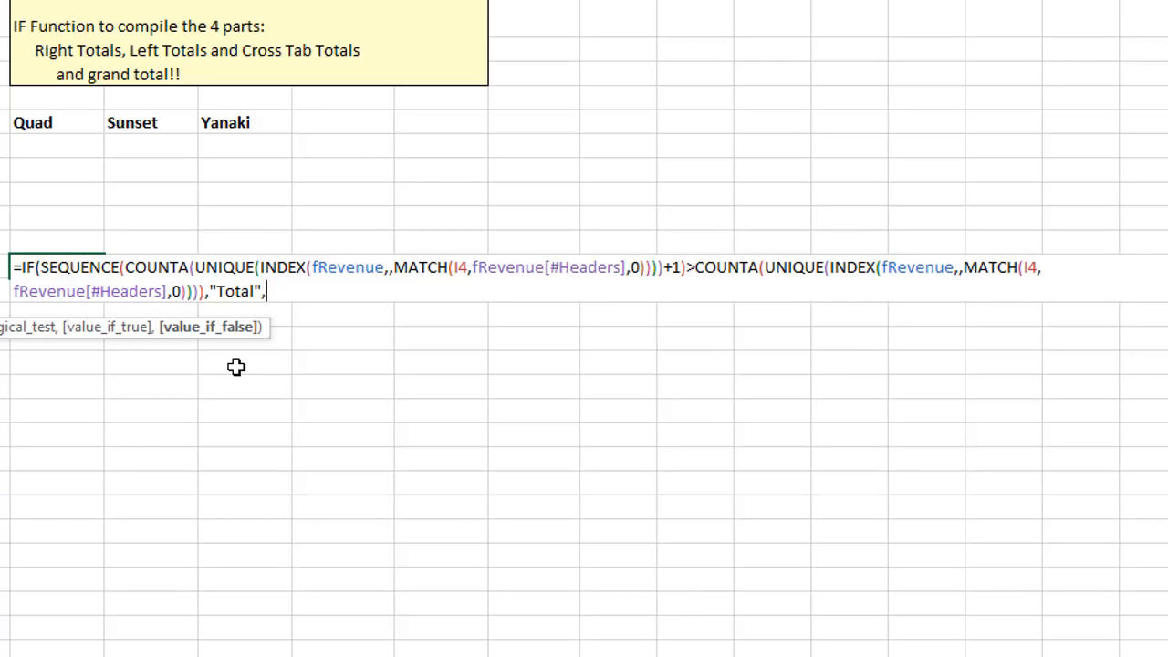
type("UNIQUE(INDEX(fRevenue,,MATCH(I4,fRevenue[#Headers],0)))")
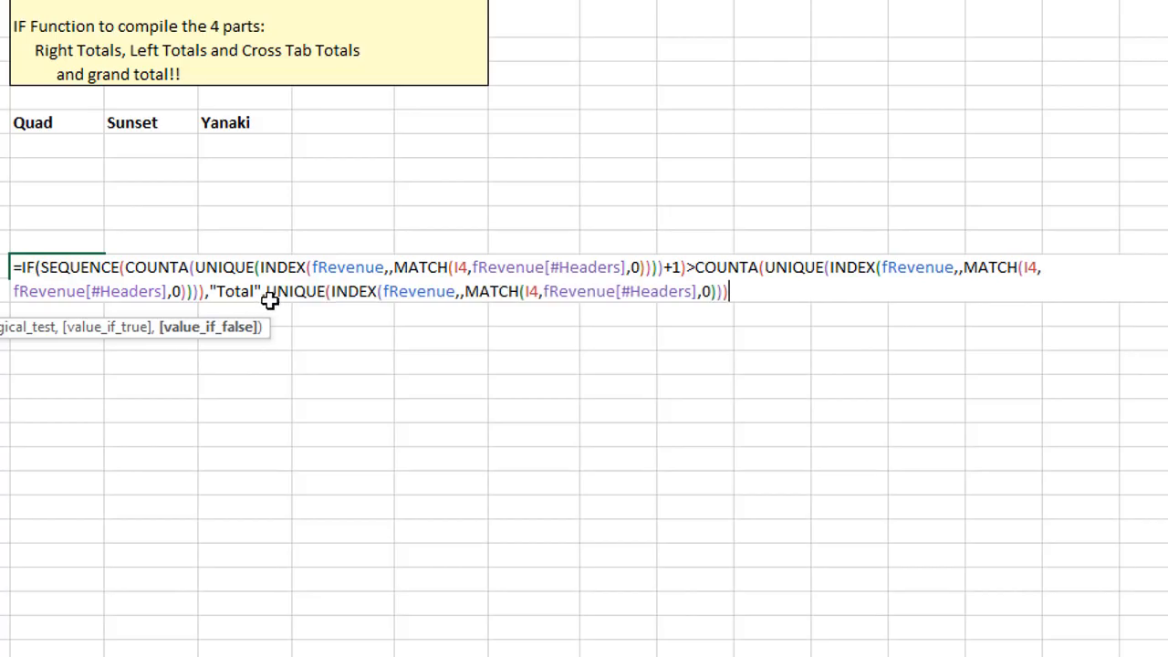
type("s")
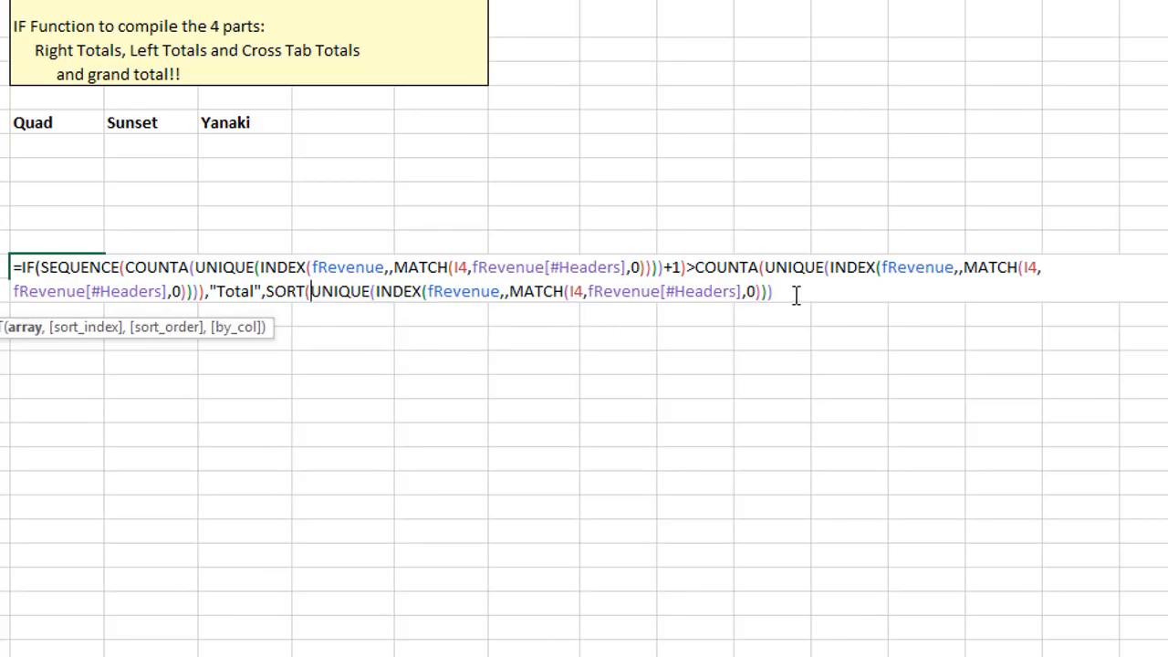
key("Enter")
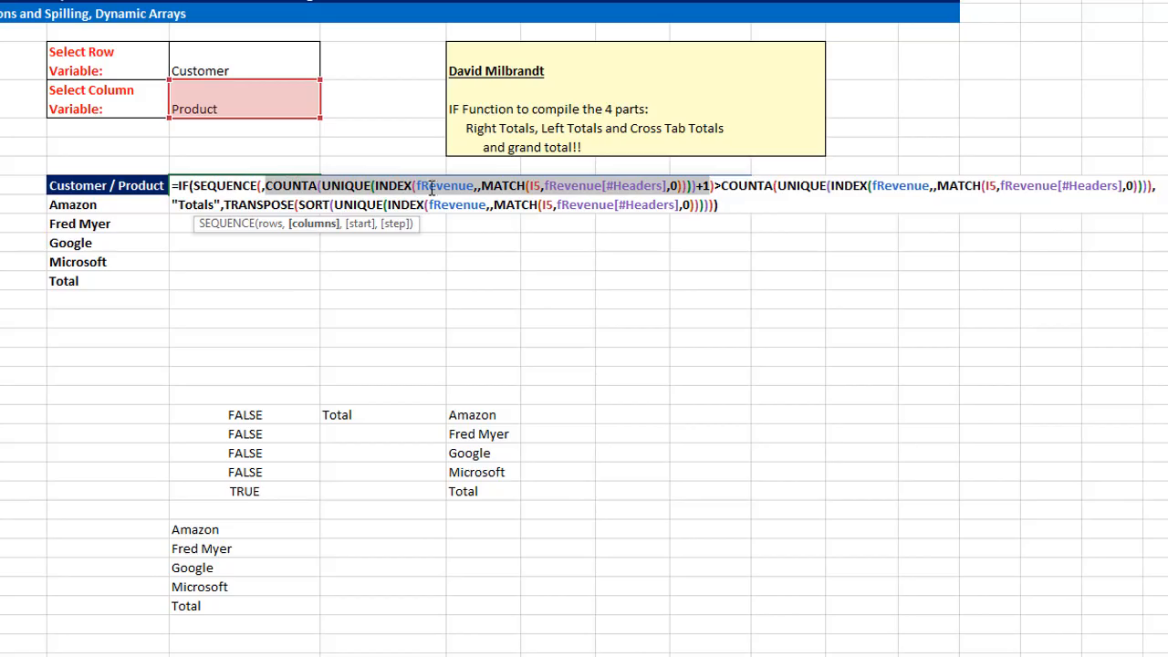
mouse_move(347, 124)
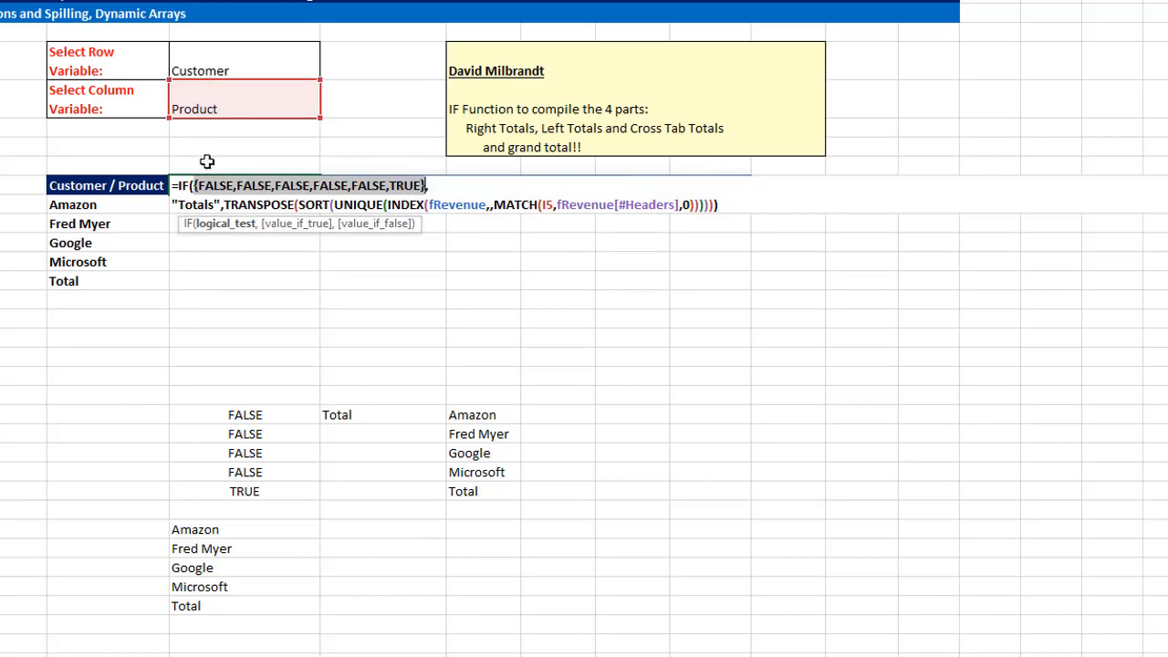
mouse_move(394, 161)
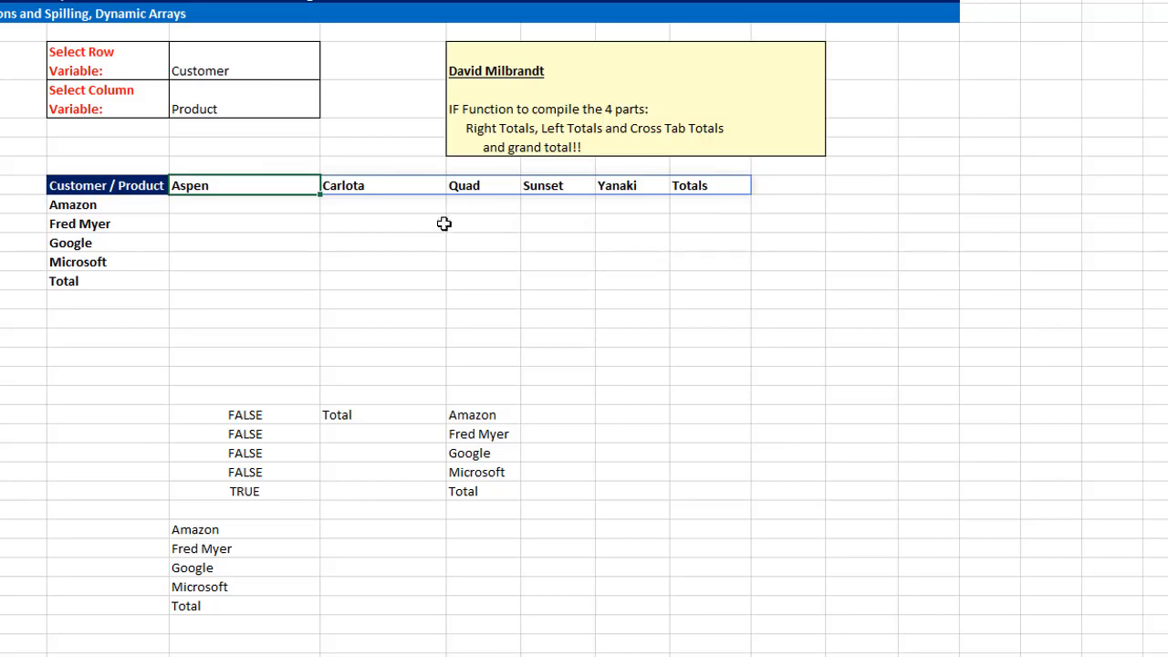
Enter =SUMIFS(fRevenue[Revenue],INDEX(fRevenue,,MATCH(I4,...)),H10#) in the first data cell beside Amazon.
left_click(245, 205)
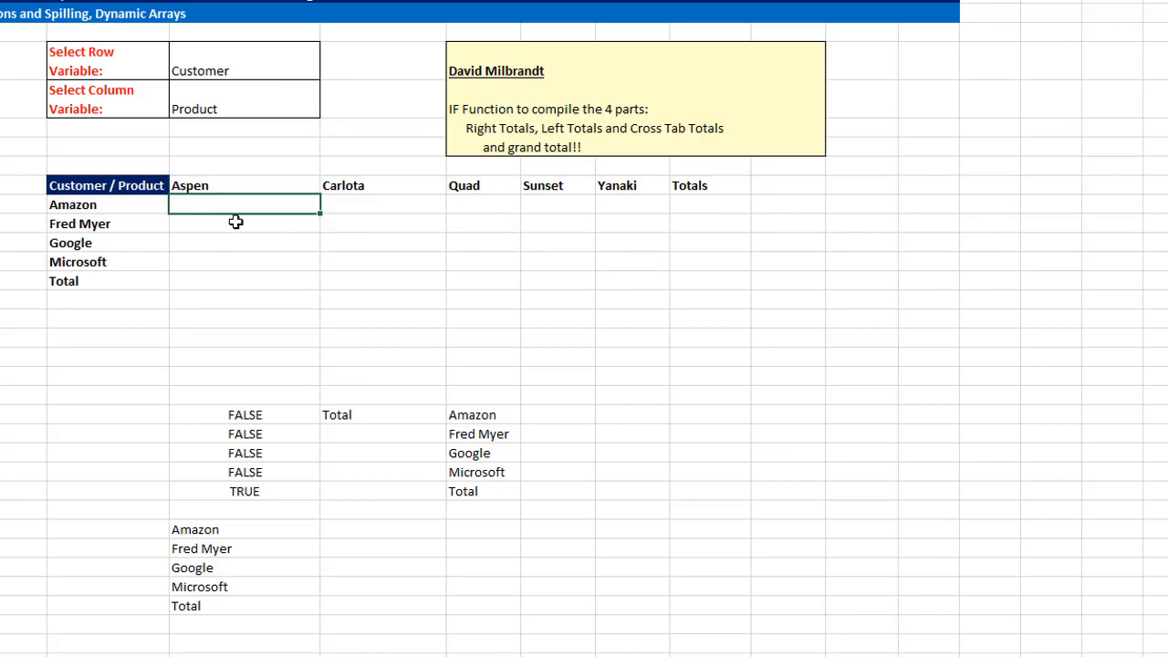
mouse_move(256, 196)
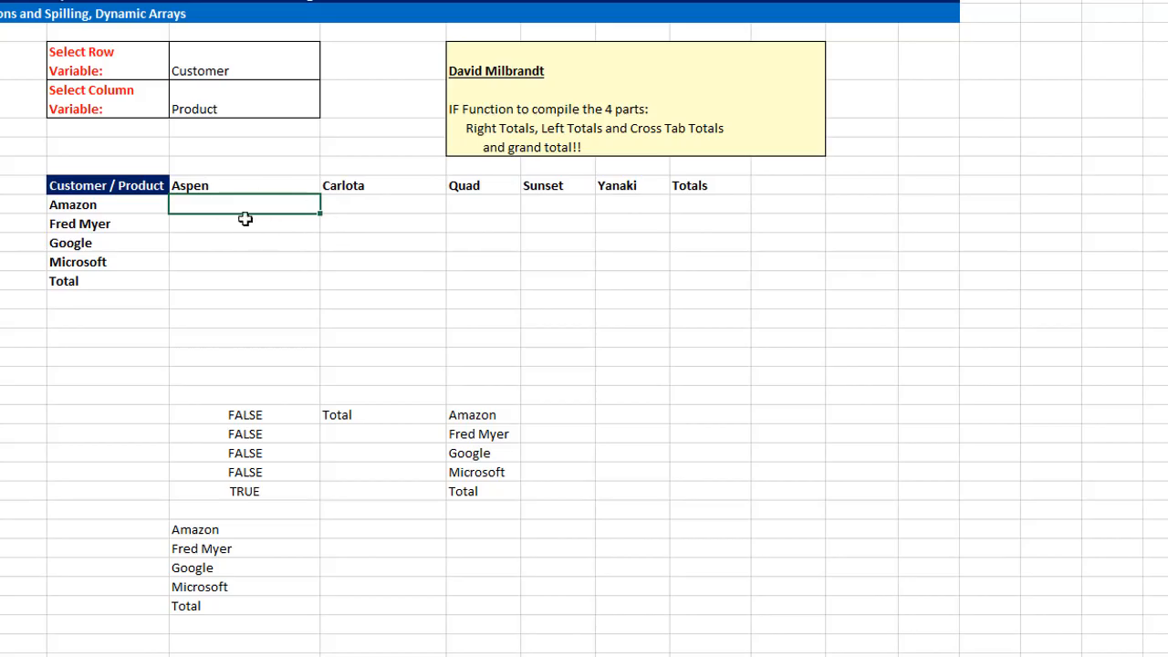
mouse_move(643, 329)
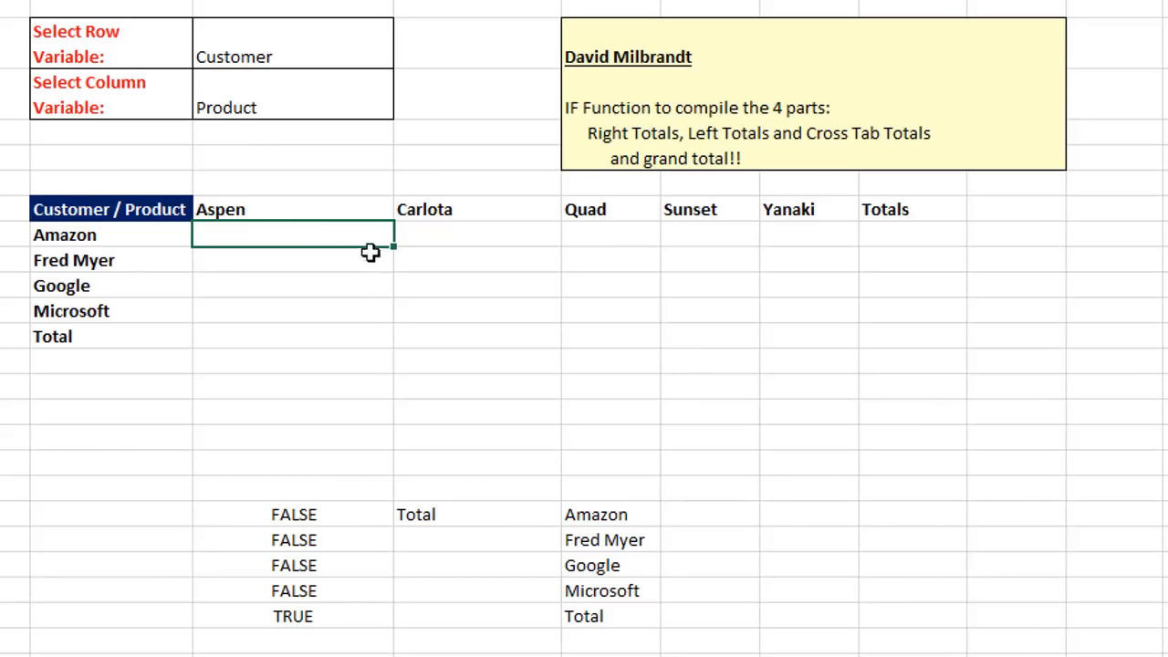
mouse_move(515, 325)
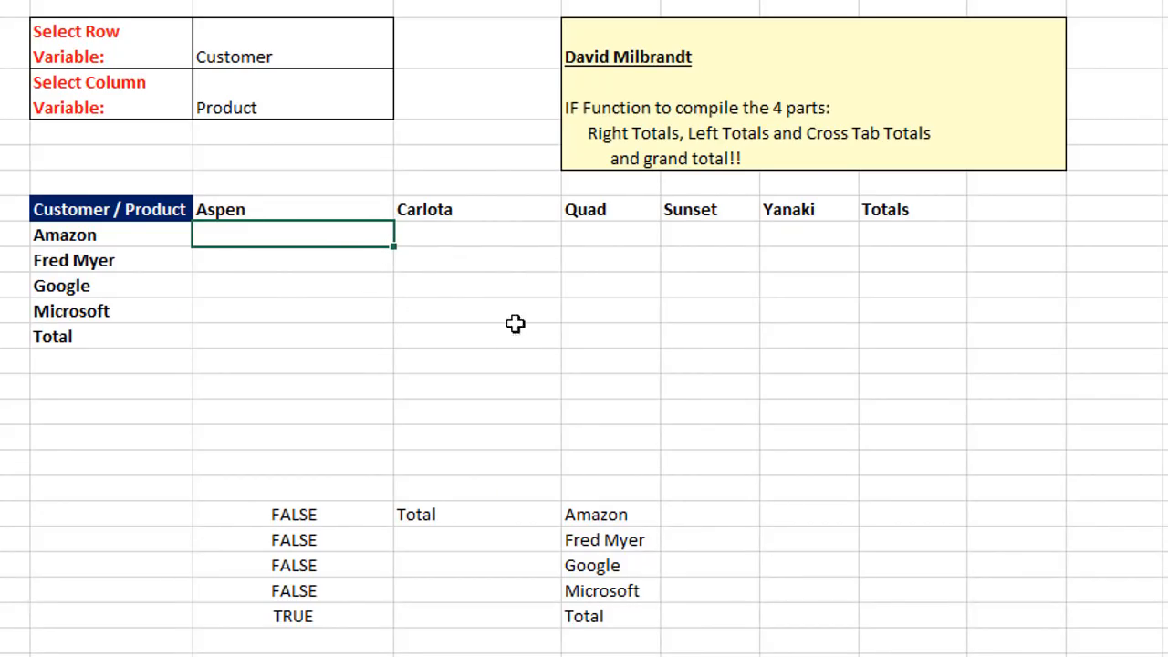
mouse_move(924, 347)
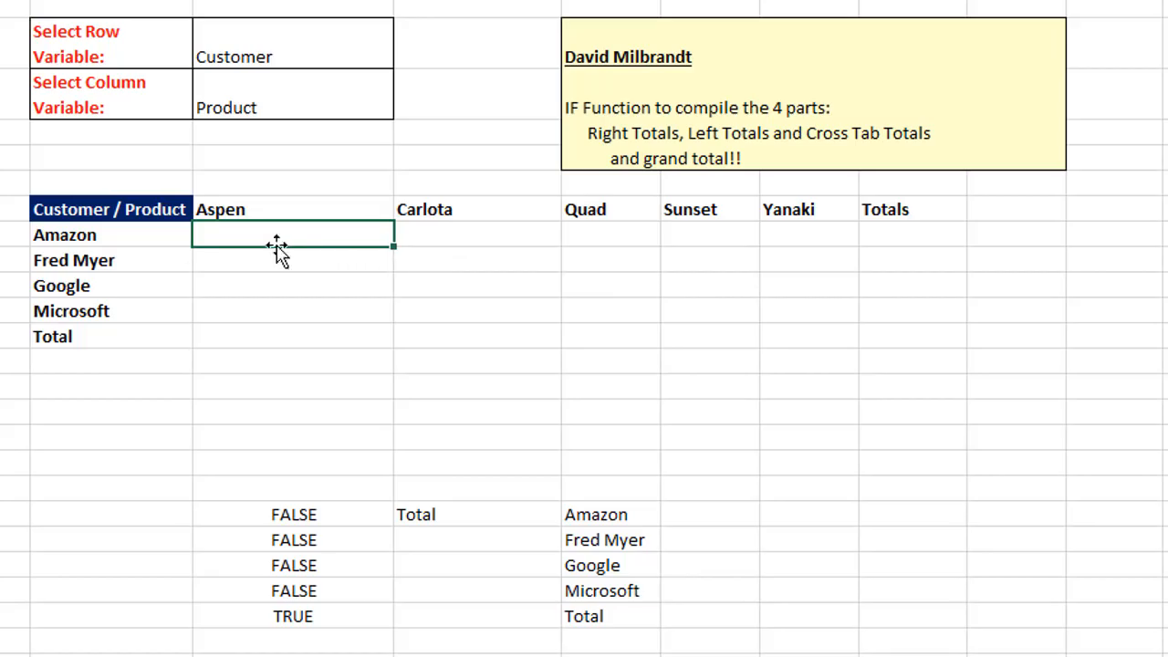
type("=SUMIFS(fRevenue[Revenue],INDEX(fRevenue,,MATCH(I4,fRevenue[#Headers],0)),H10#)")
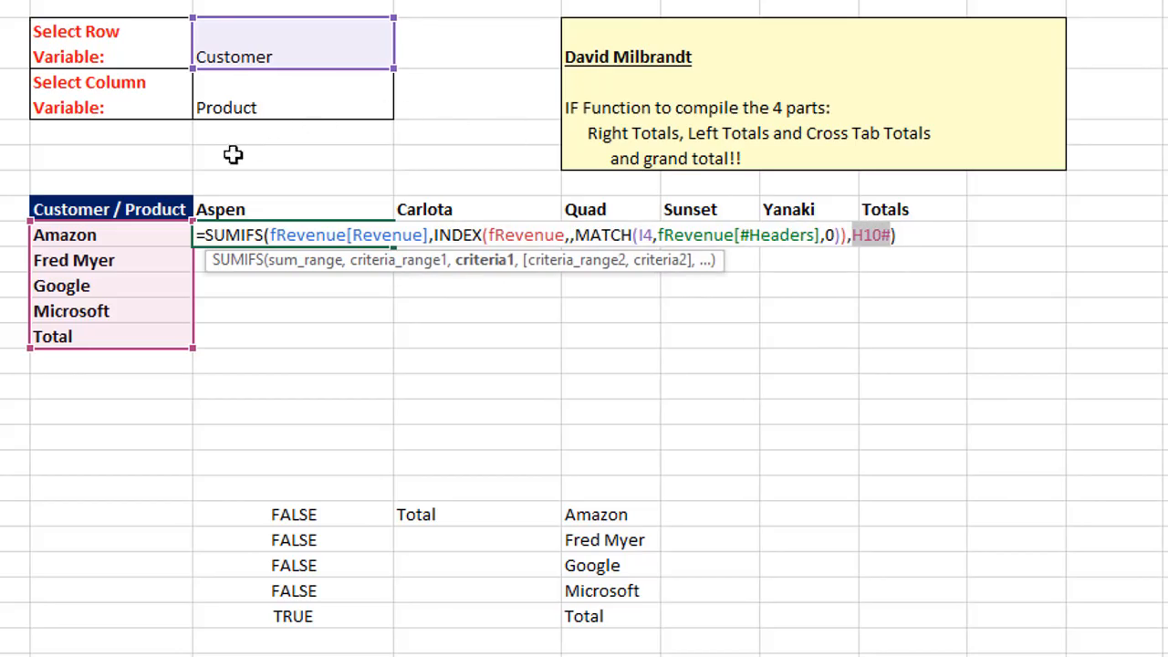
mouse_move(862, 644)
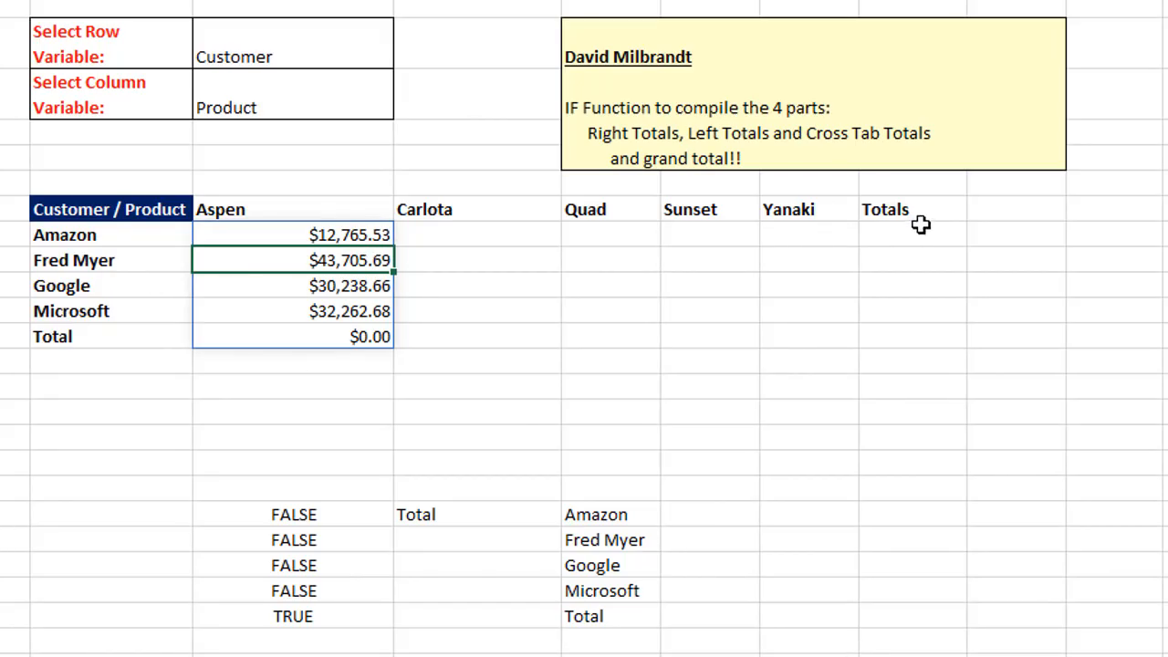
mouse_move(333, 233)
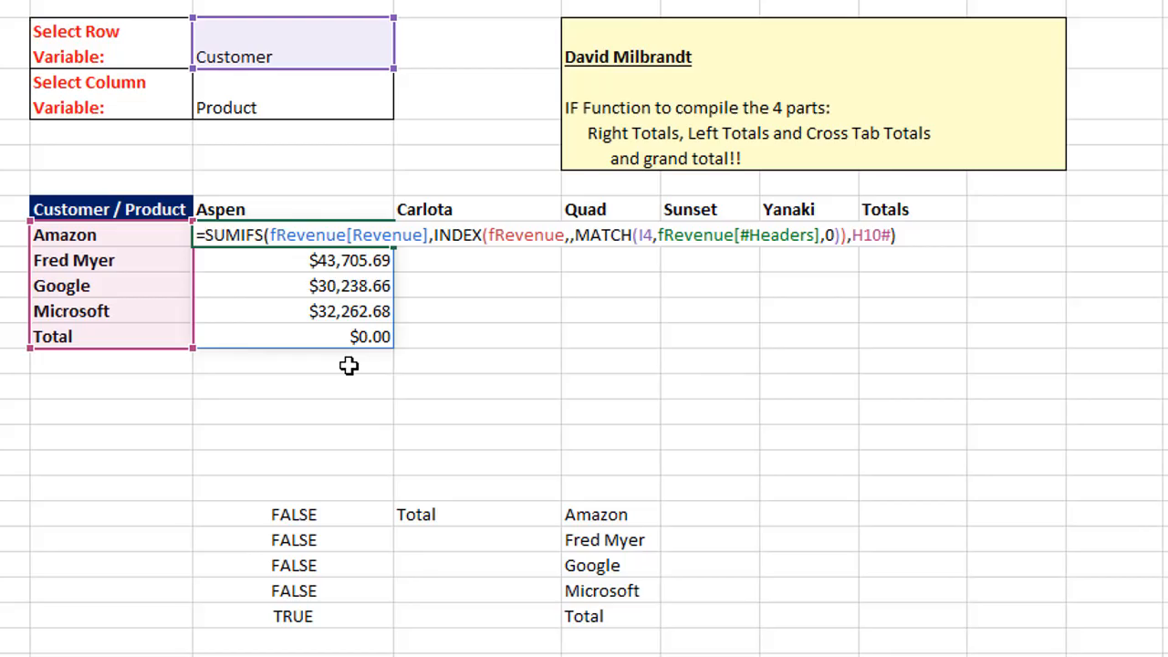
Wrap the SUMIFS in IF(SEQUENCE(,COUNTA(I9#))>COUNTA(I9#)-1,...) and commit it.
type("IF(")
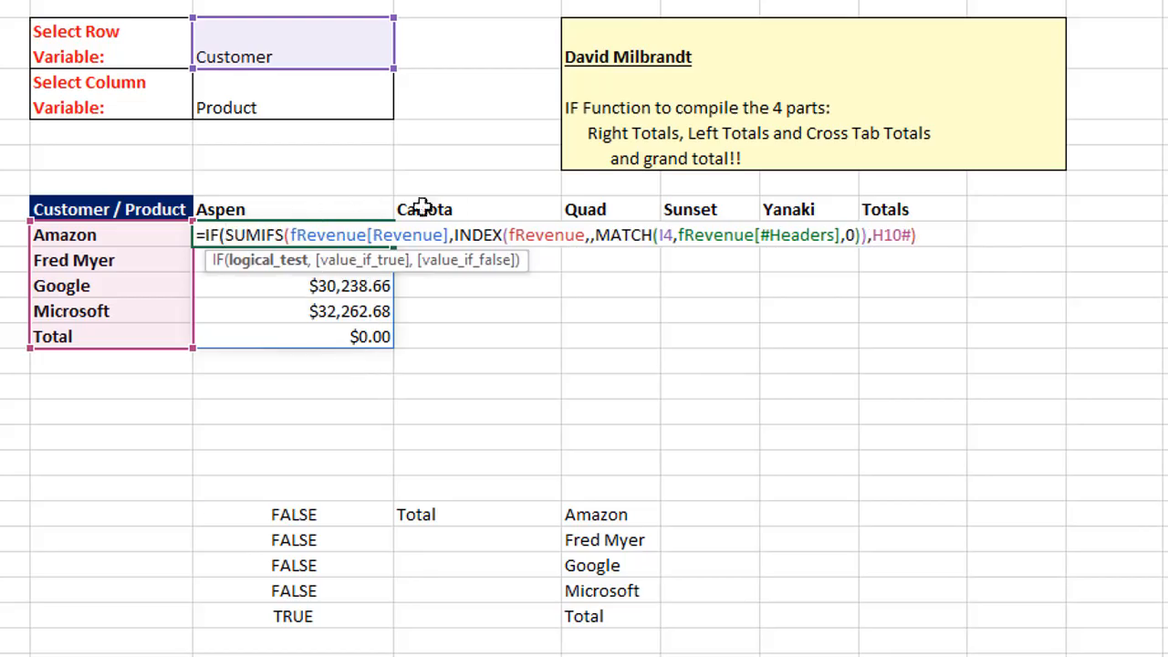
mouse_move(721, 219)
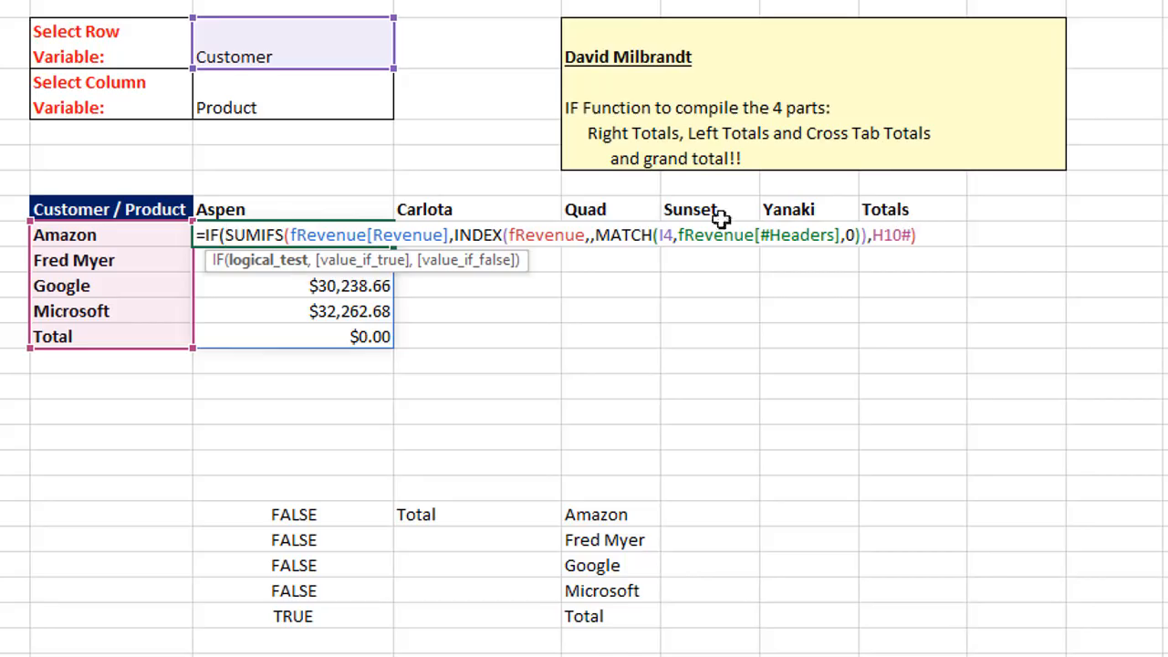
mouse_move(223, 201)
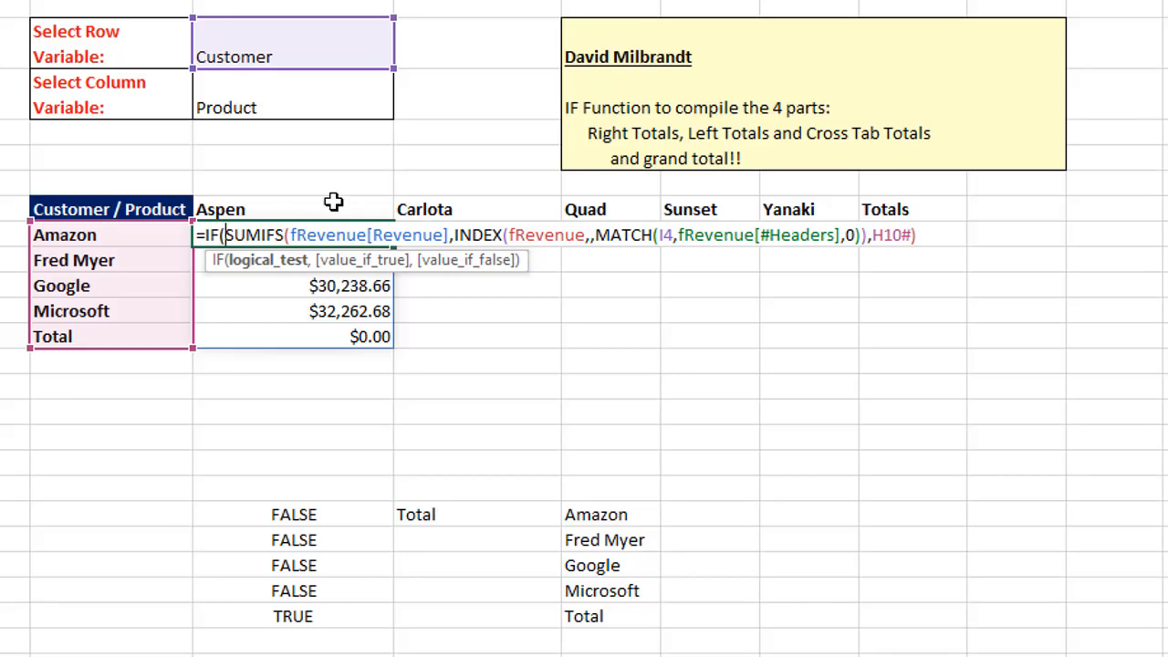
mouse_move(245, 264)
type(",")
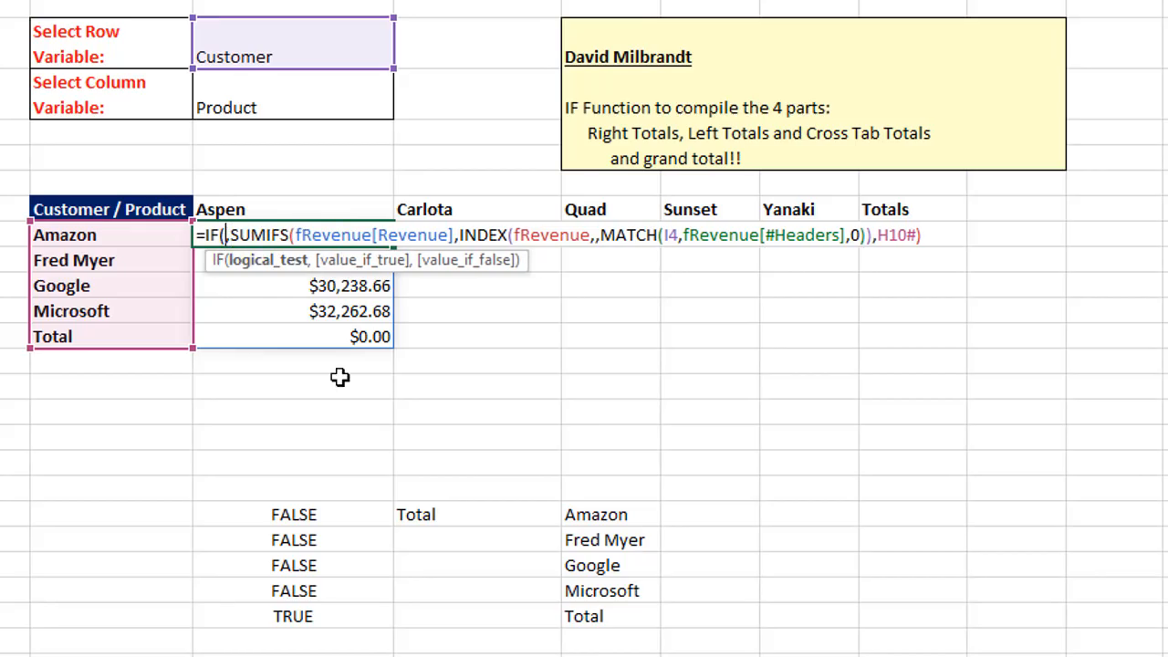
type("SEQUENCE(")
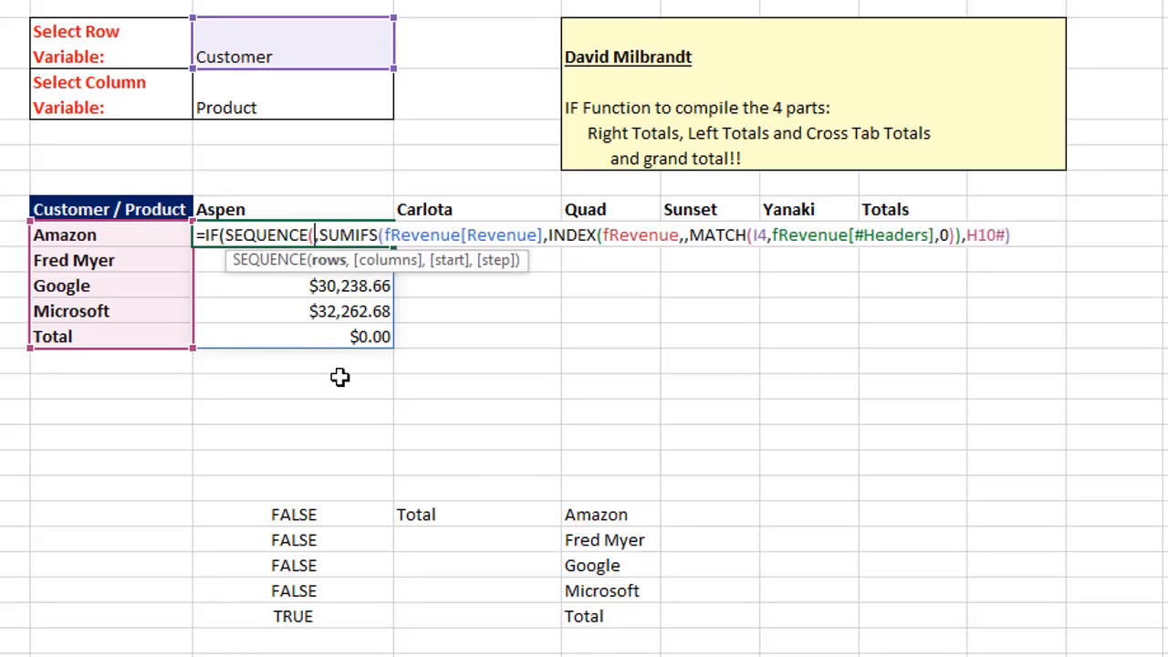
mouse_move(807, 205)
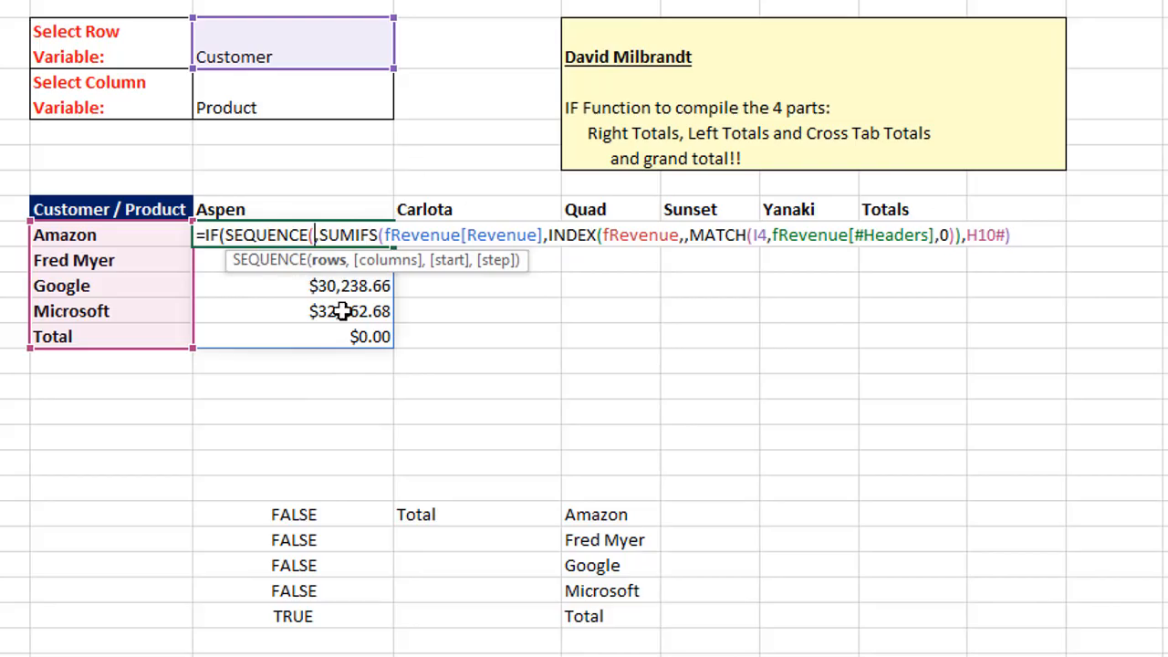
type(",counta")
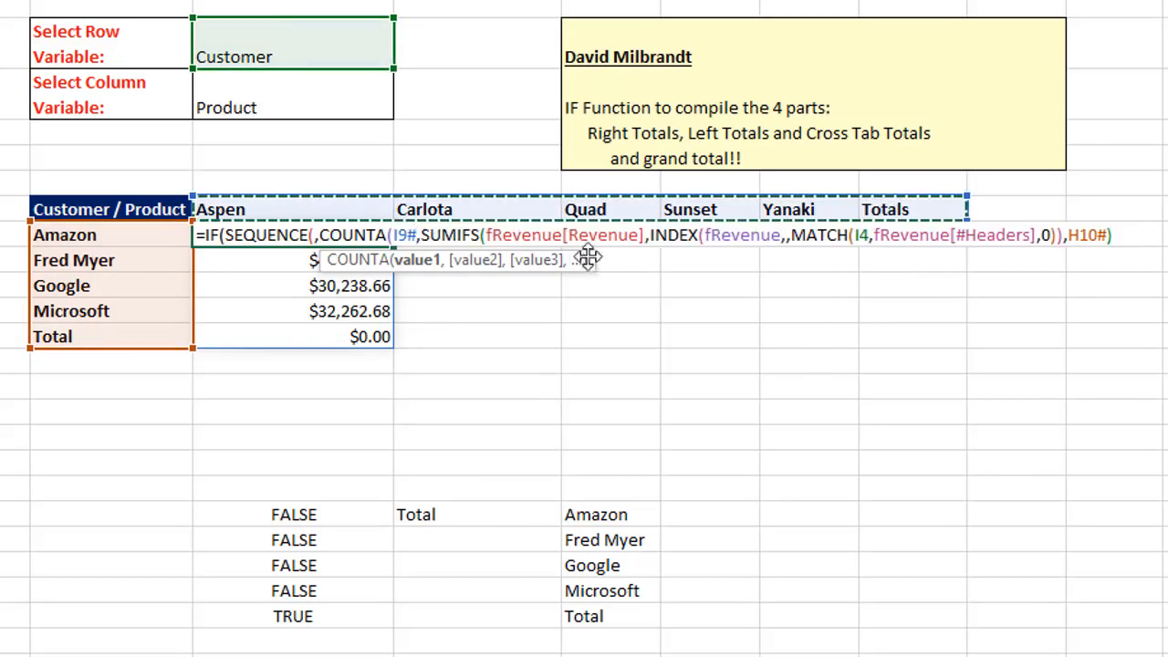
mouse_move(447, 327)
type(")")
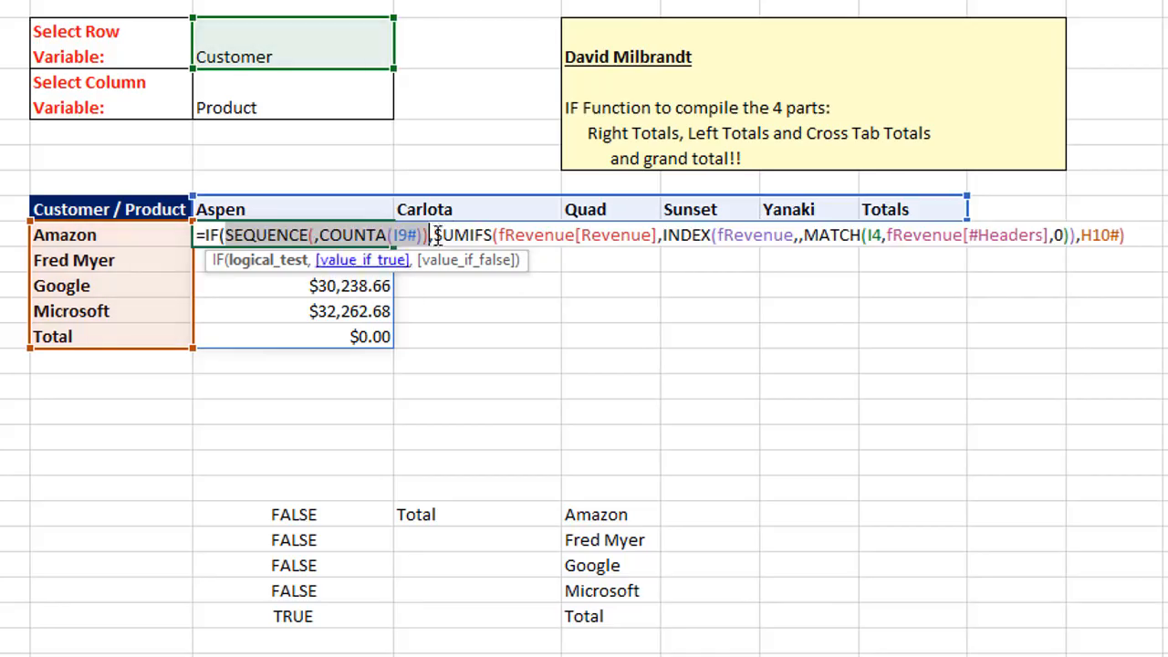
type(">cou")
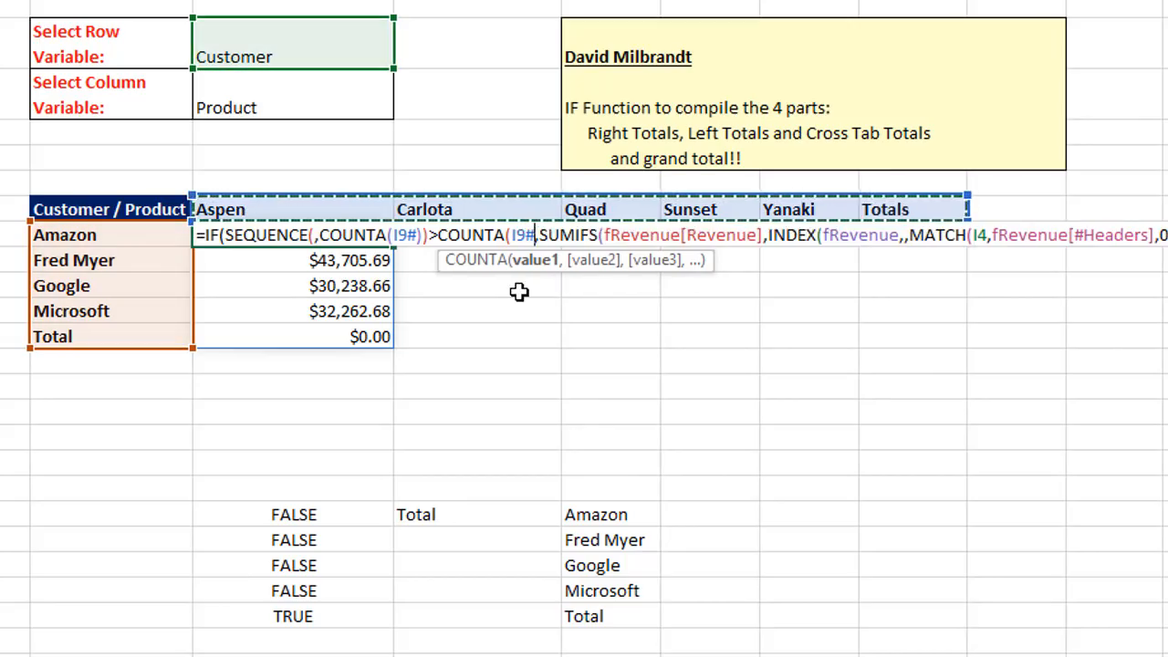
type("-1")
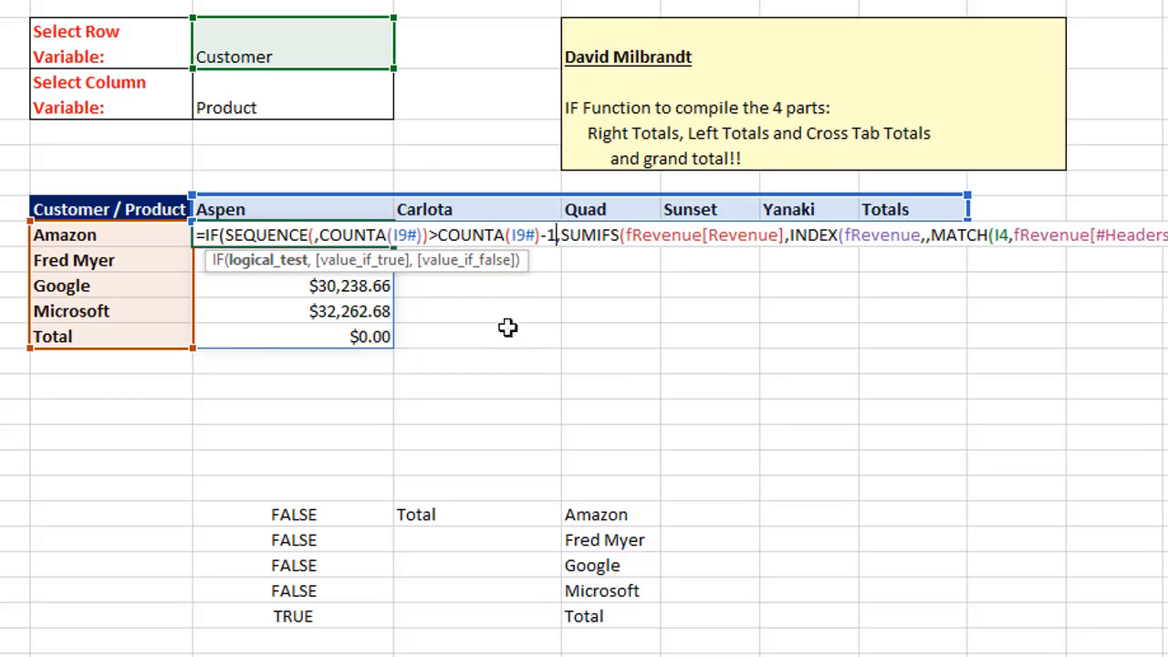
mouse_move(455, 269)
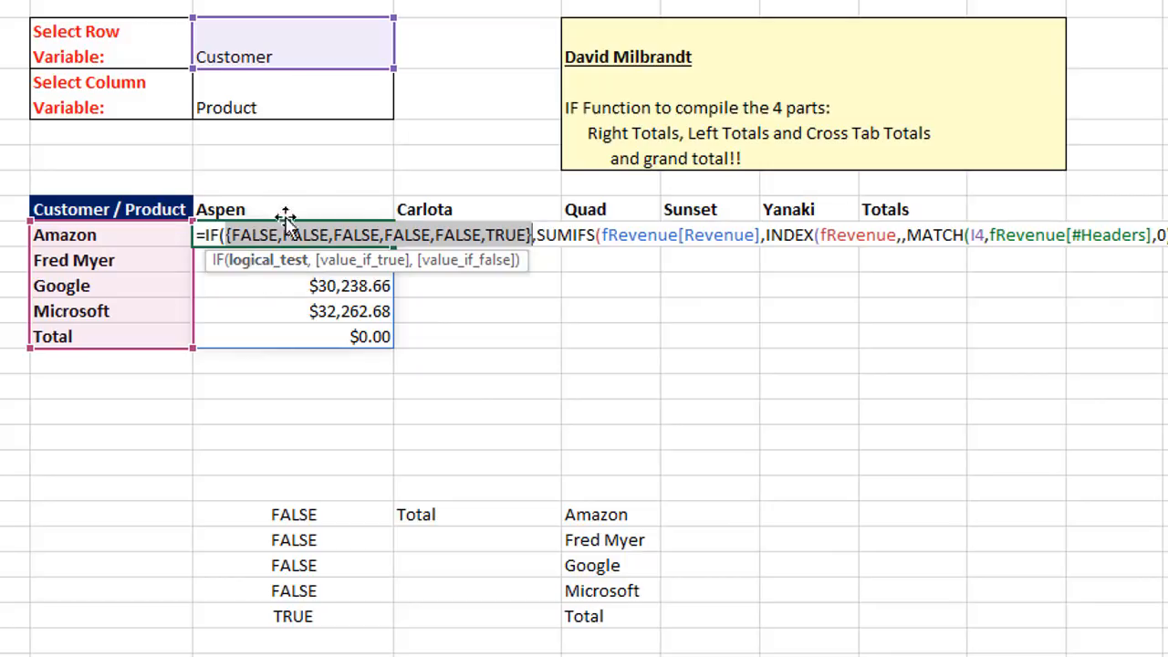
mouse_move(522, 350)
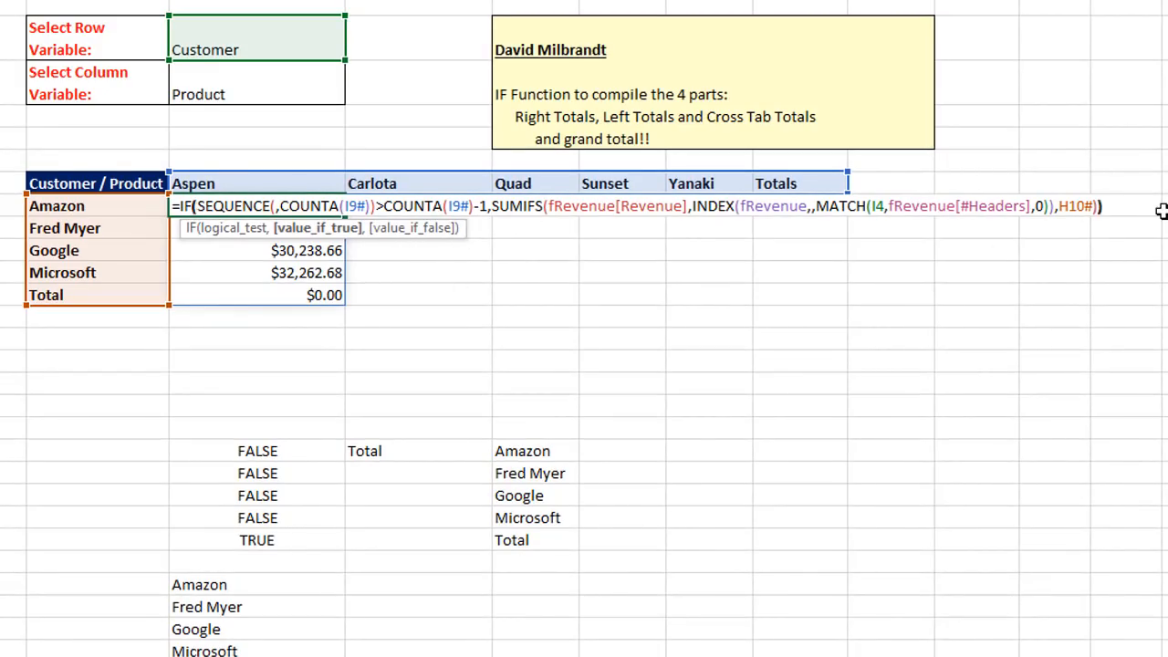
key("Enter")
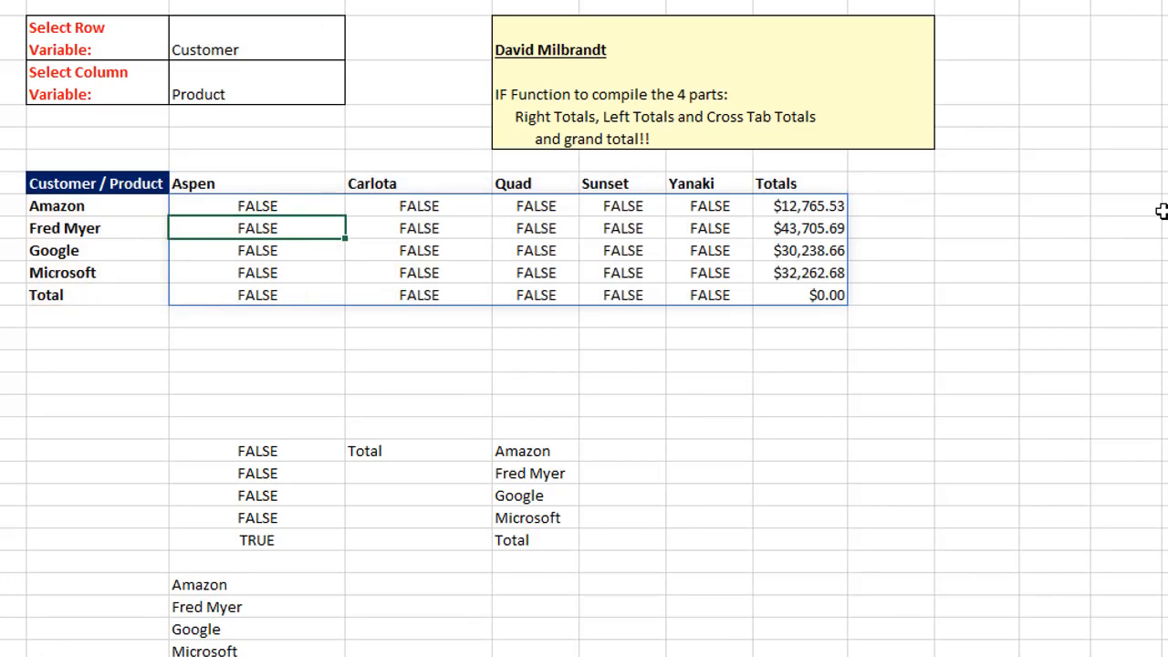
mouse_move(812, 365)
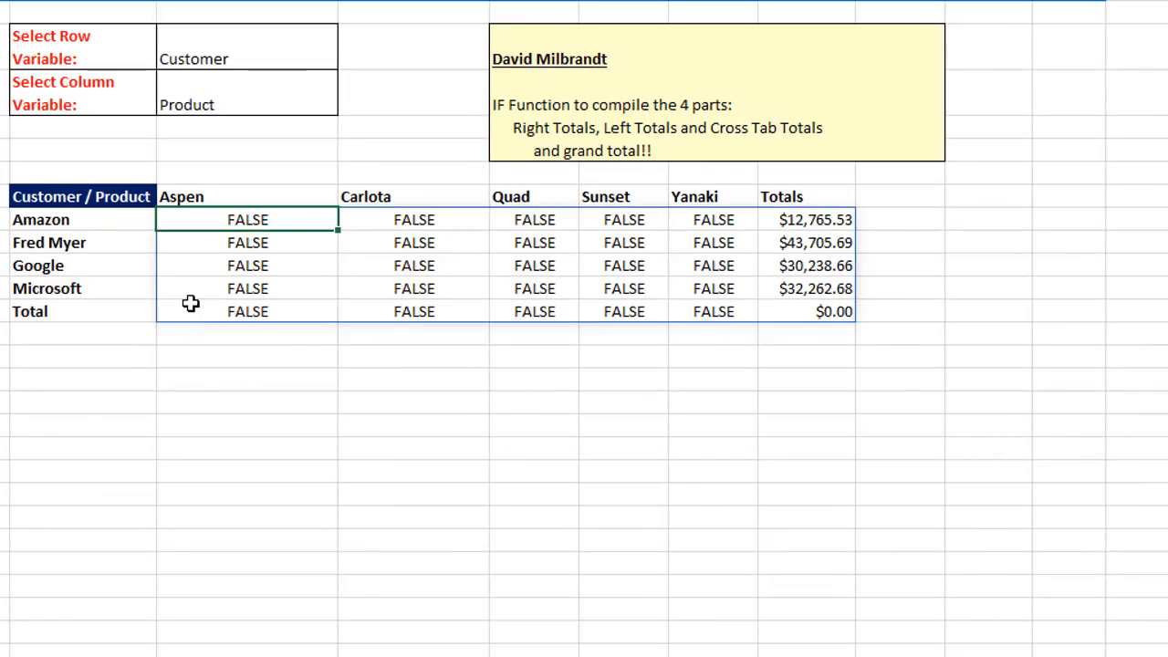
mouse_move(761, 315)
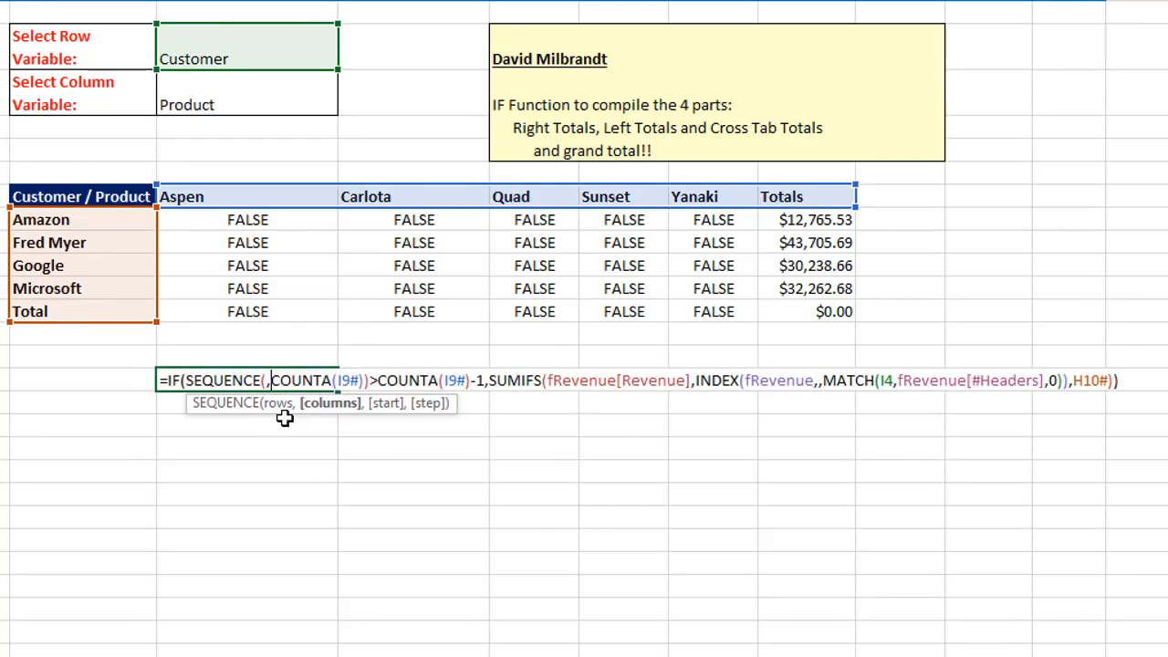
mouse_move(281, 420)
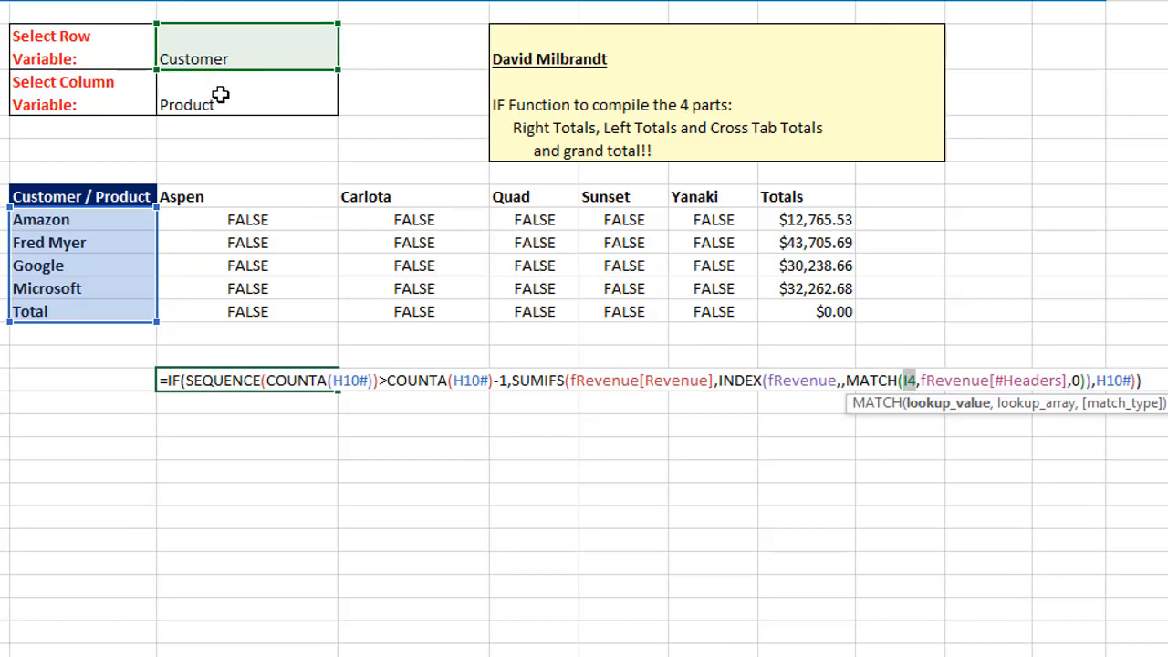
Point the pasted formula's MATCH at the Product variable in I5 and commit the product totals grid.
left_click(247, 104)
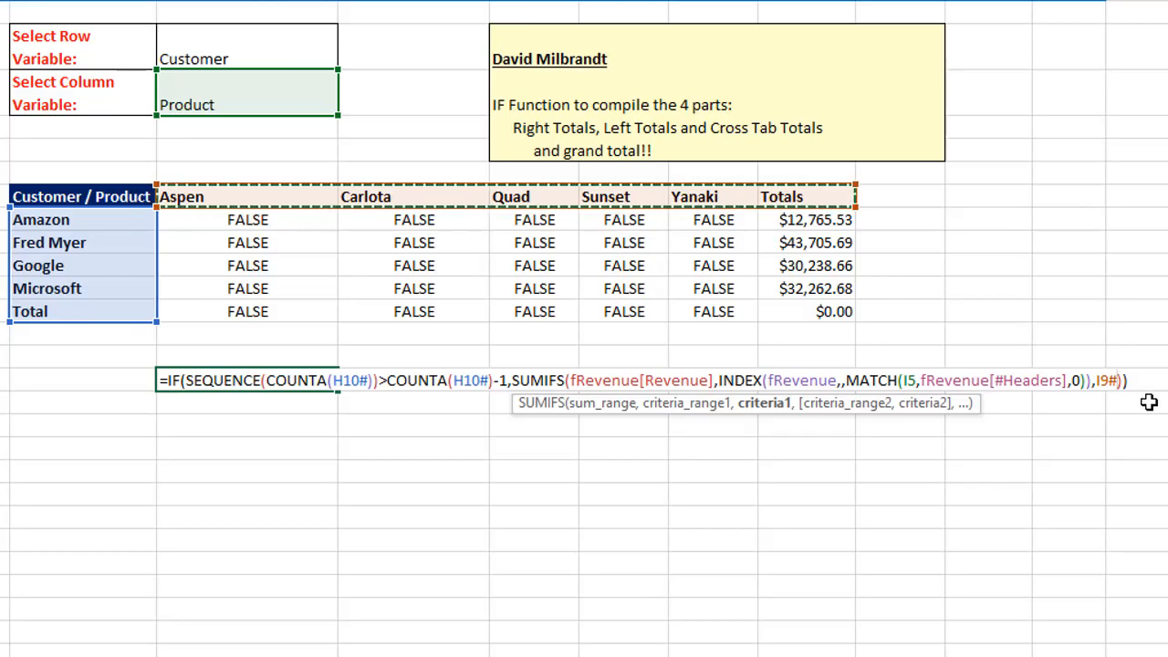
key("Enter")
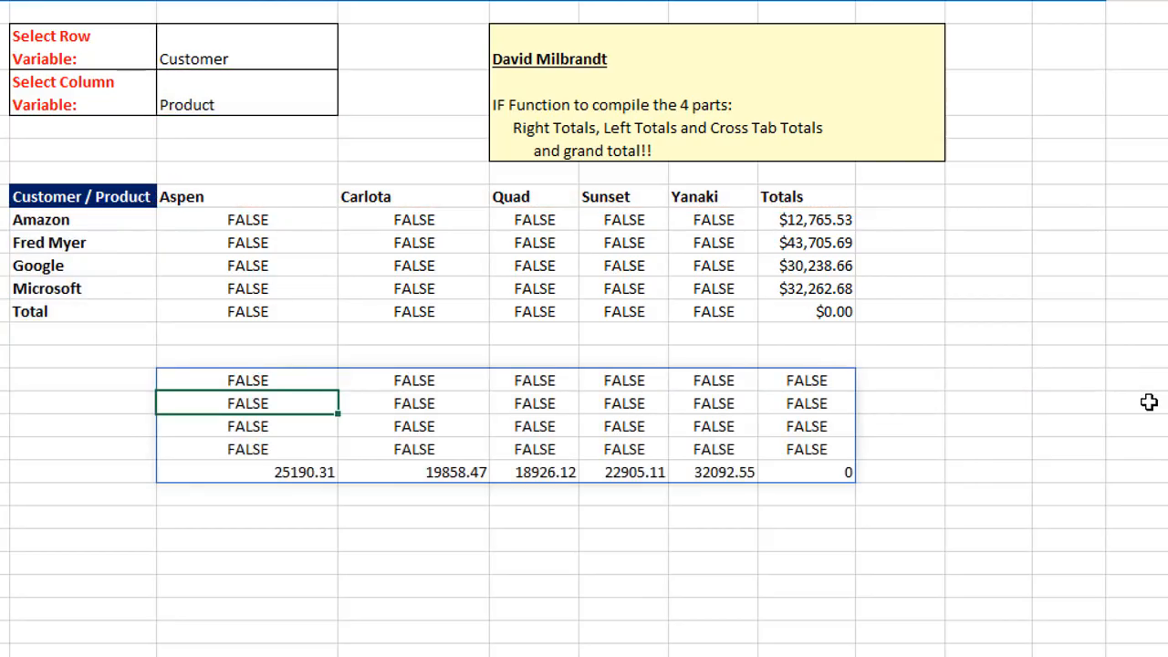
mouse_move(918, 380)
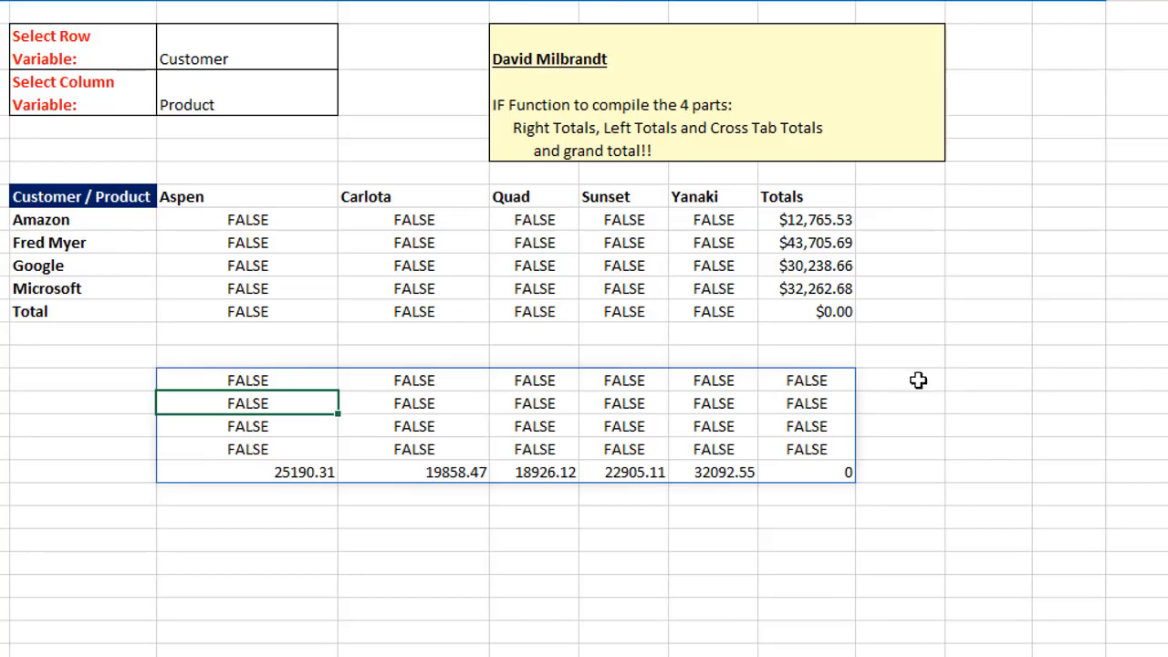
mouse_move(677, 237)
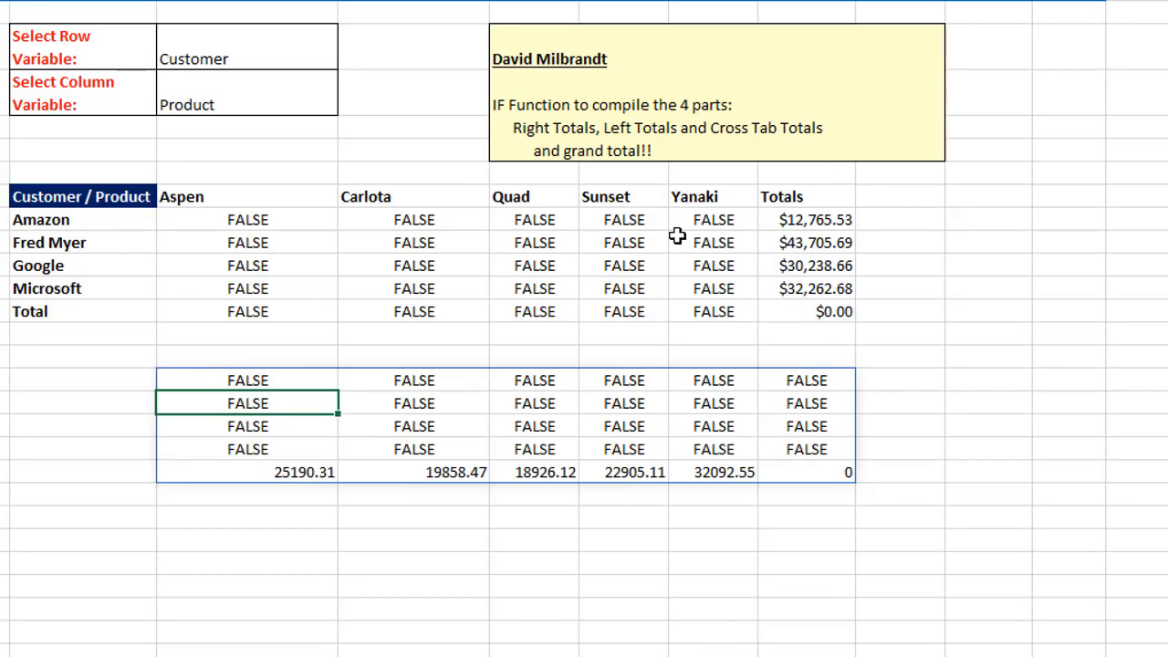
mouse_move(533, 252)
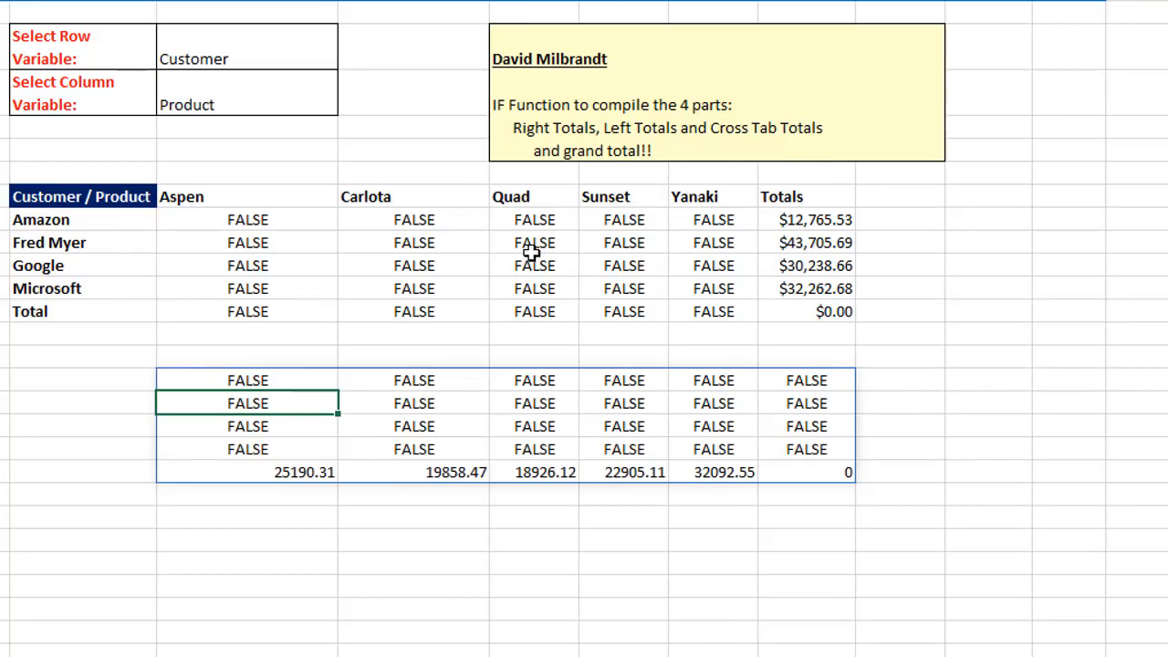
mouse_move(398, 391)
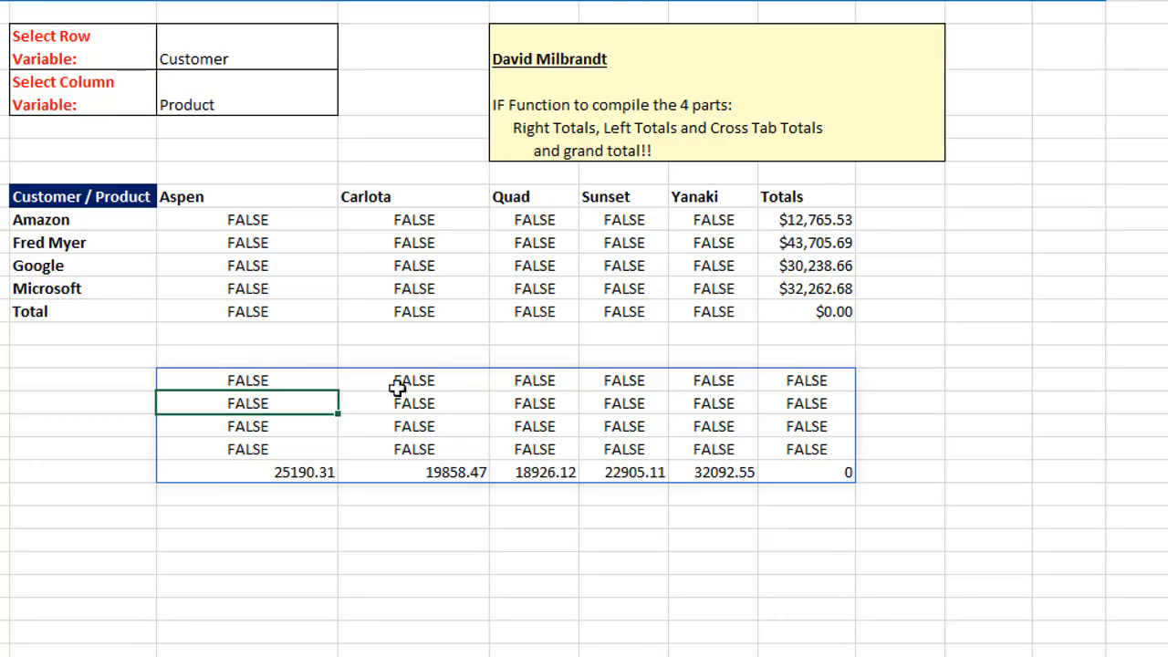
mouse_move(369, 369)
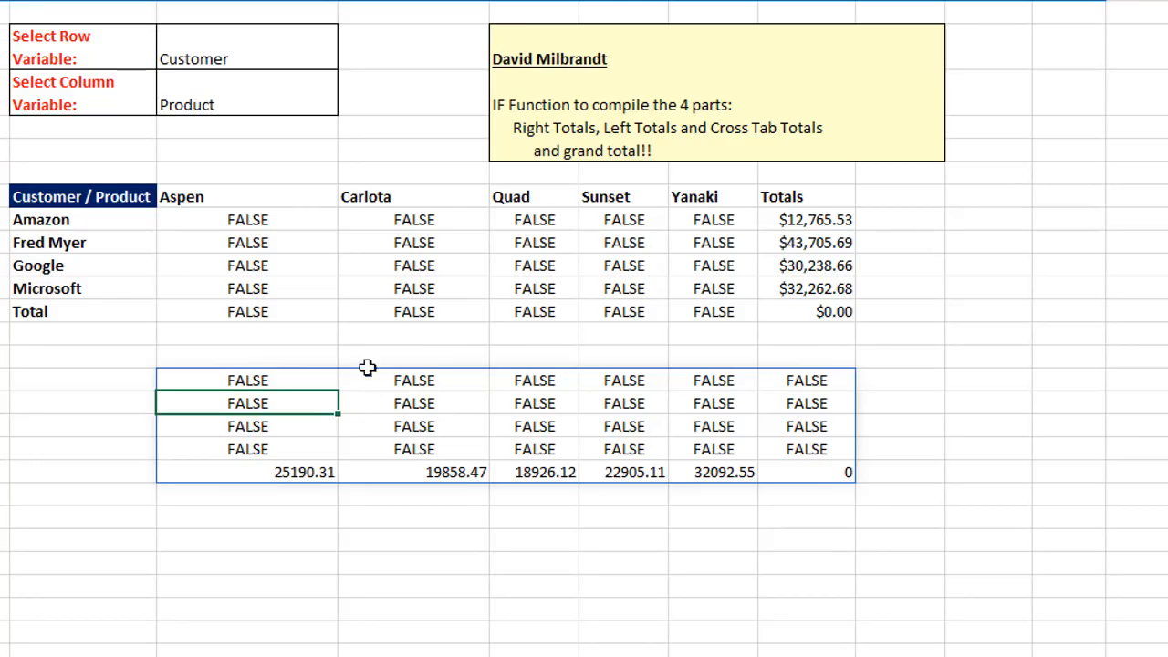
mouse_move(290, 477)
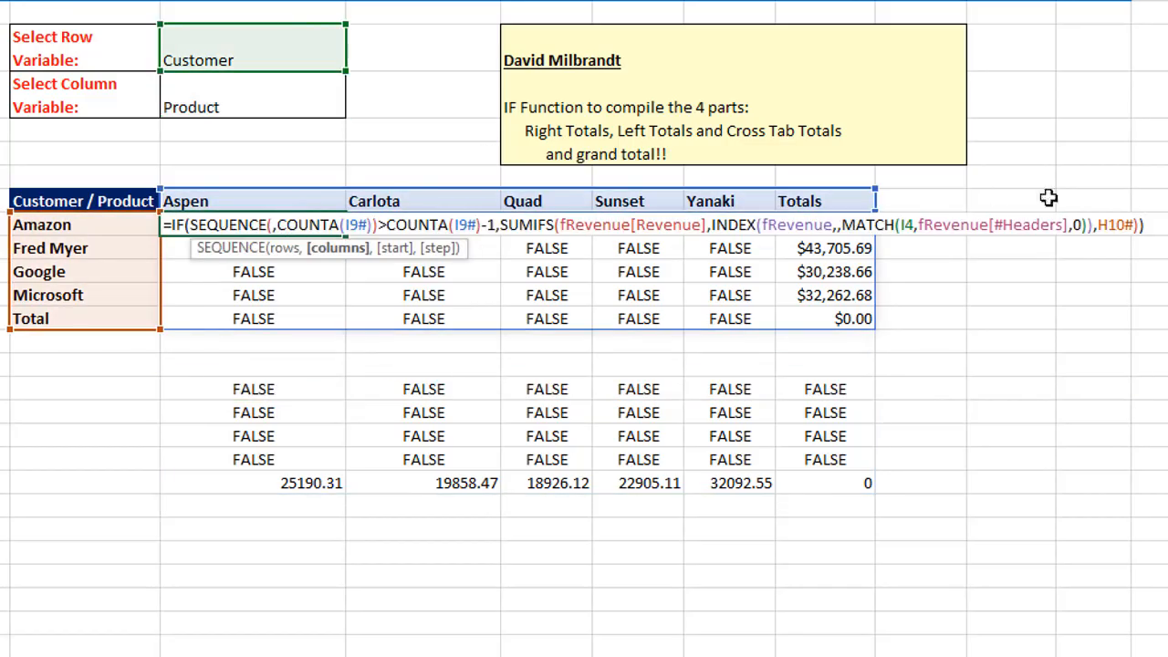
mouse_move(318, 270)
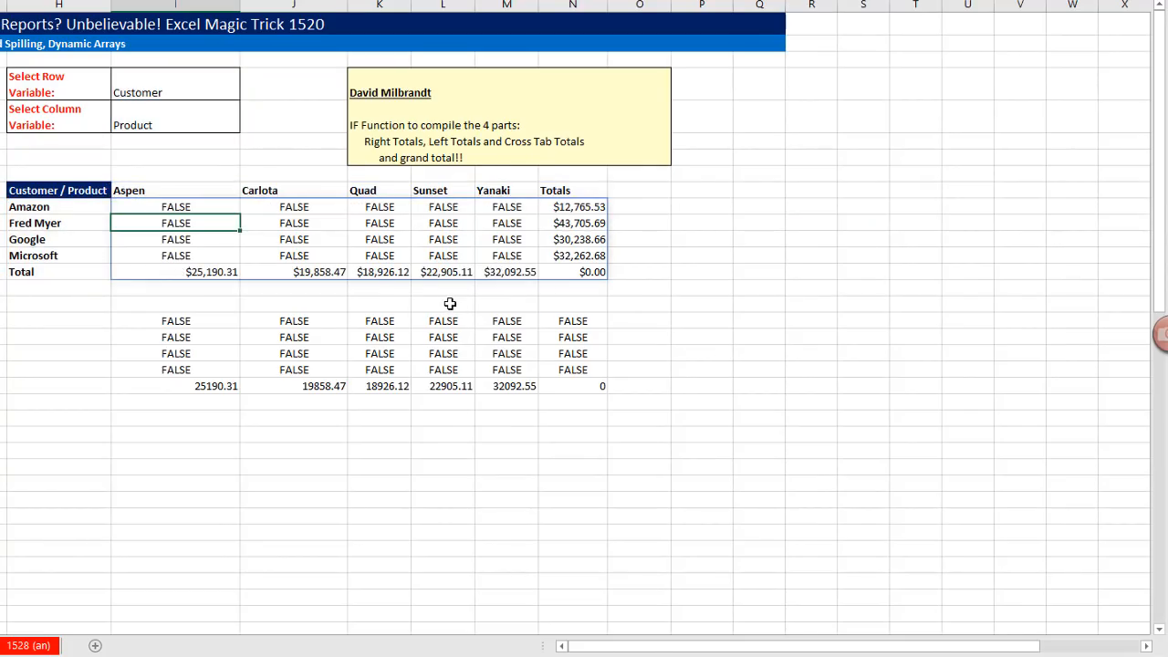
mouse_move(435, 285)
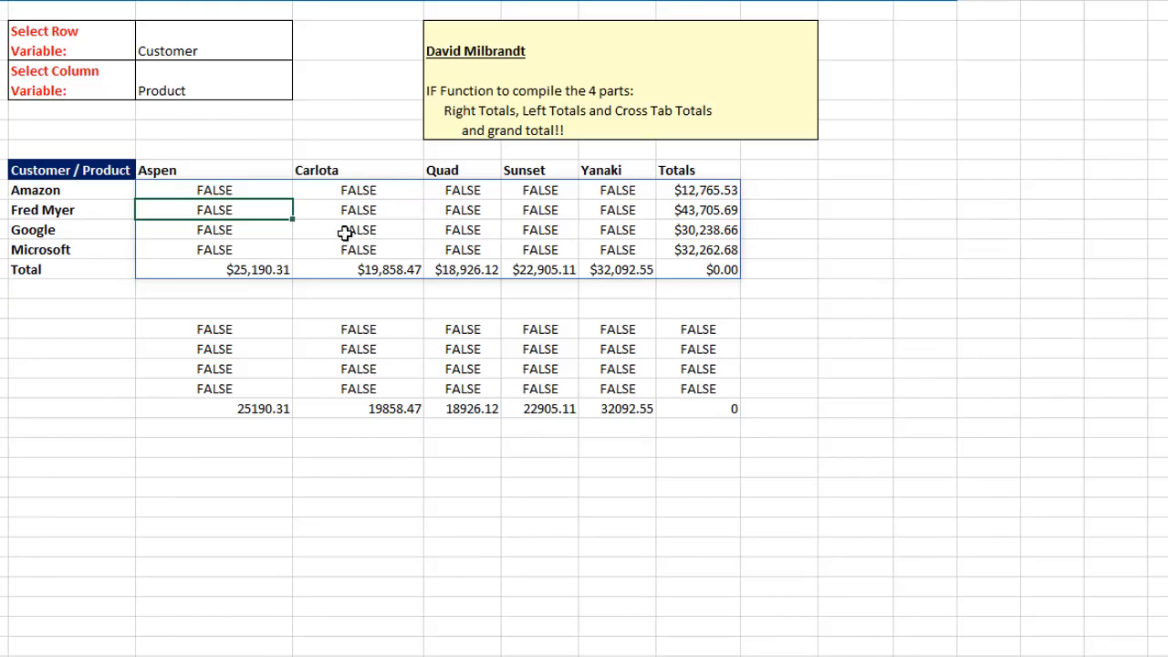
mouse_move(412, 226)
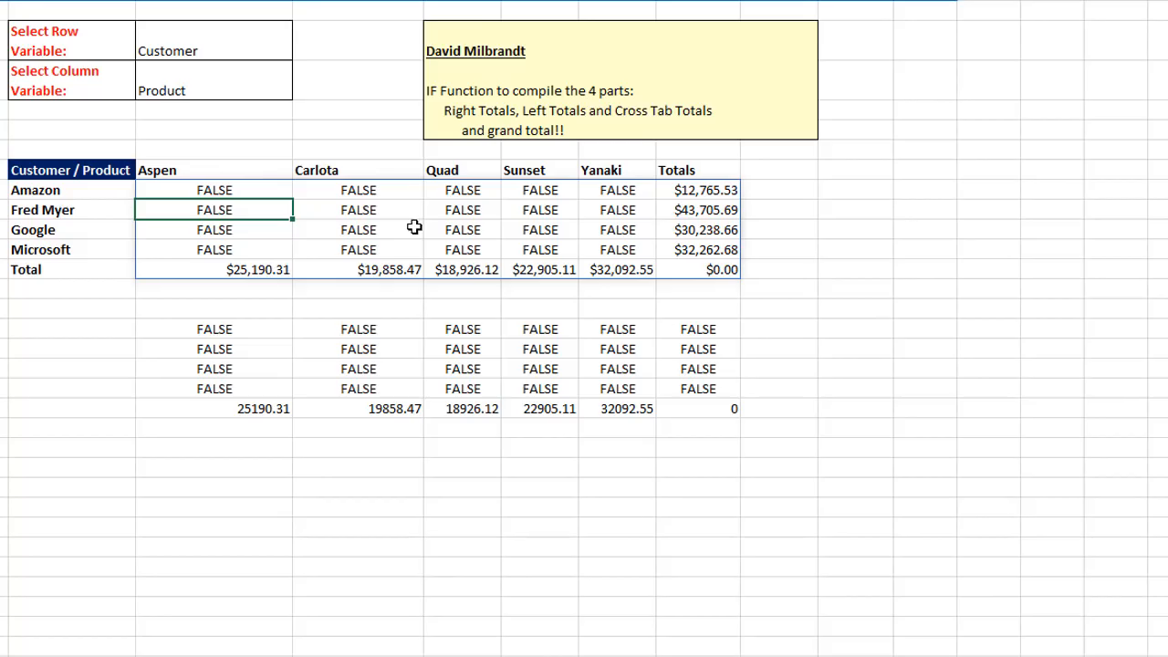
mouse_move(190, 452)
type("=SUMIFS(fRevenue[Revenue],INDEX(fRevenue,,MATCH(I4,fRevenue[#Headers],0)),H10#,INDEX(fRevenue,,MATCH(I5,fRevenue[#Headers],0)),I9#)")
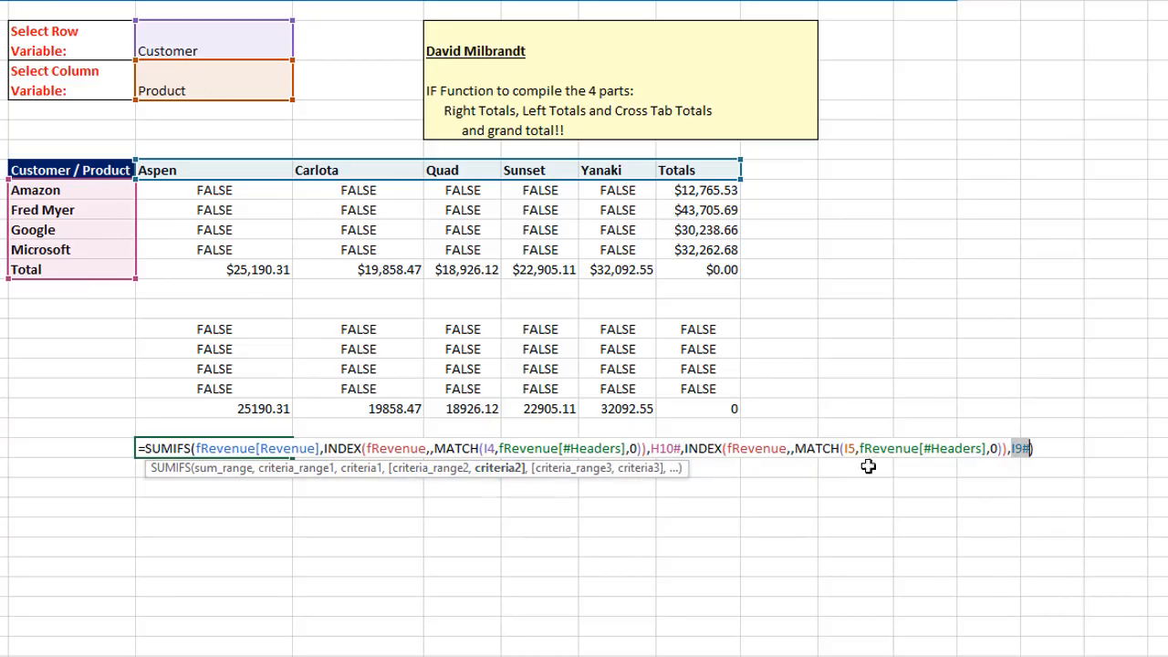
mouse_move(303, 501)
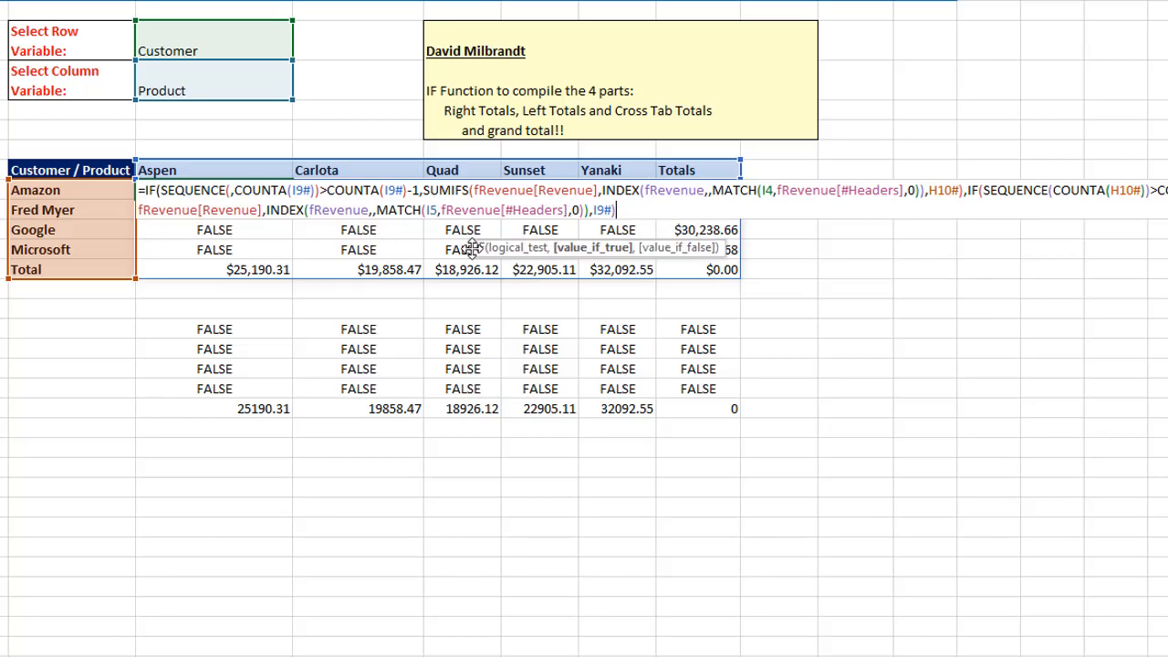
mouse_move(584, 268)
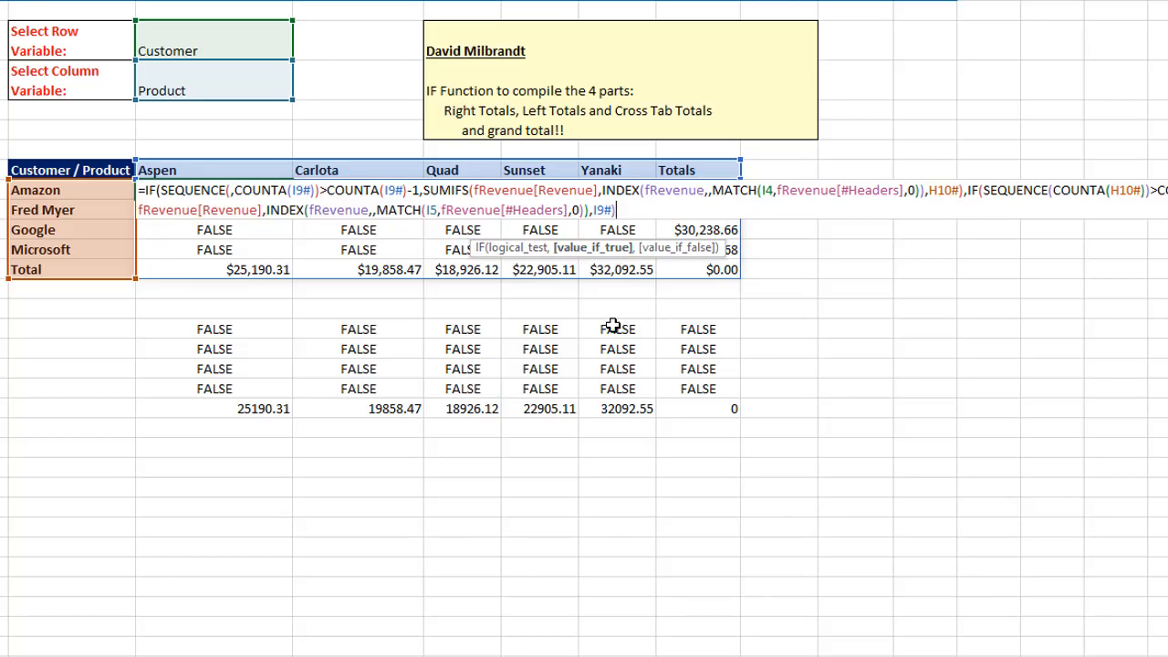
Add a comma to begin the two-criteria SUMIFS argument for customer-product revenue.
type(",")
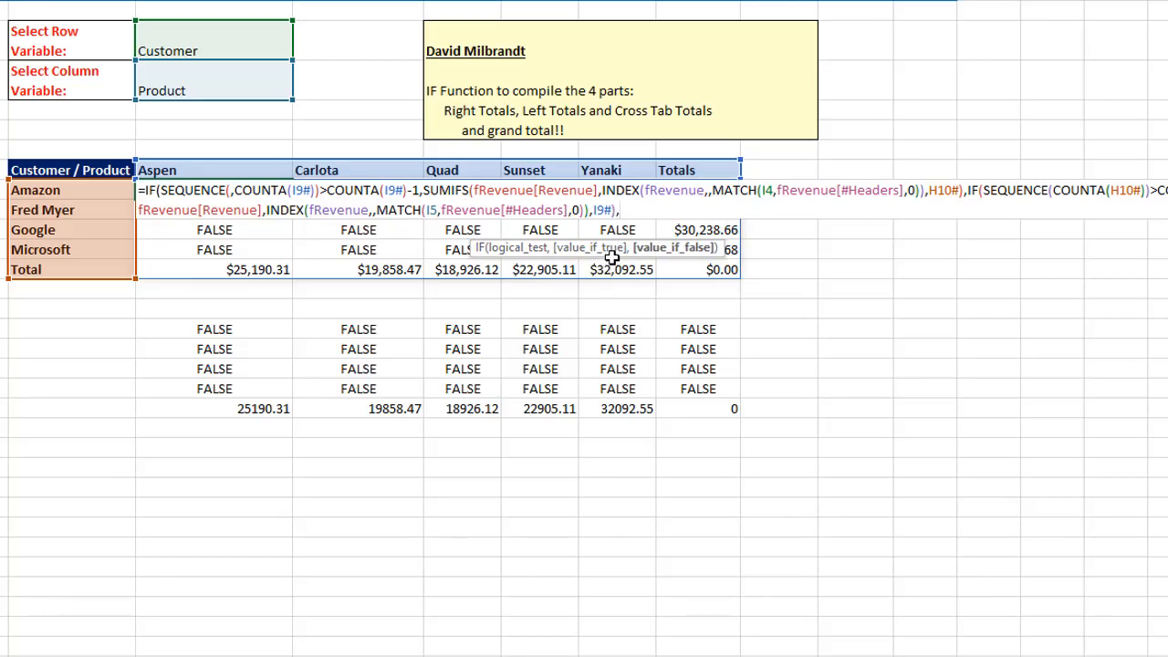
mouse_move(712, 269)
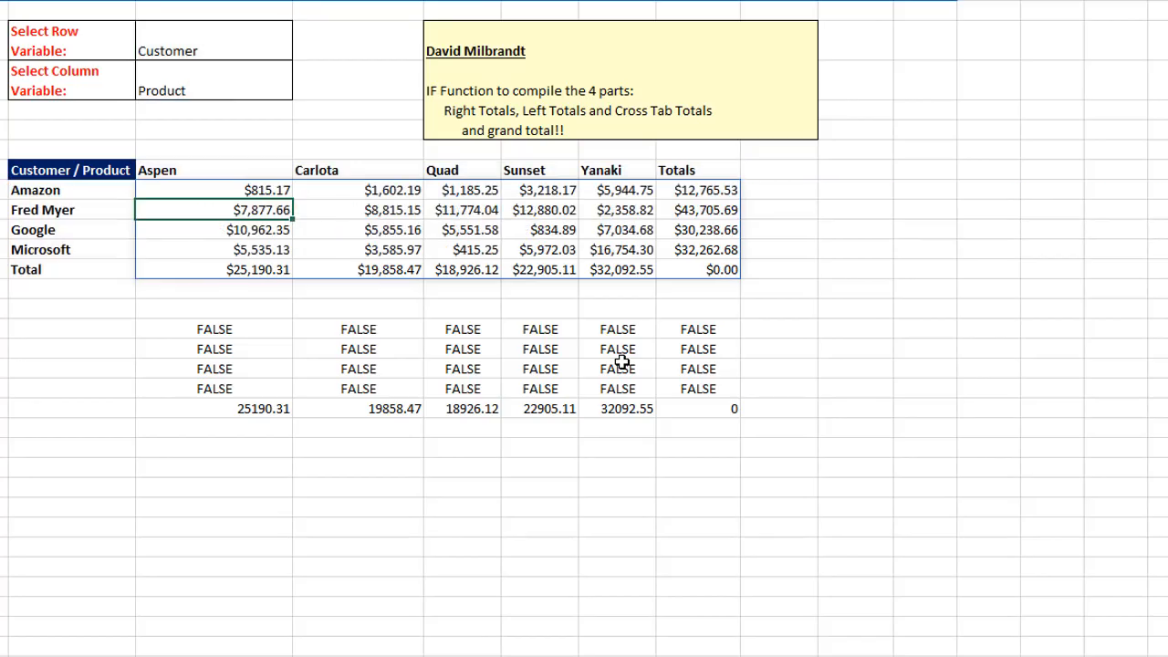
mouse_move(226, 190)
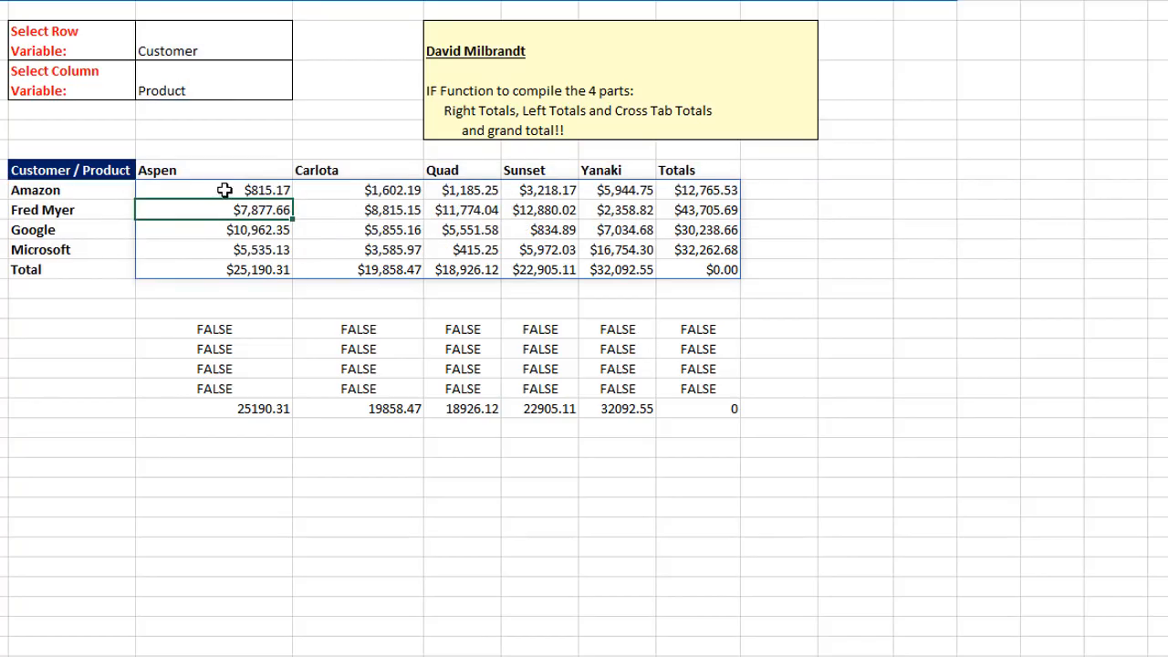
mouse_move(701, 288)
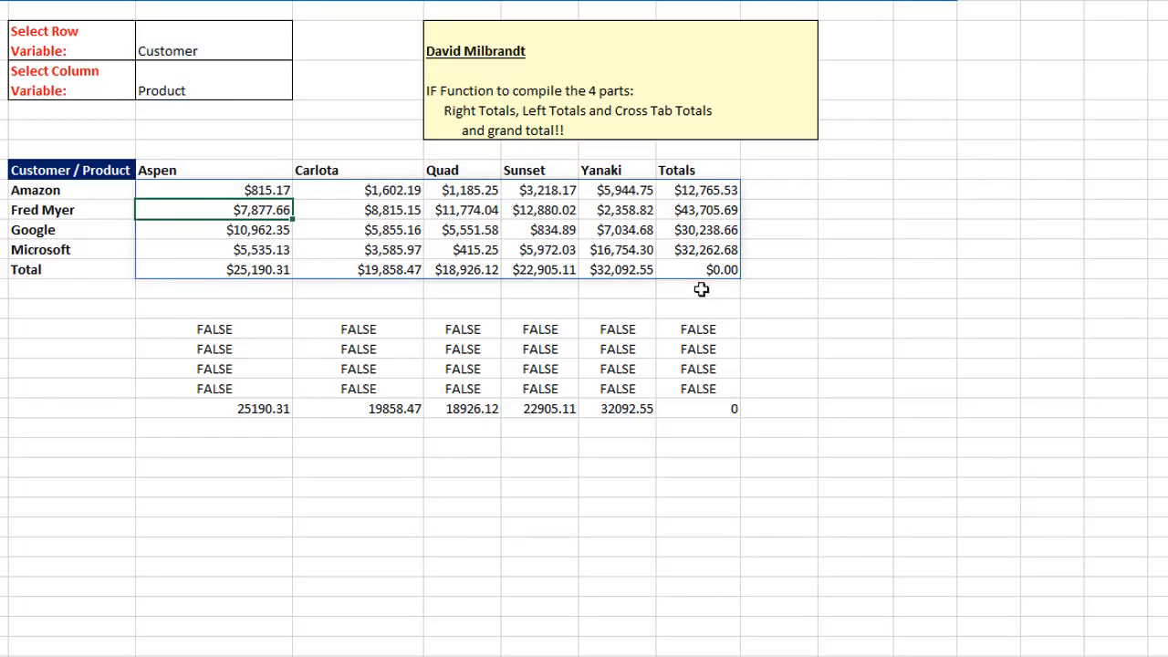
mouse_move(705, 257)
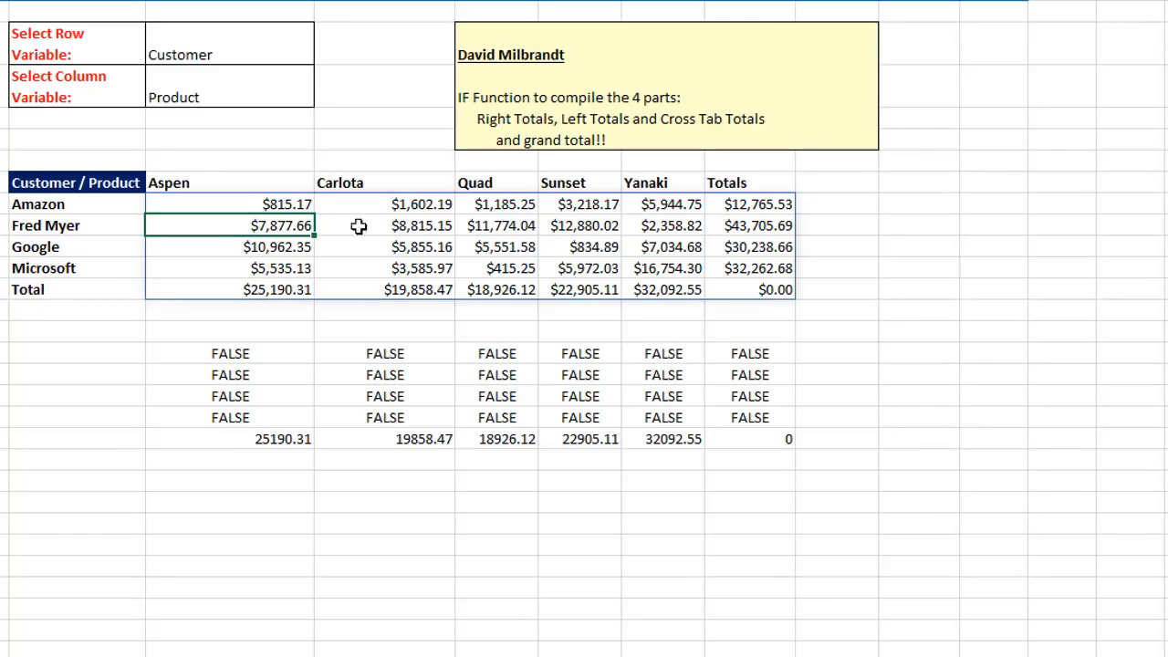
Edit the cross-tab formula cell and begin an outer IF( for the grand-total test.
left_click(252, 205)
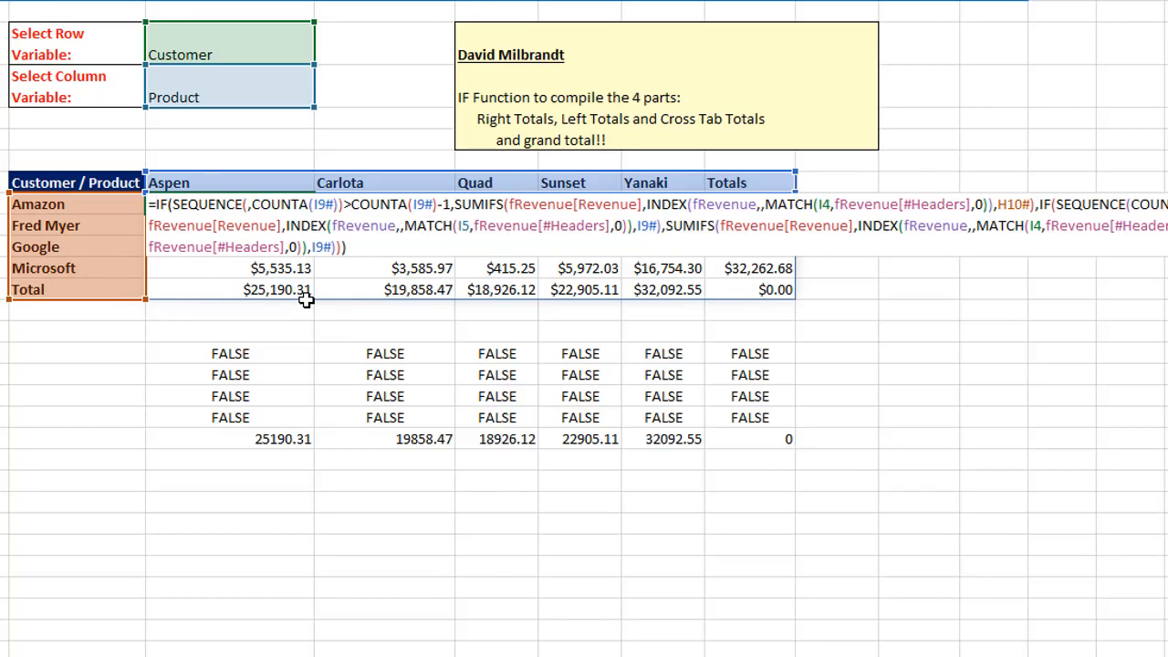
type("IF(")
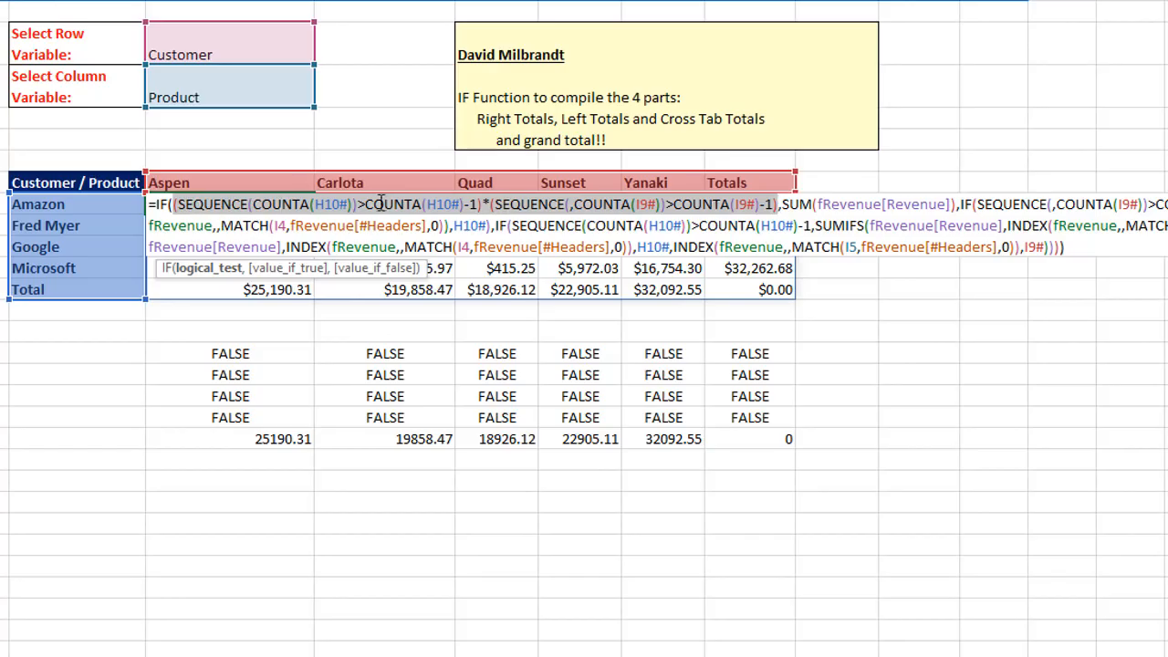
Edit the spilled formula so the outer IF test multiplies the row and column position checks.
double_click(199, 205)
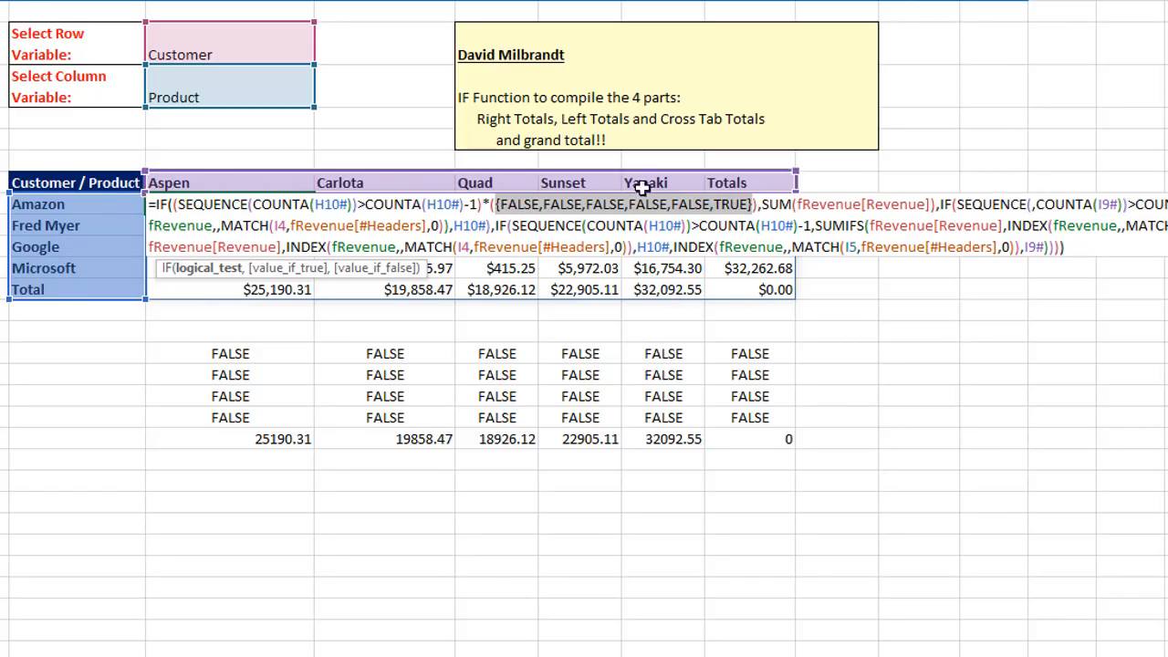
mouse_move(490, 215)
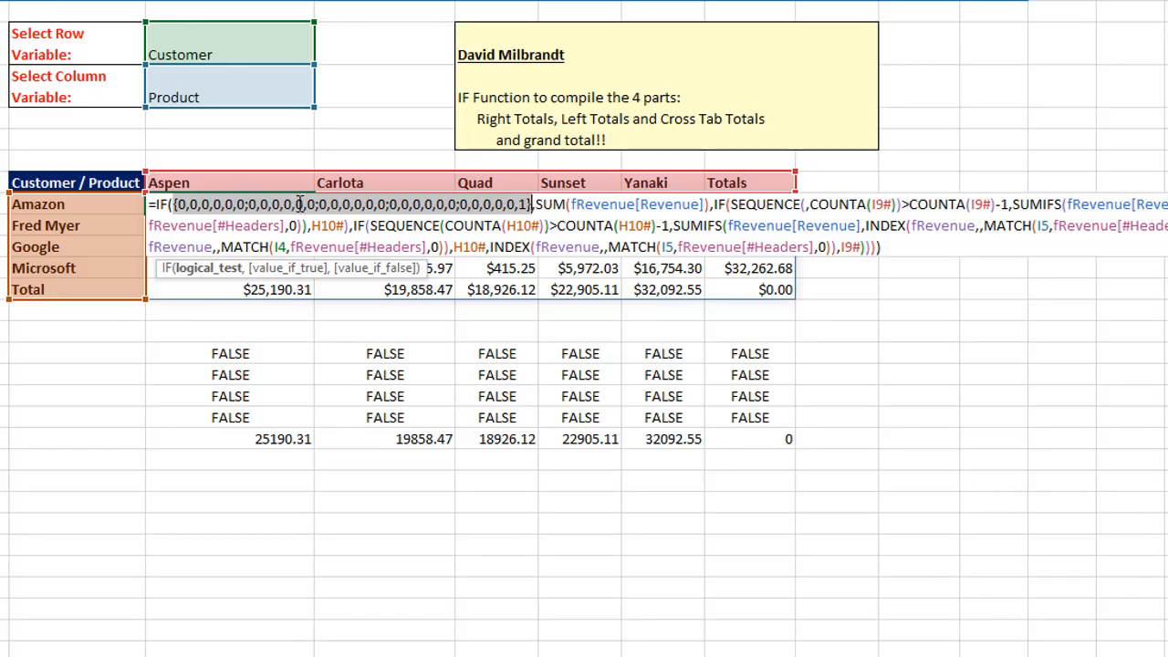
mouse_move(482, 204)
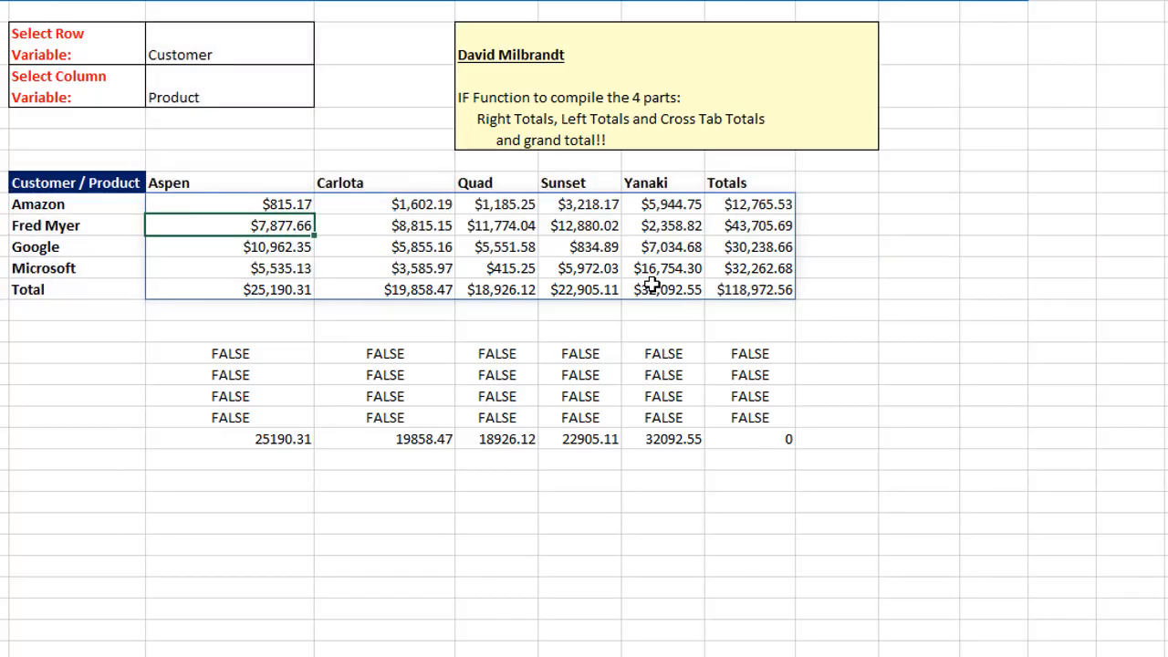
mouse_move(214, 354)
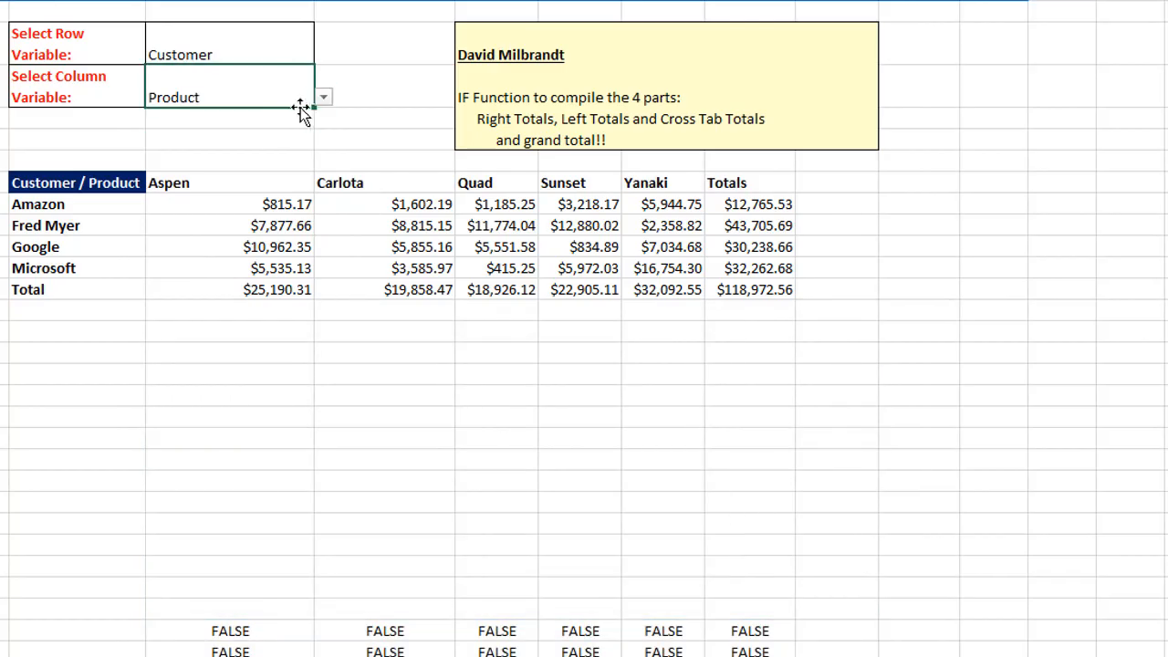
Set the column variable dropdown to Region and the row variable dropdown to Product.
left_click(324, 97)
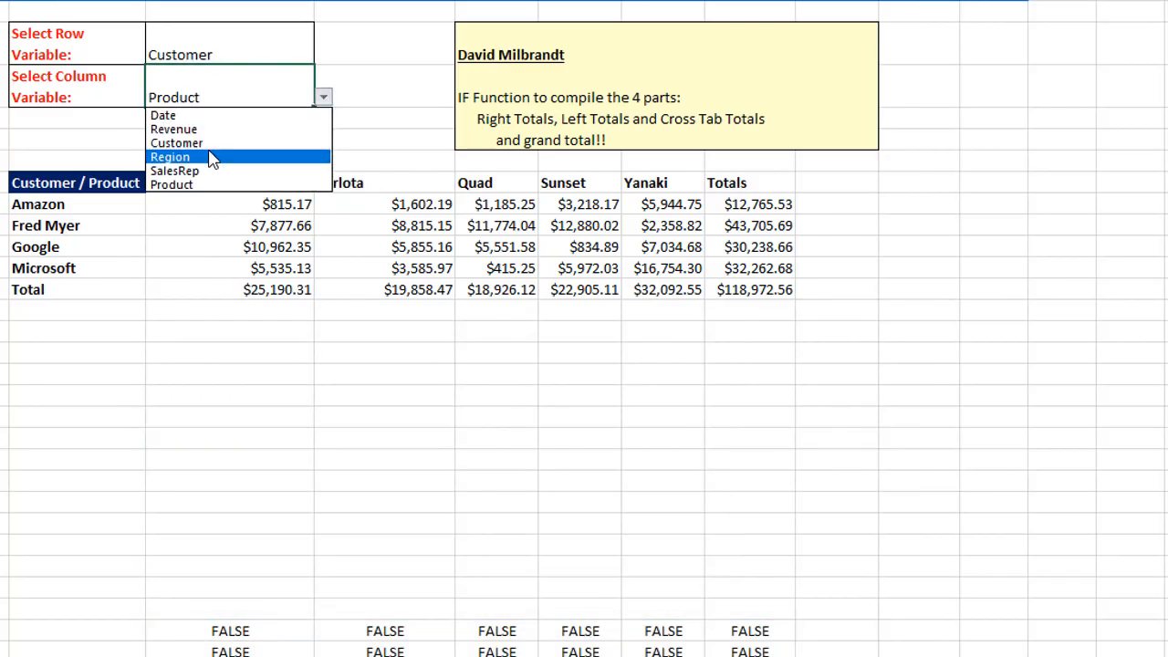
left_click(170, 157)
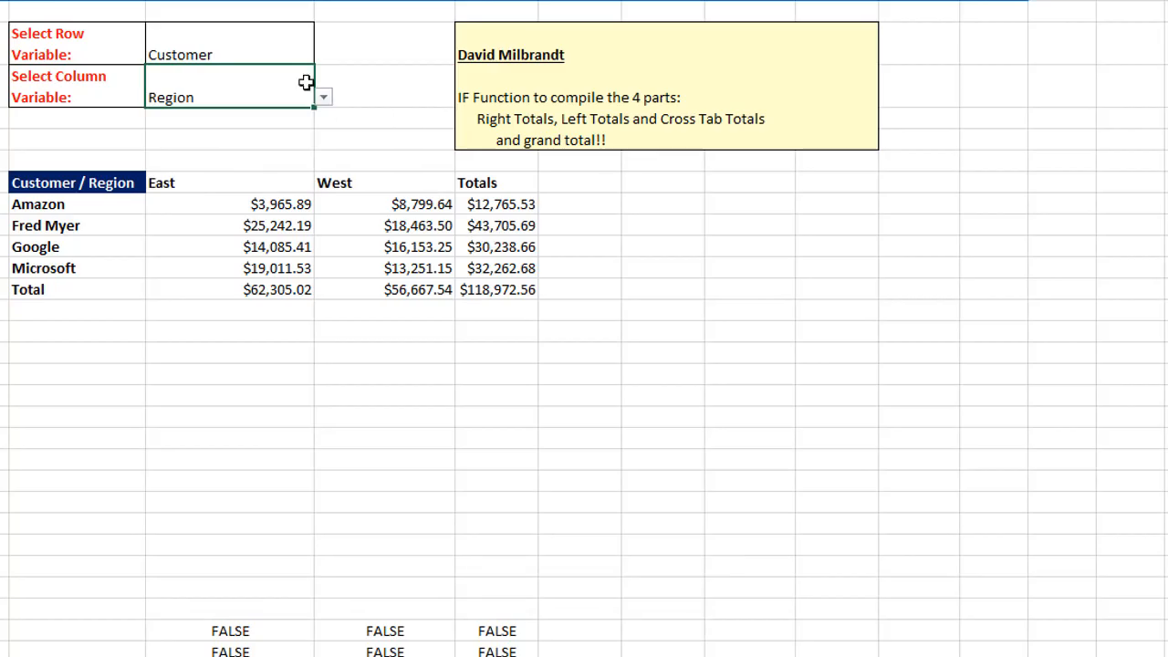
left_click(323, 55)
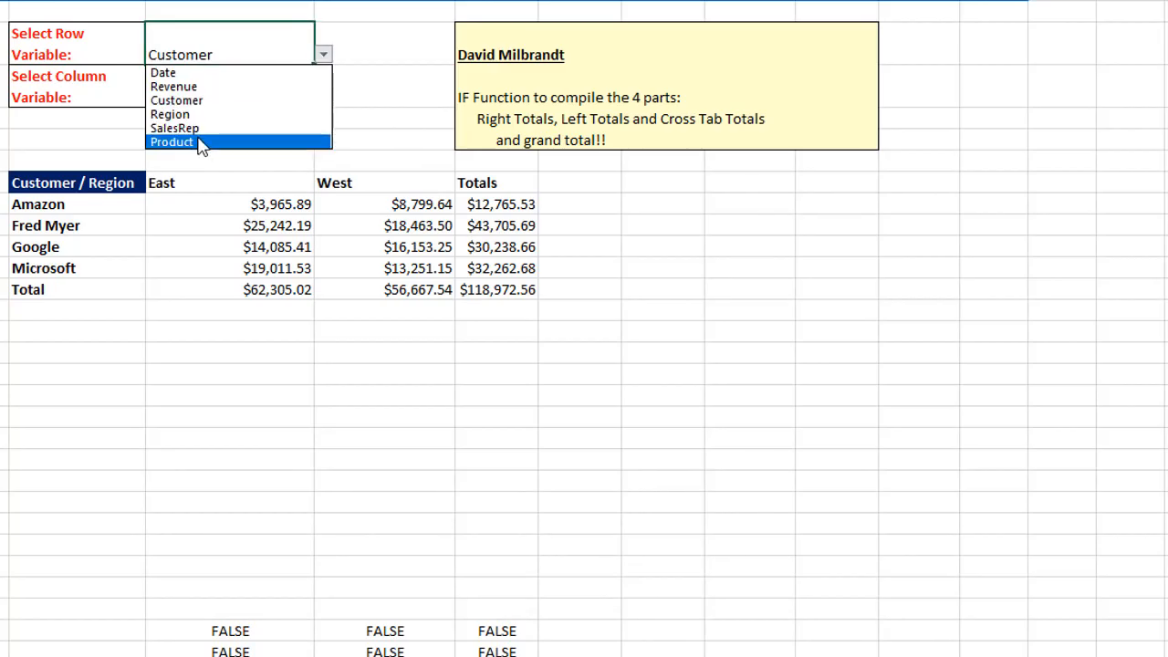
left_click(172, 142)
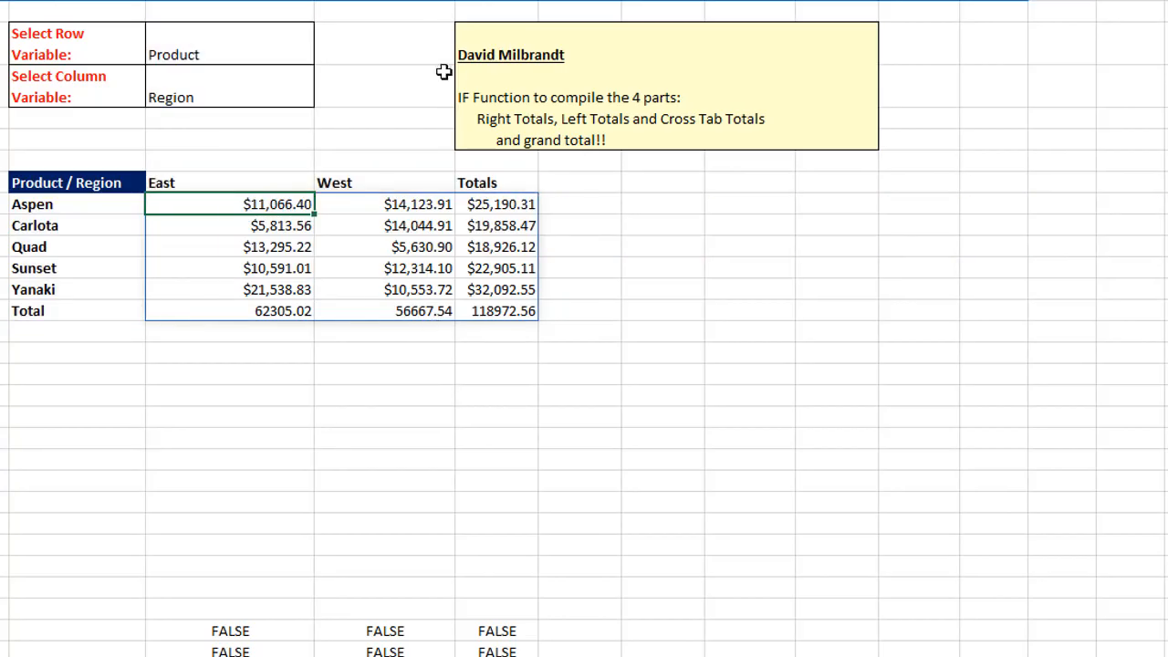
mouse_move(608, 355)
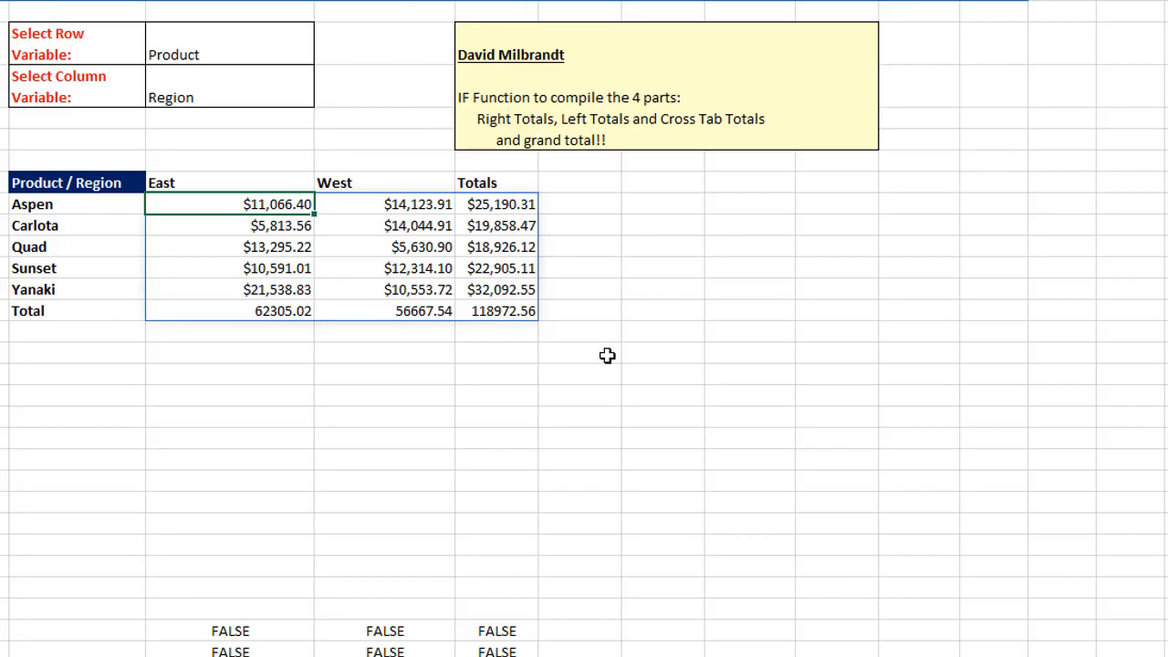
mouse_move(665, 504)
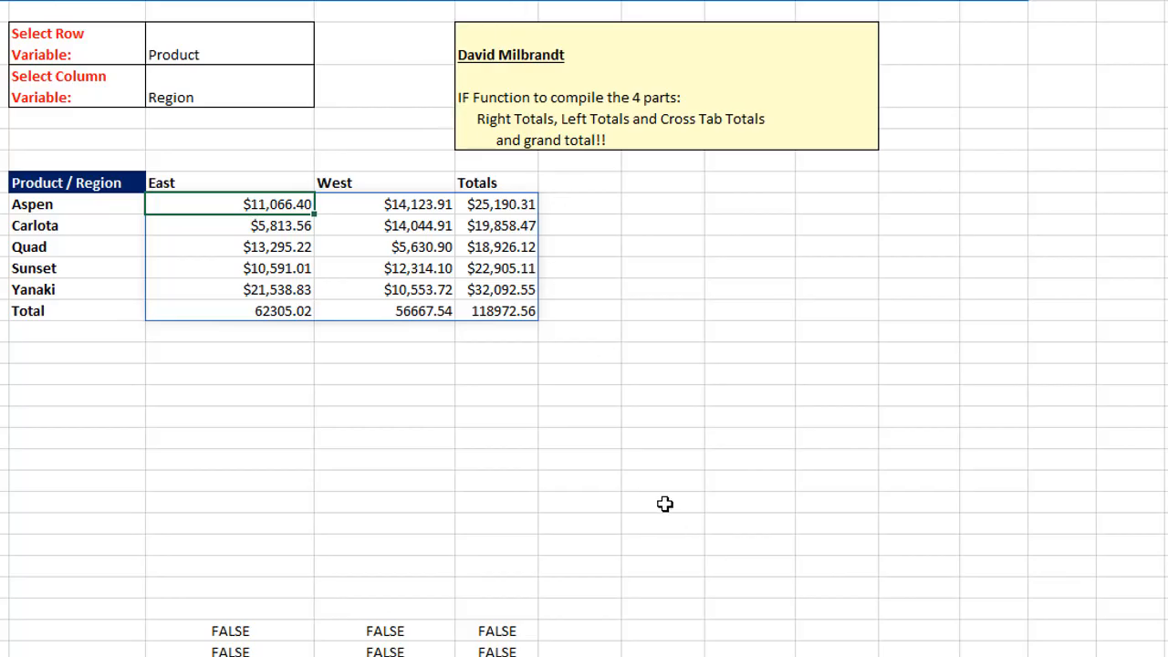